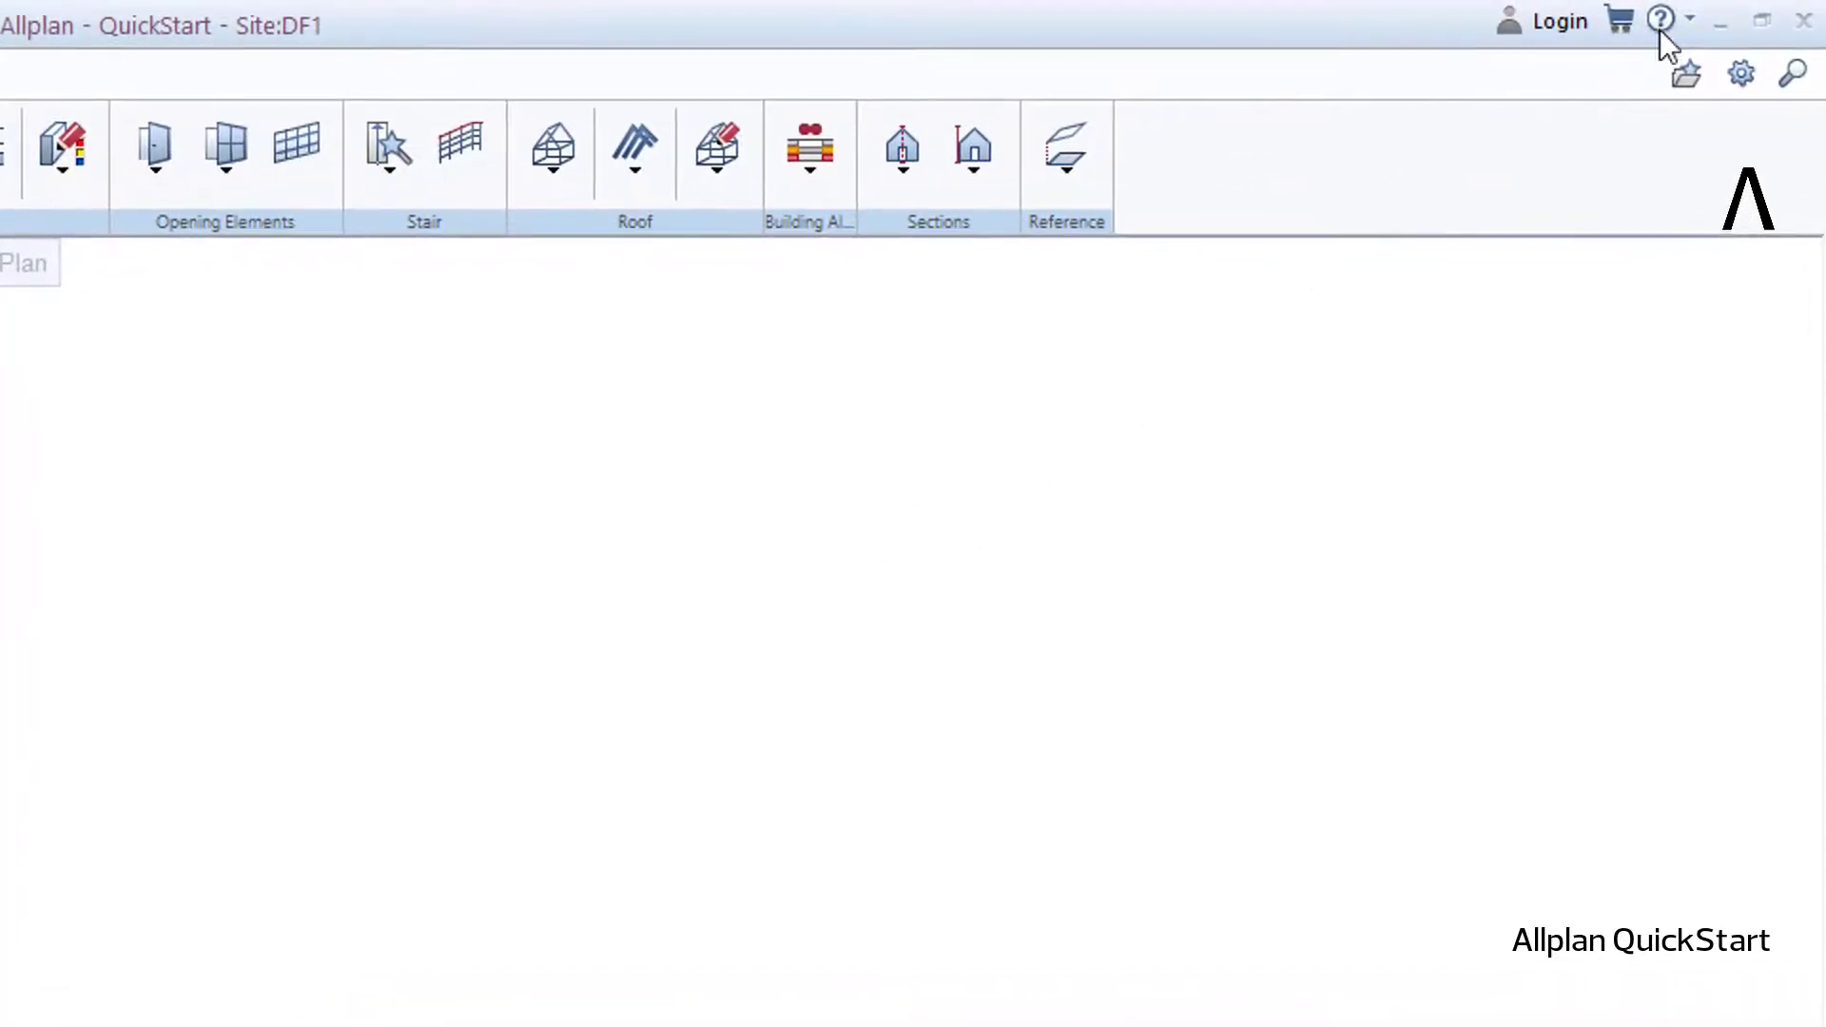
Open the Welcome Screen from the Help (?) menu
click(1661, 20)
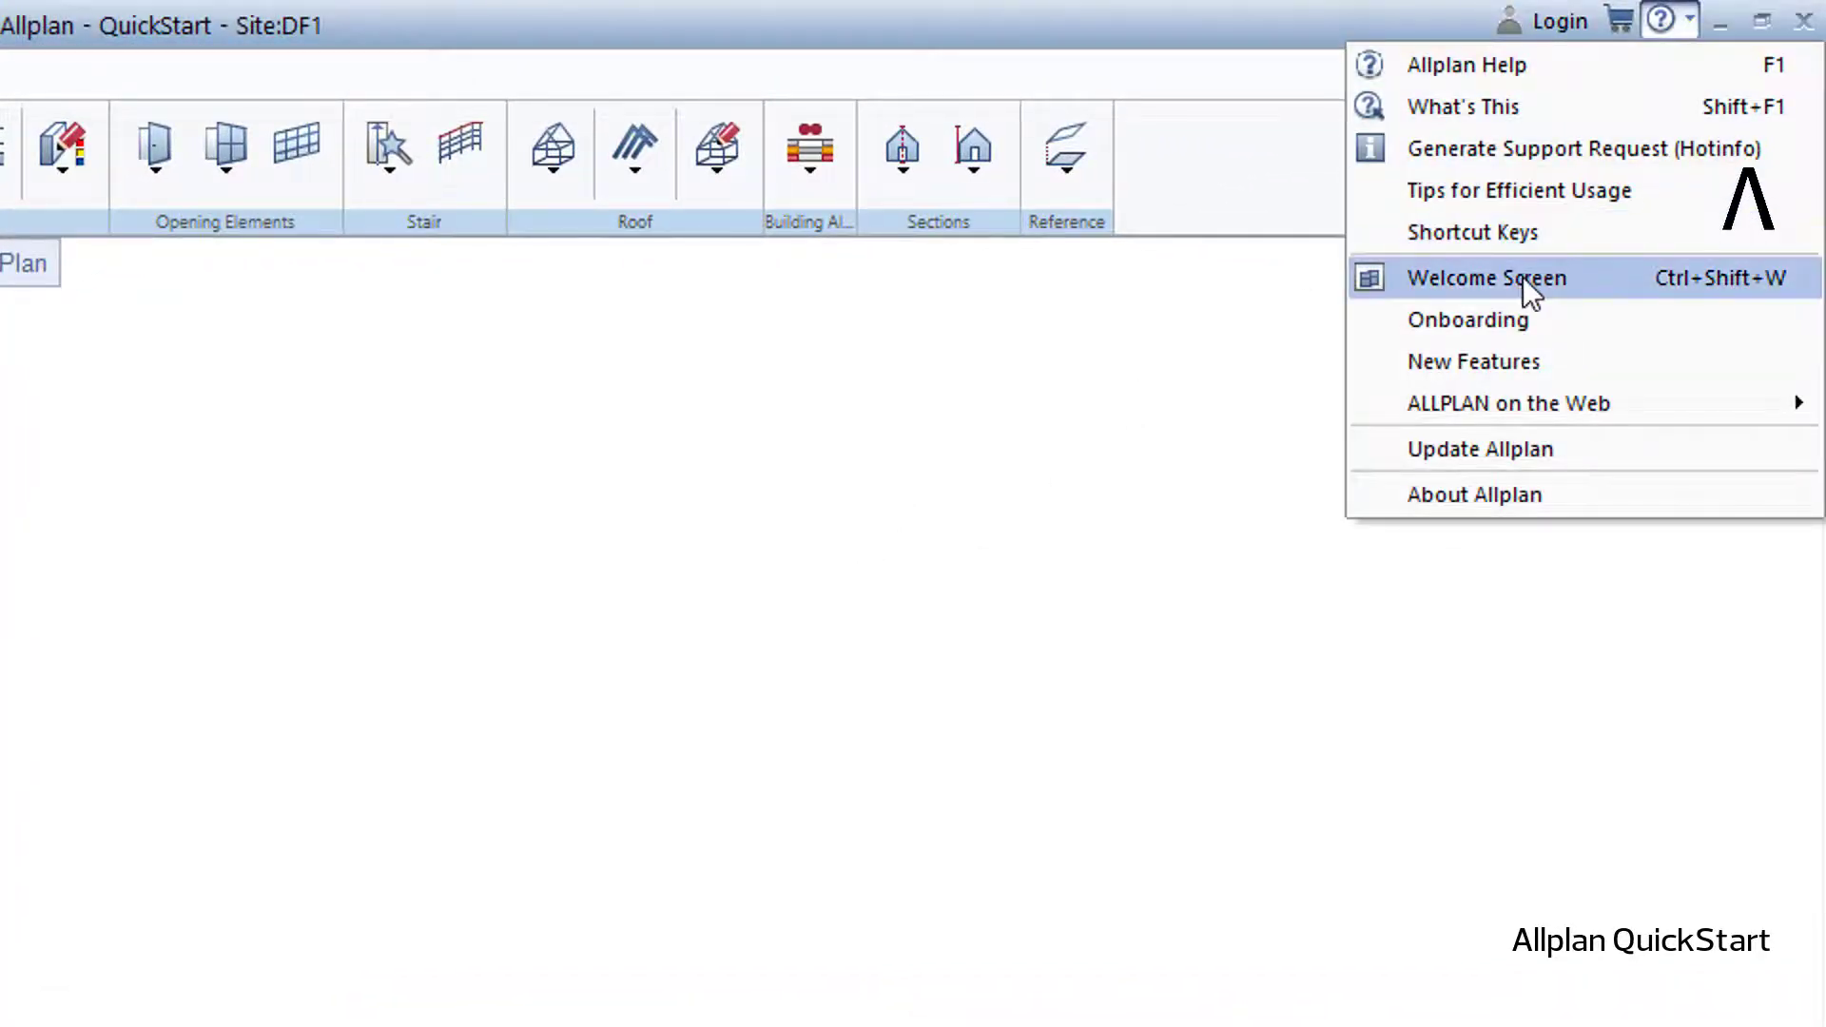
click(1485, 276)
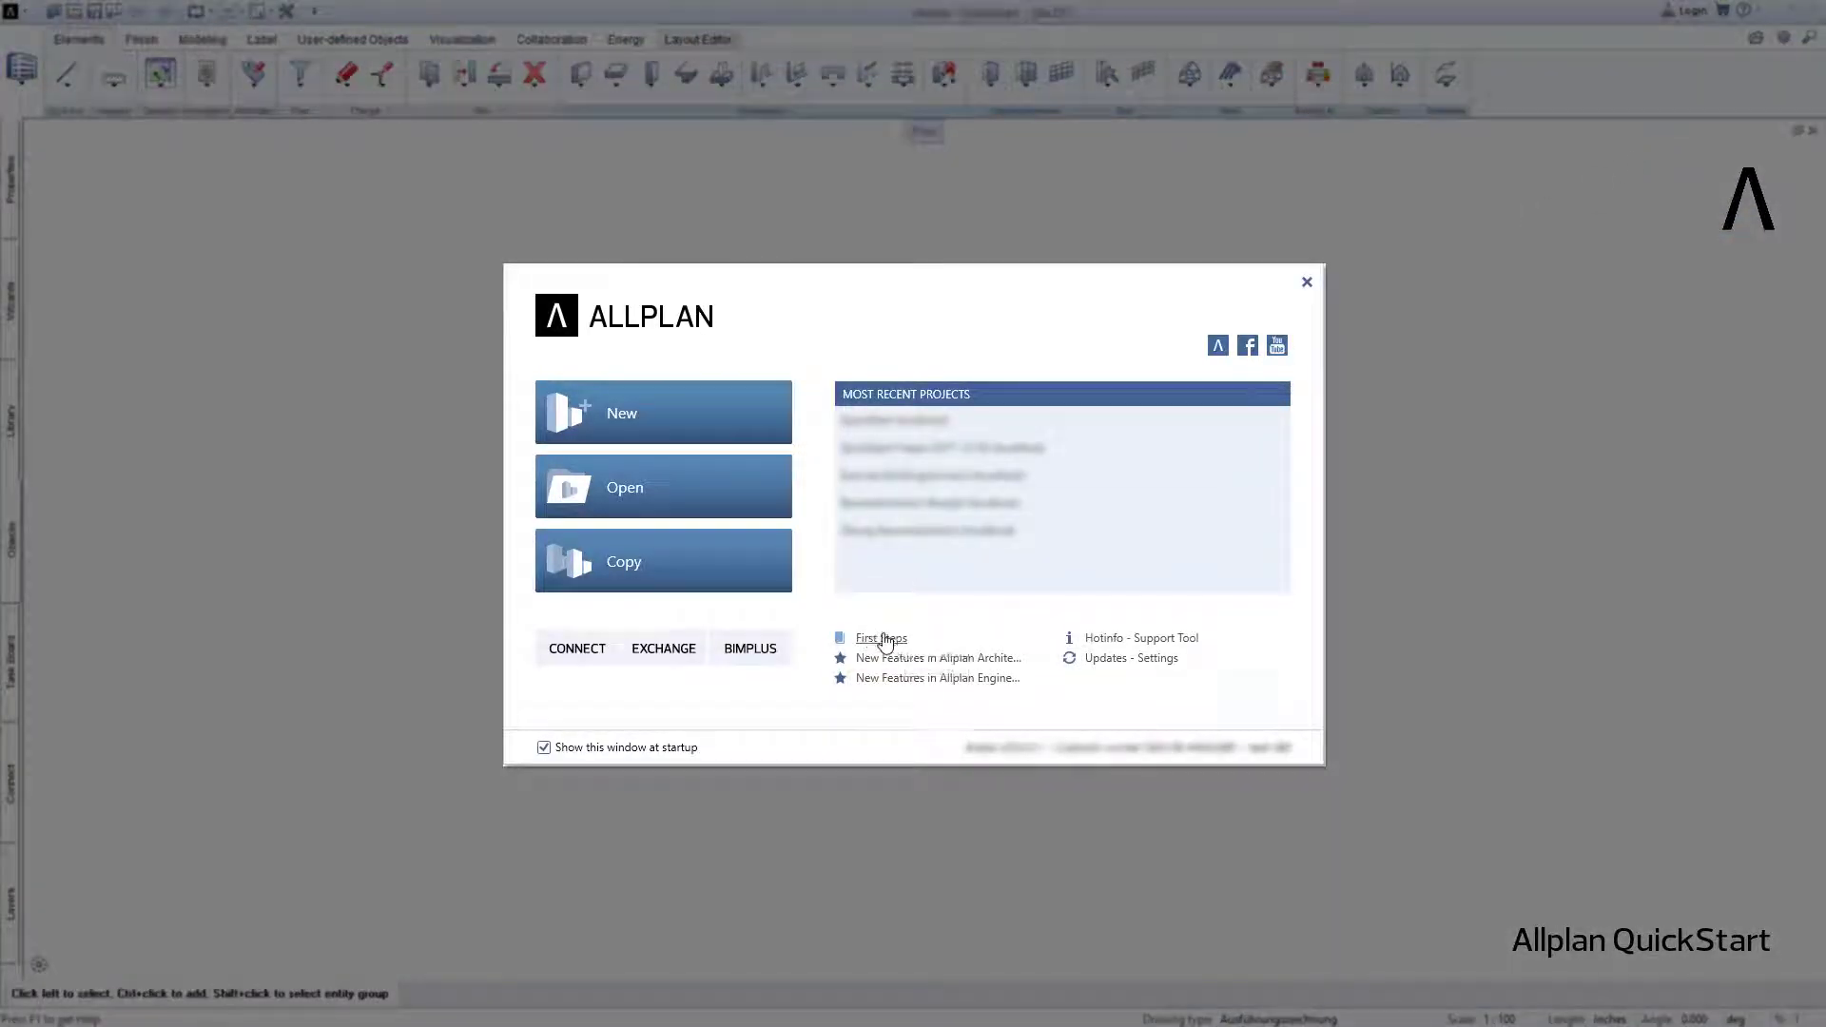
mouse_move(880, 638)
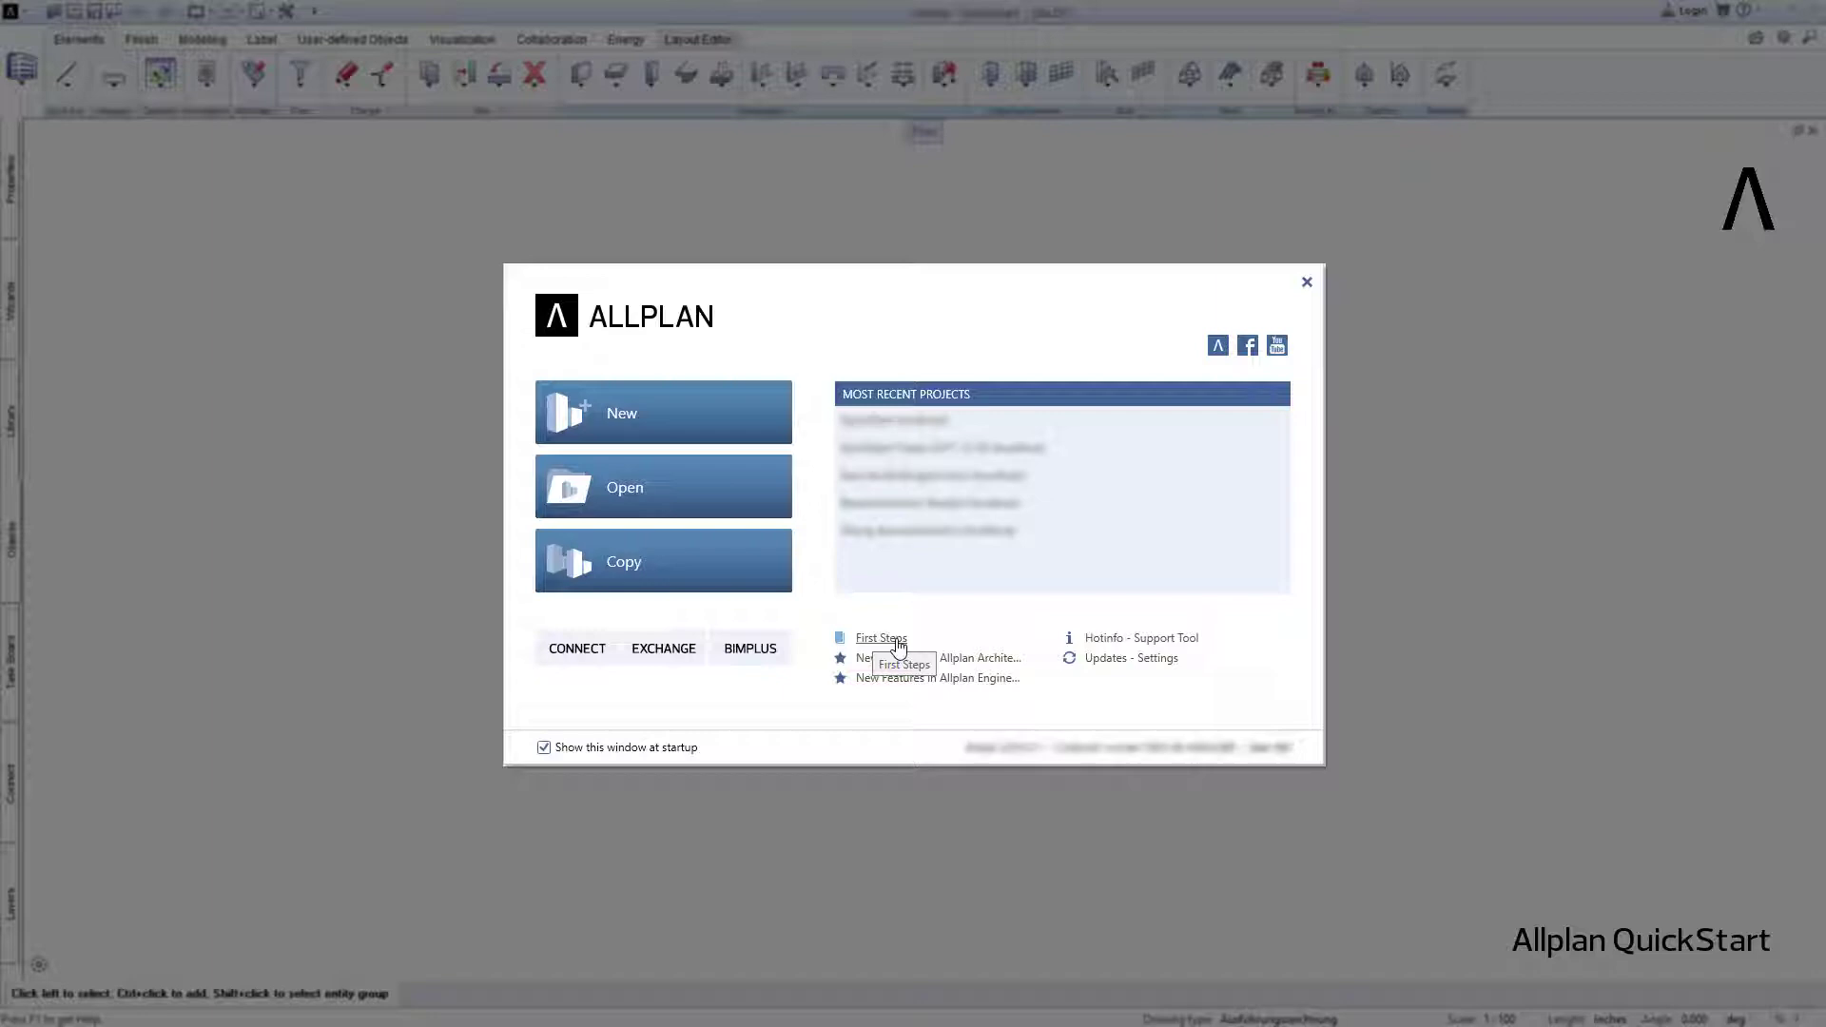
mouse_move(1306, 287)
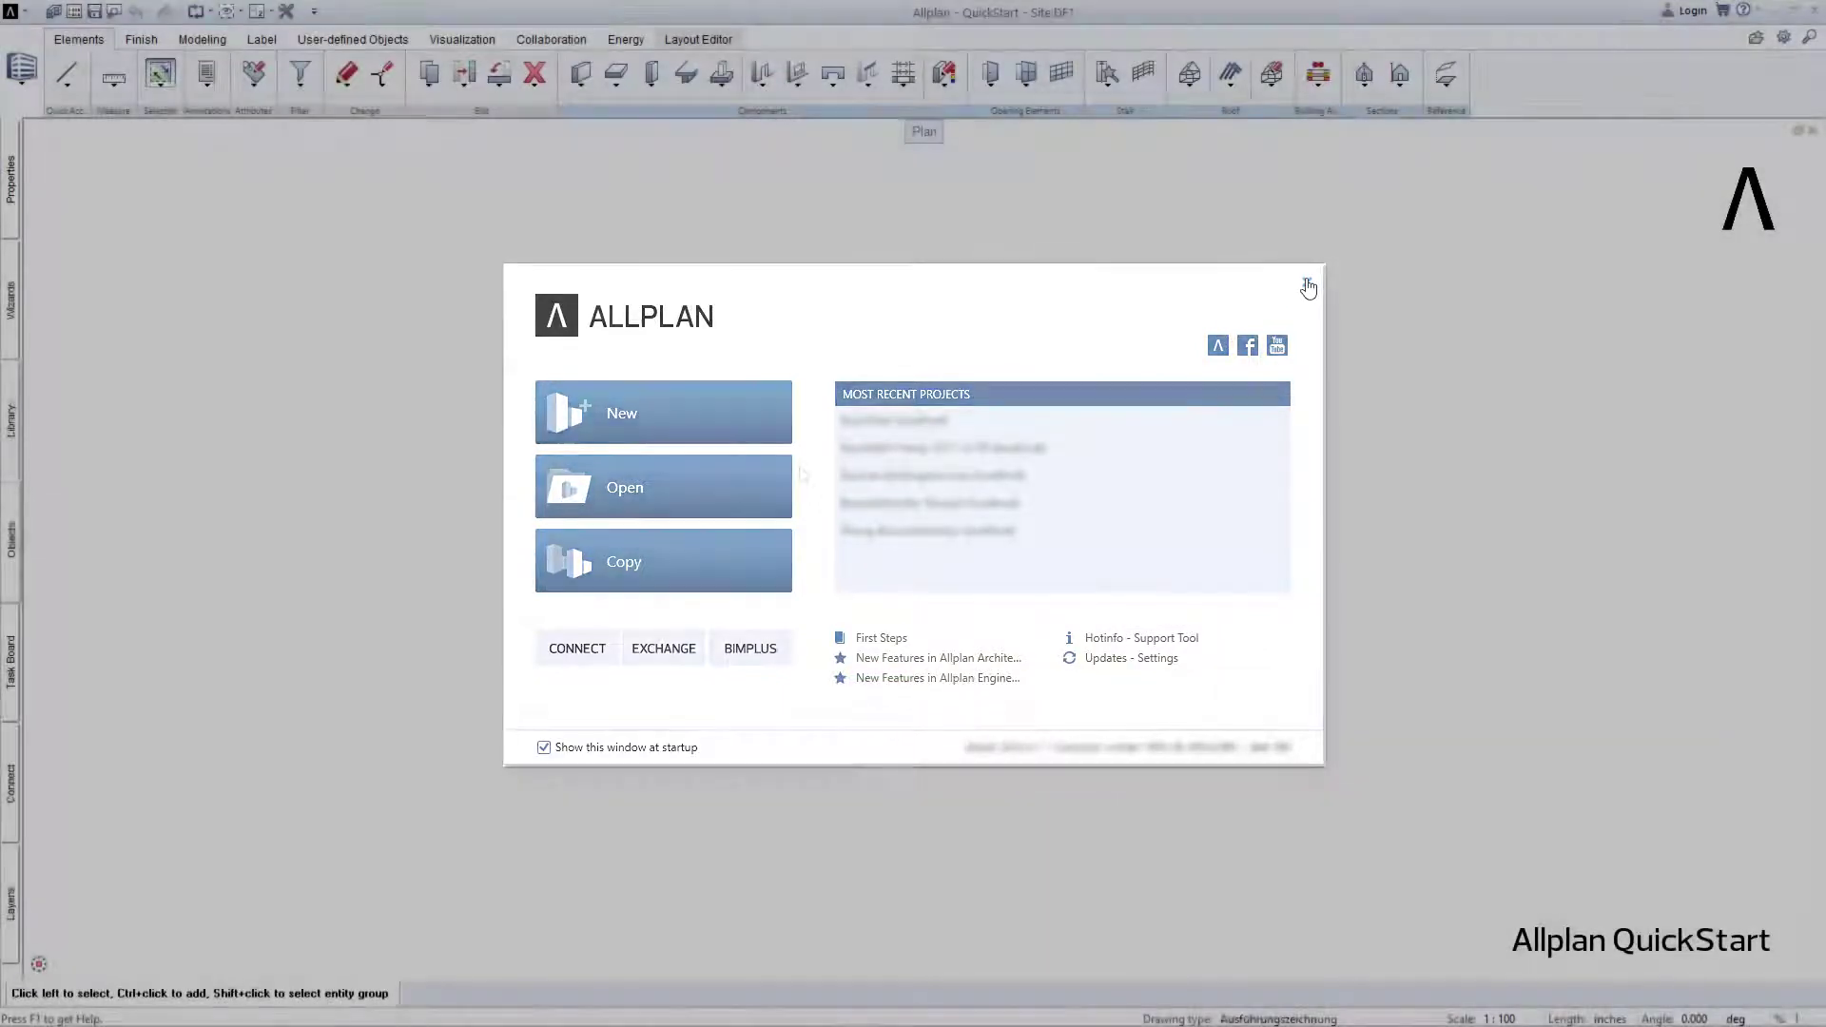
Create a new project 'QuickStart 01' using the QuickStart template
click(1306, 287)
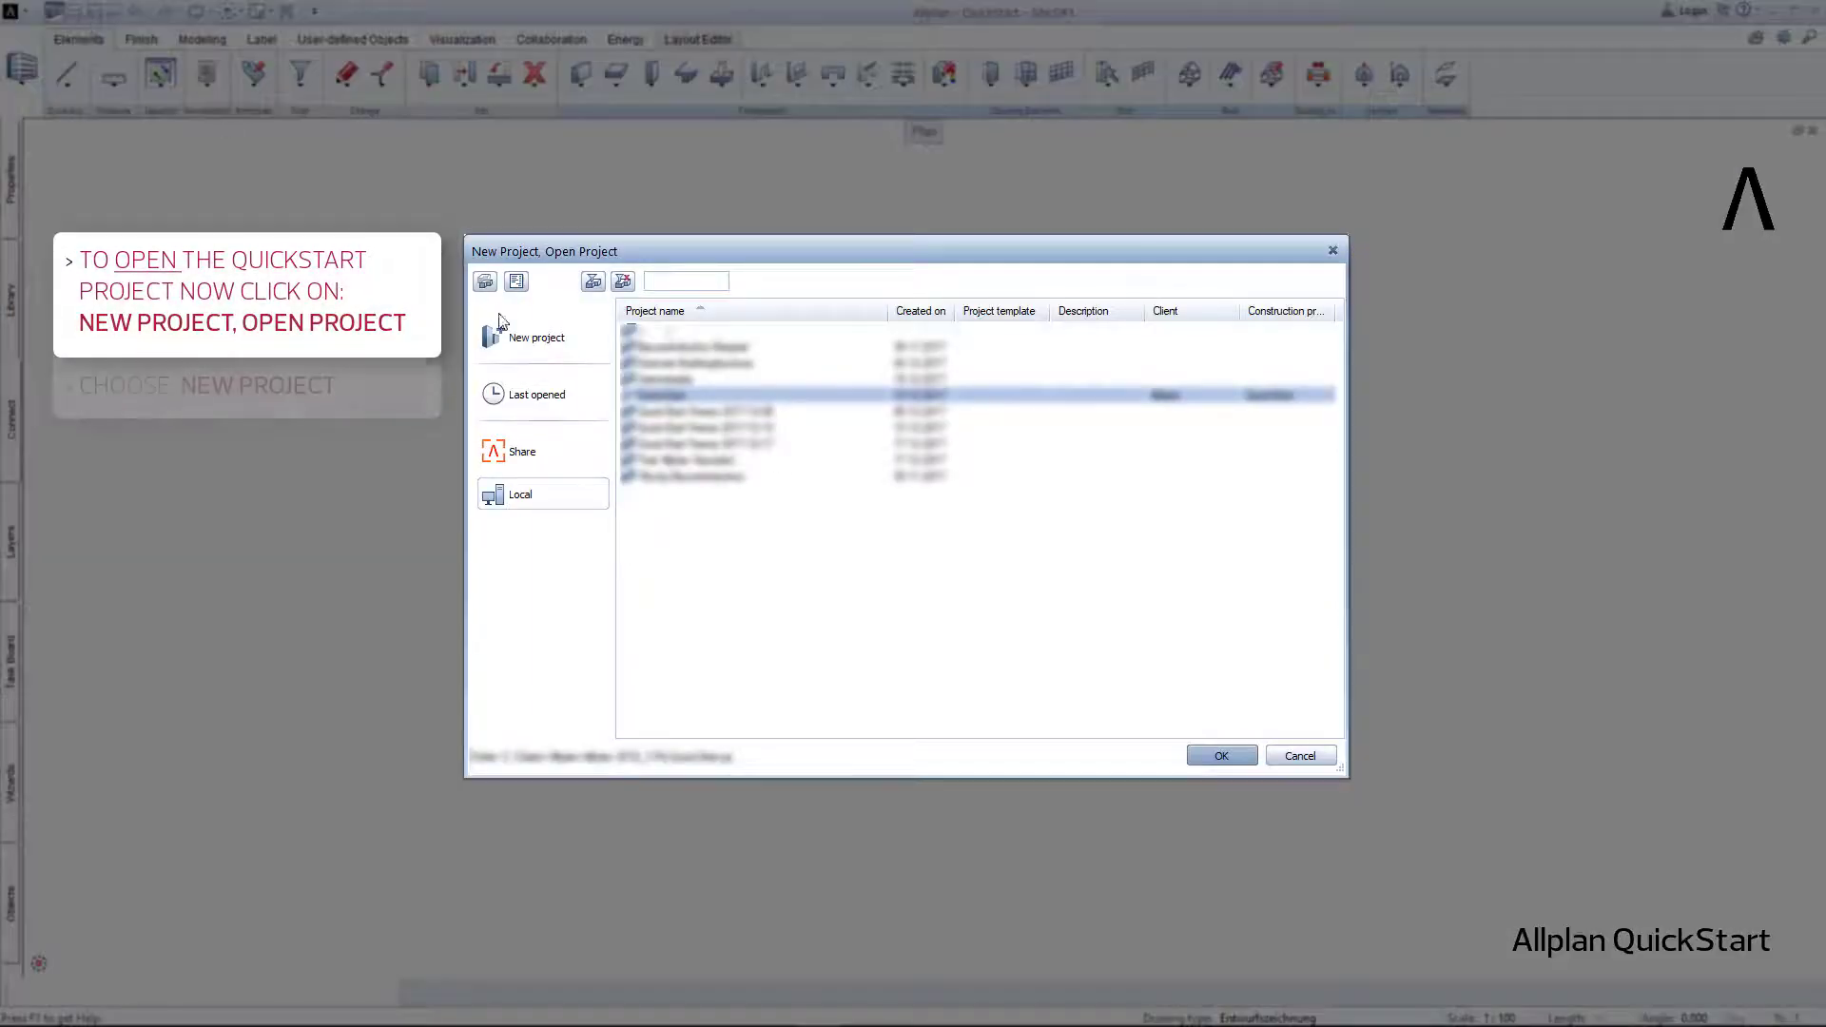
click(536, 337)
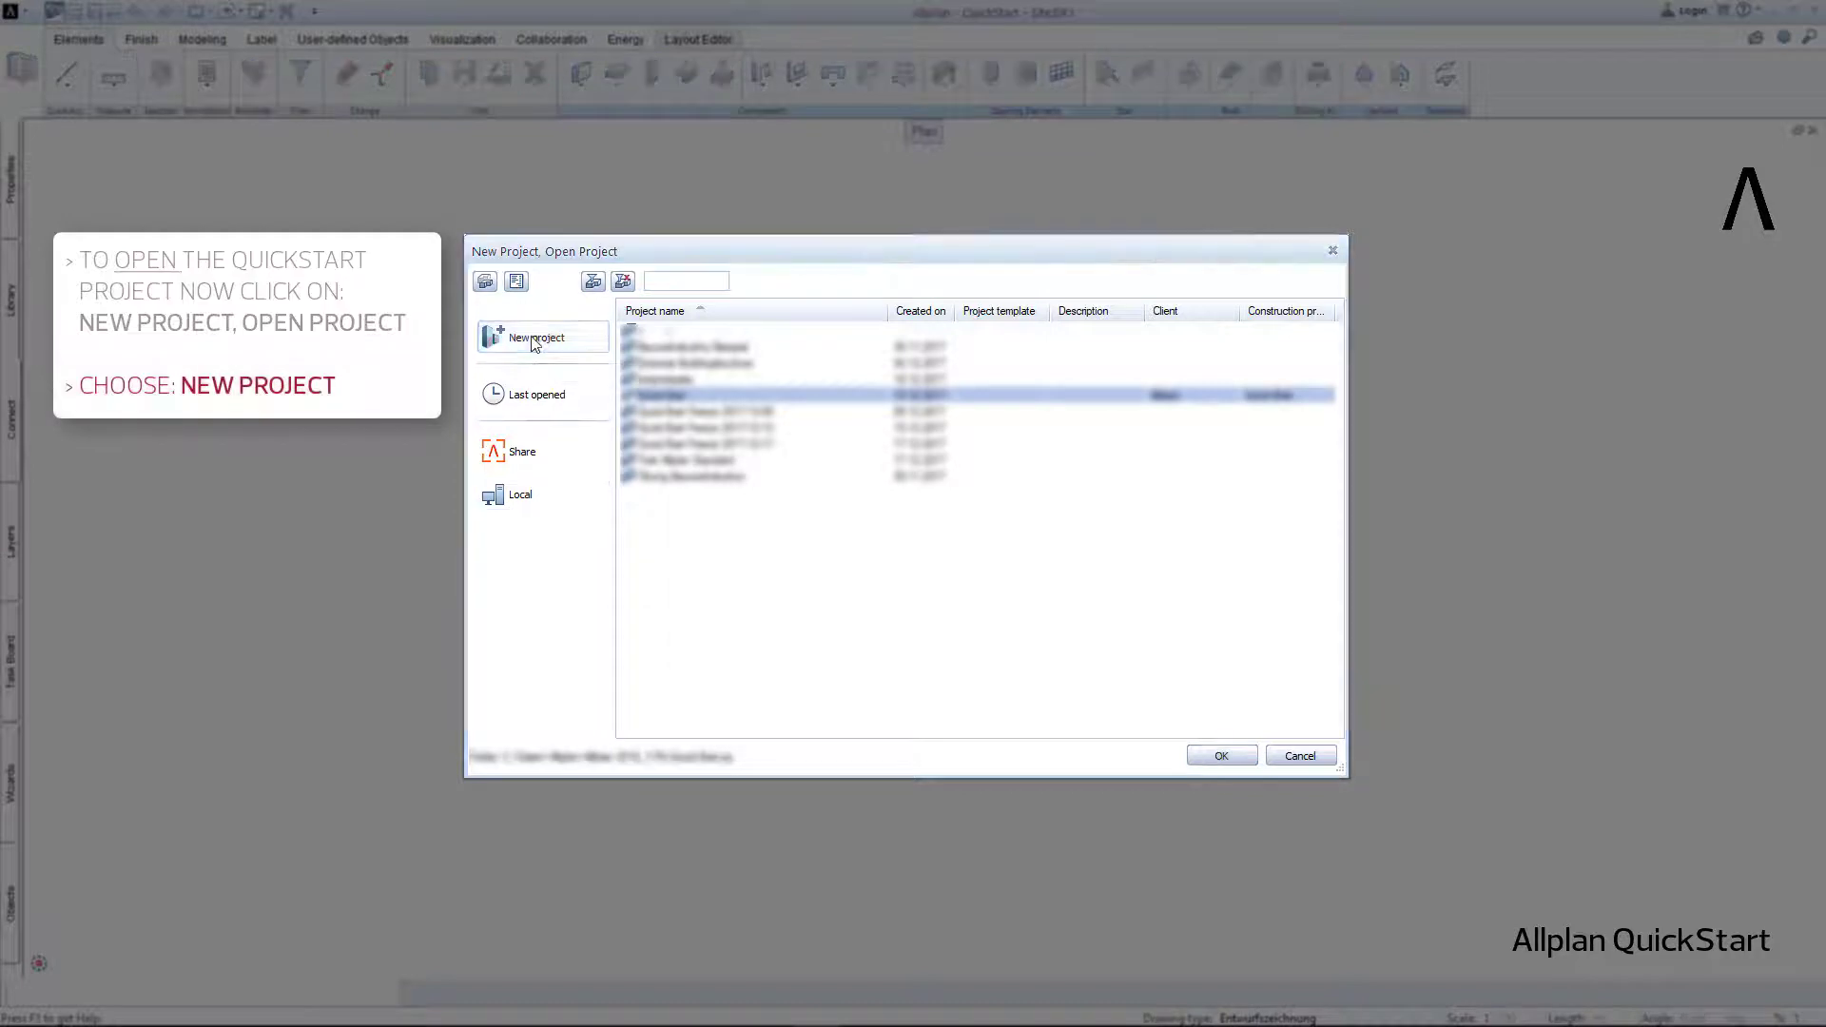
click(537, 337)
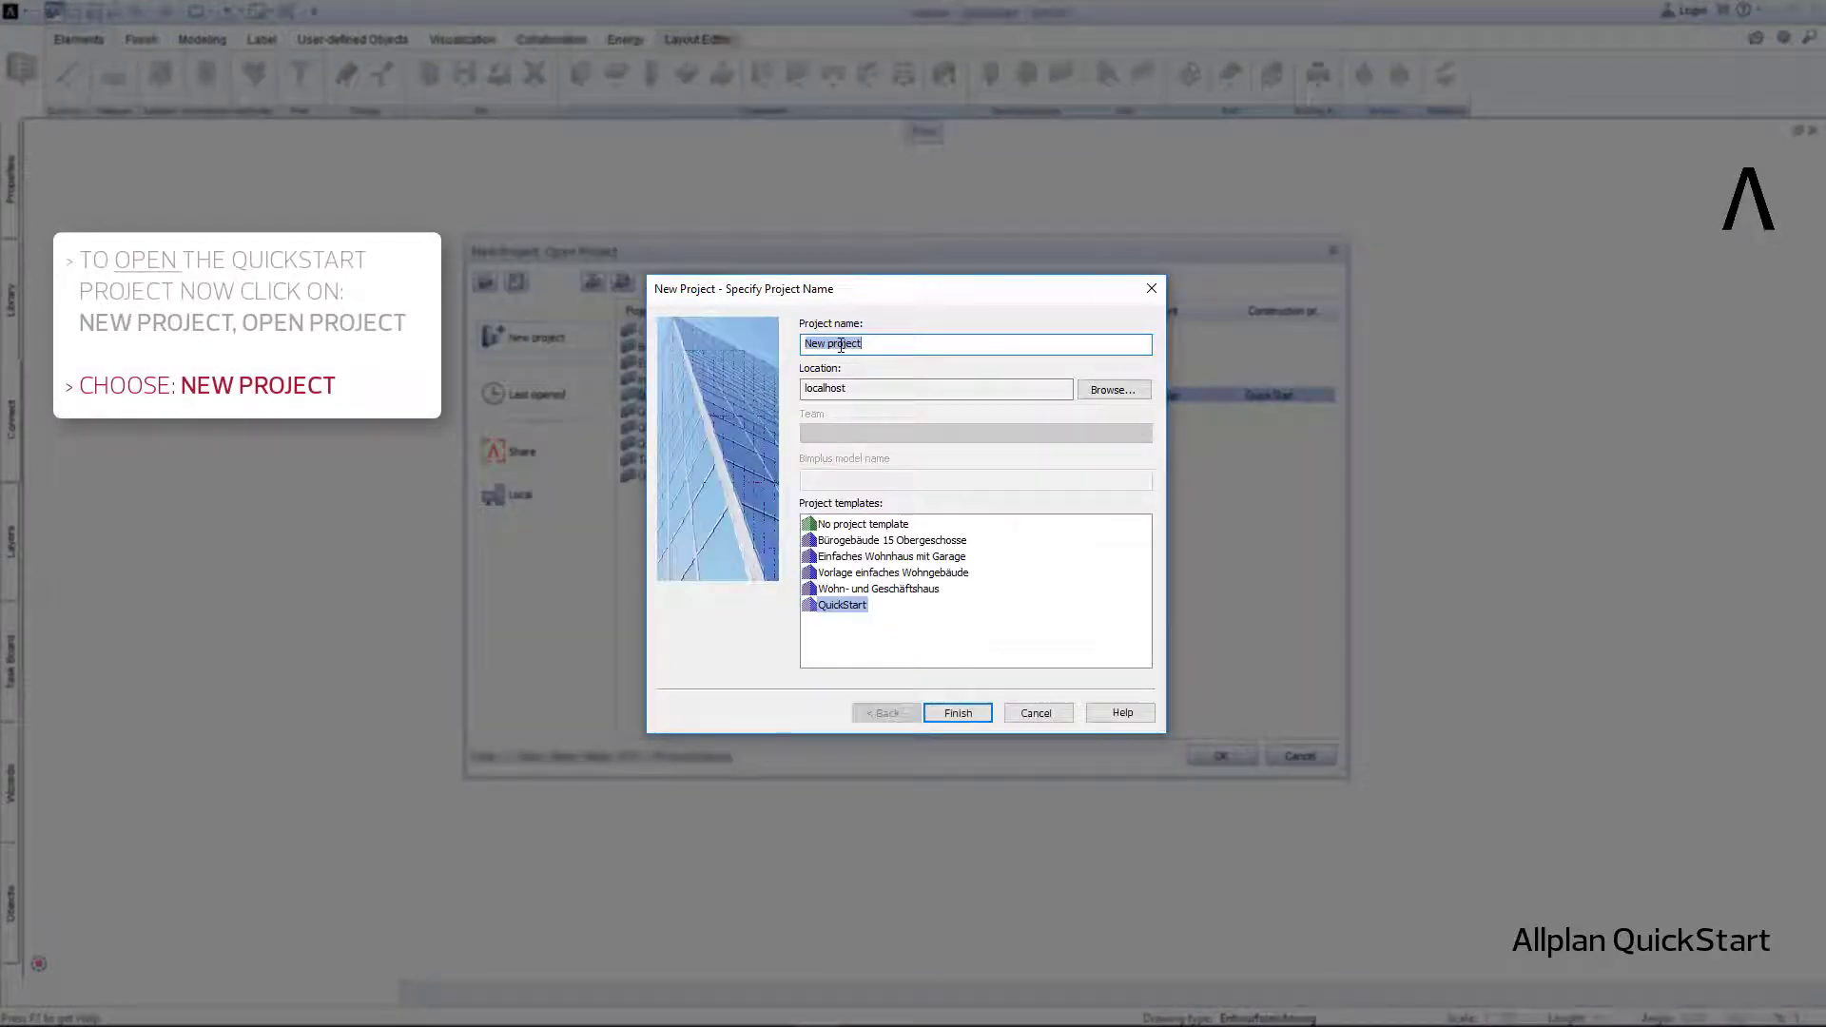
text(QuickStart)
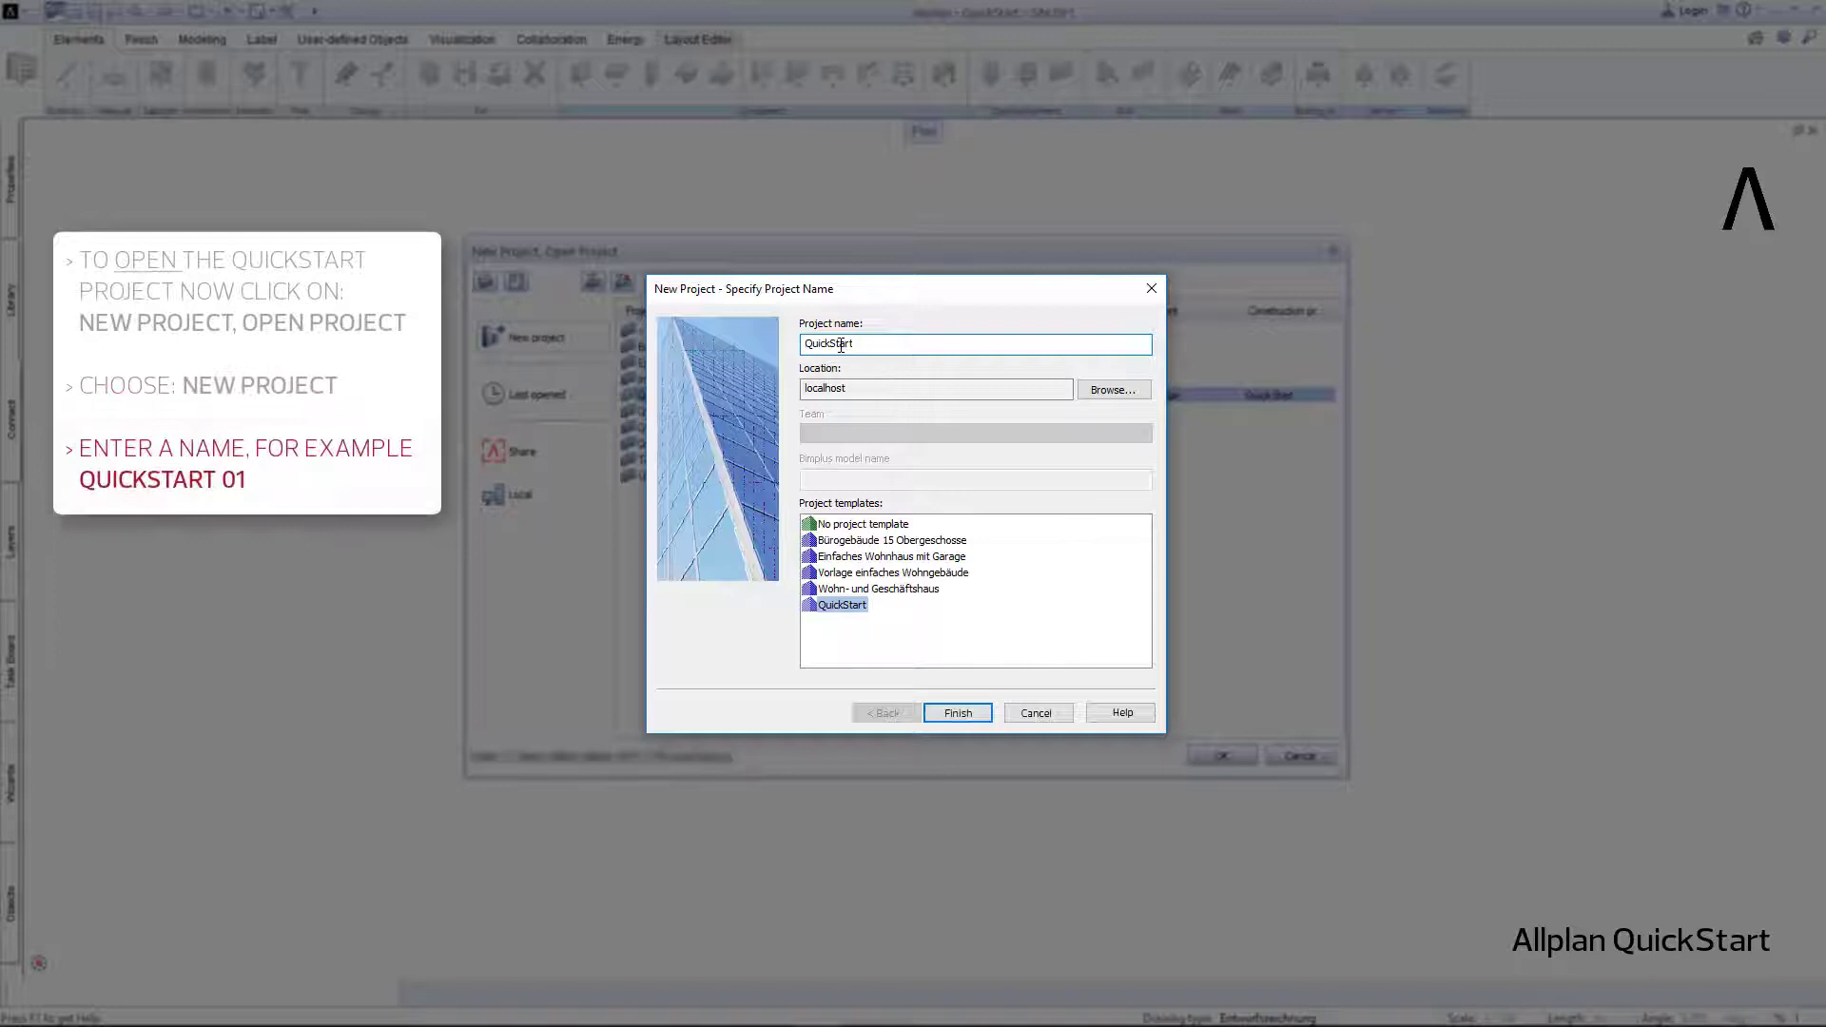
text(01)
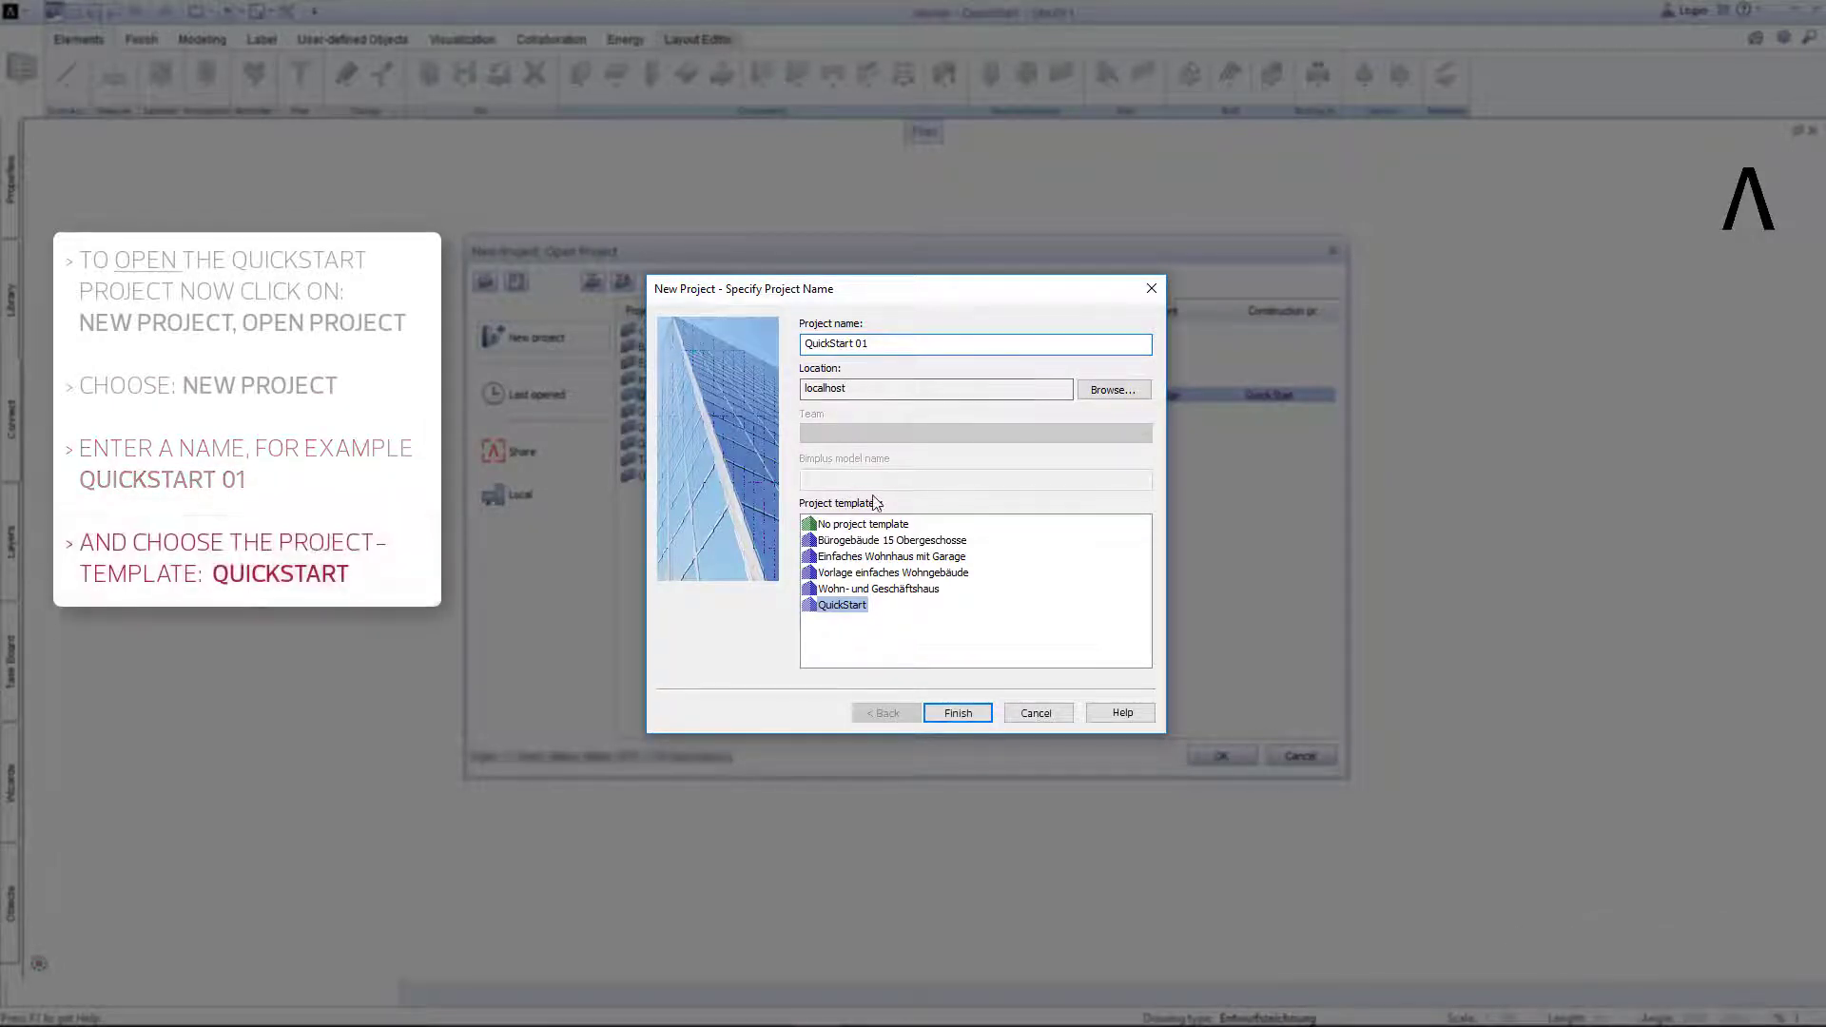
mouse_move(836, 605)
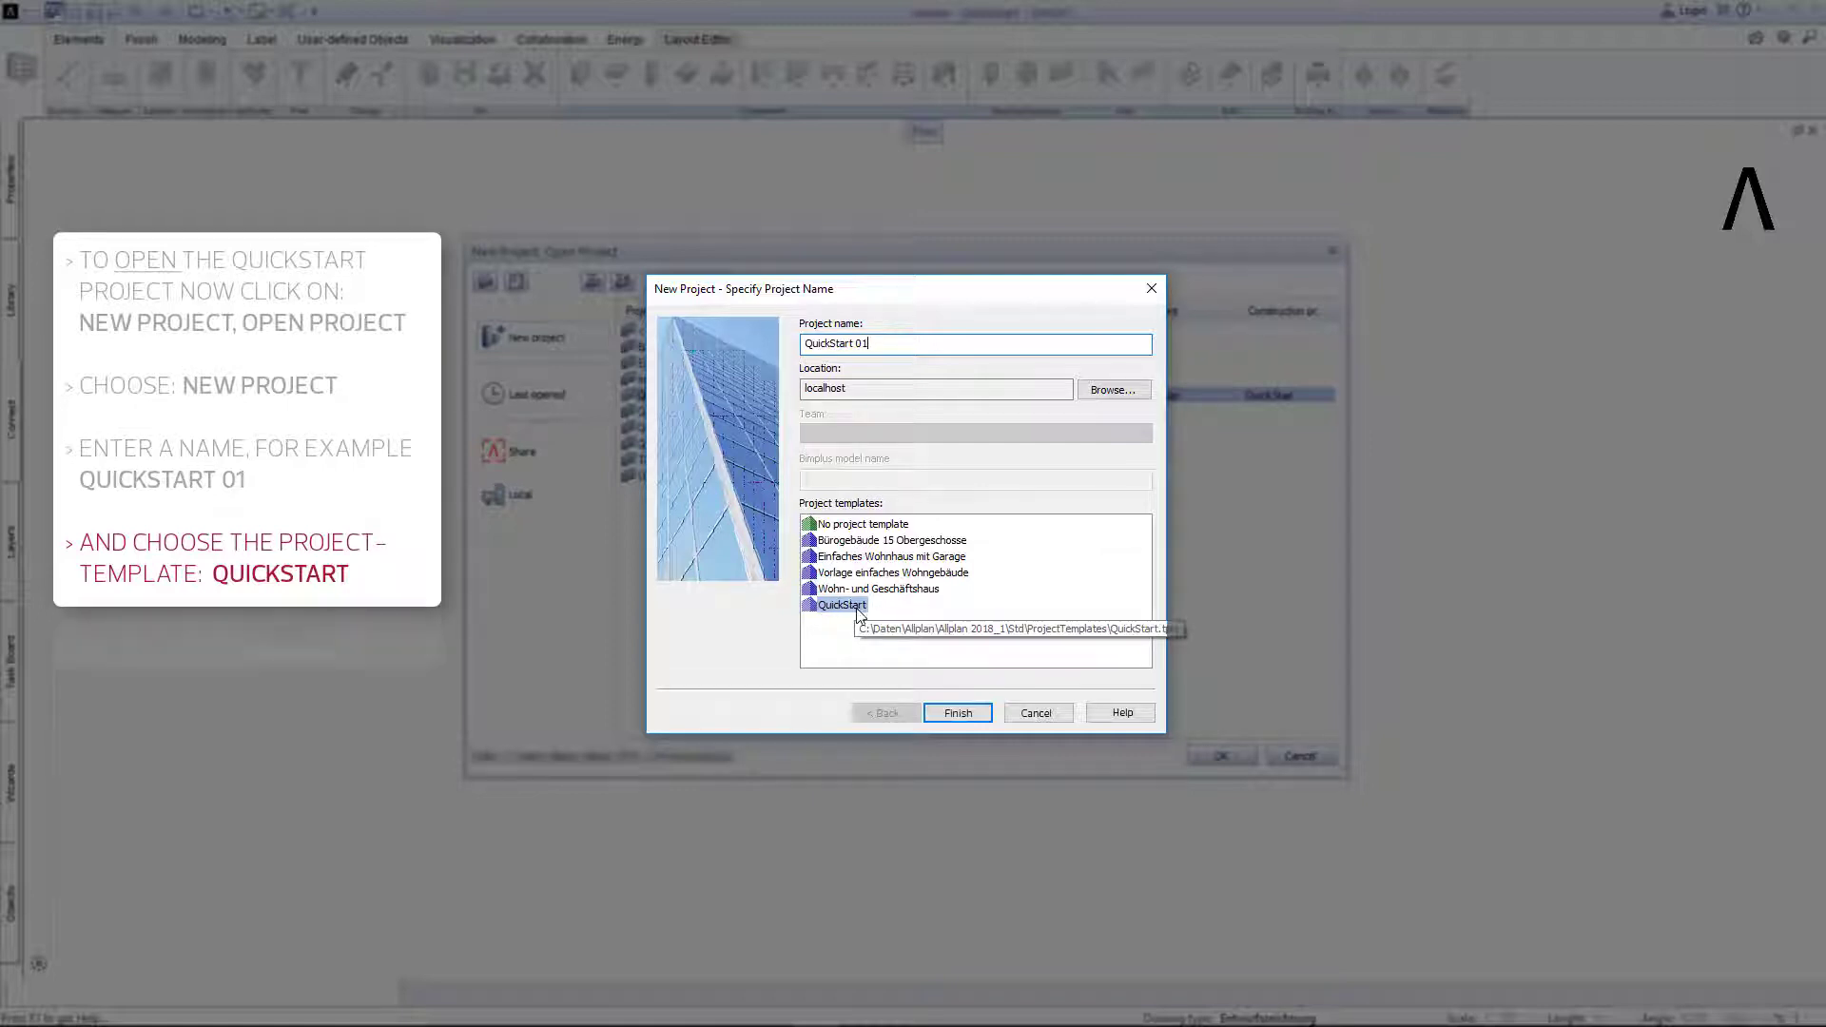
click(956, 711)
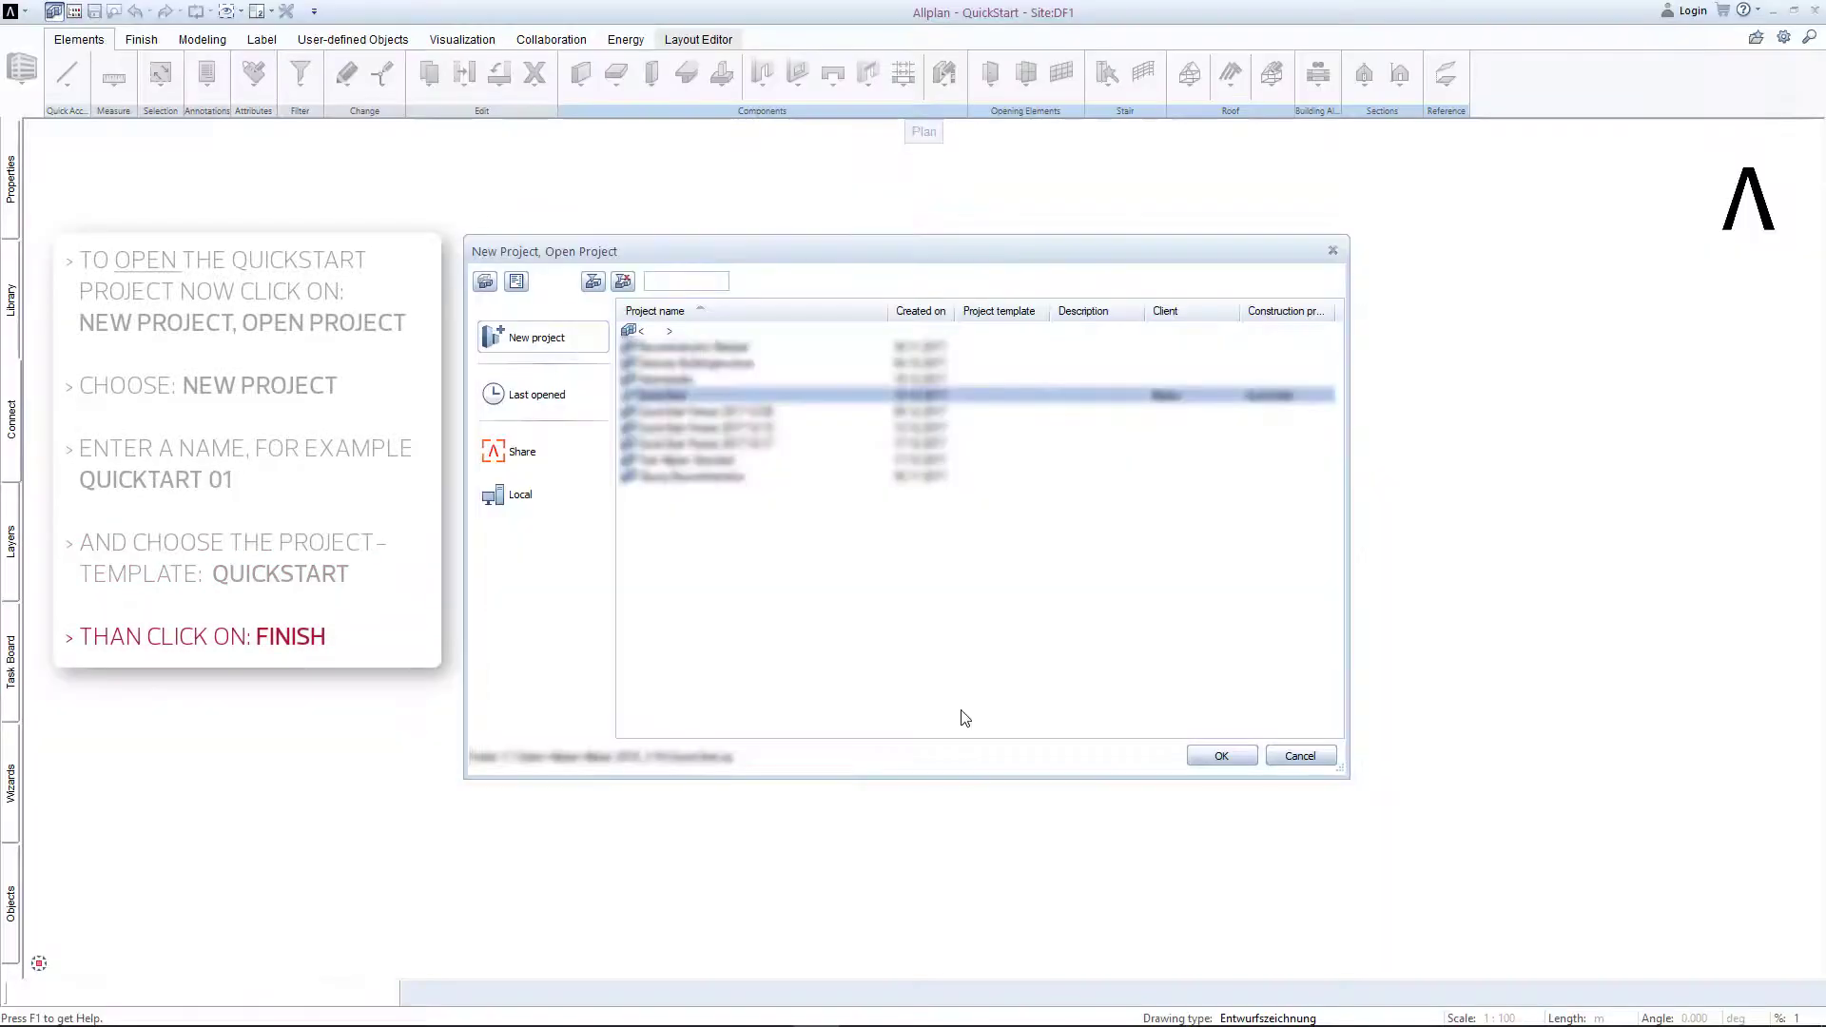
Open the project's building structure and browse Foundations, Terrace, General and Import levels
click(1219, 754)
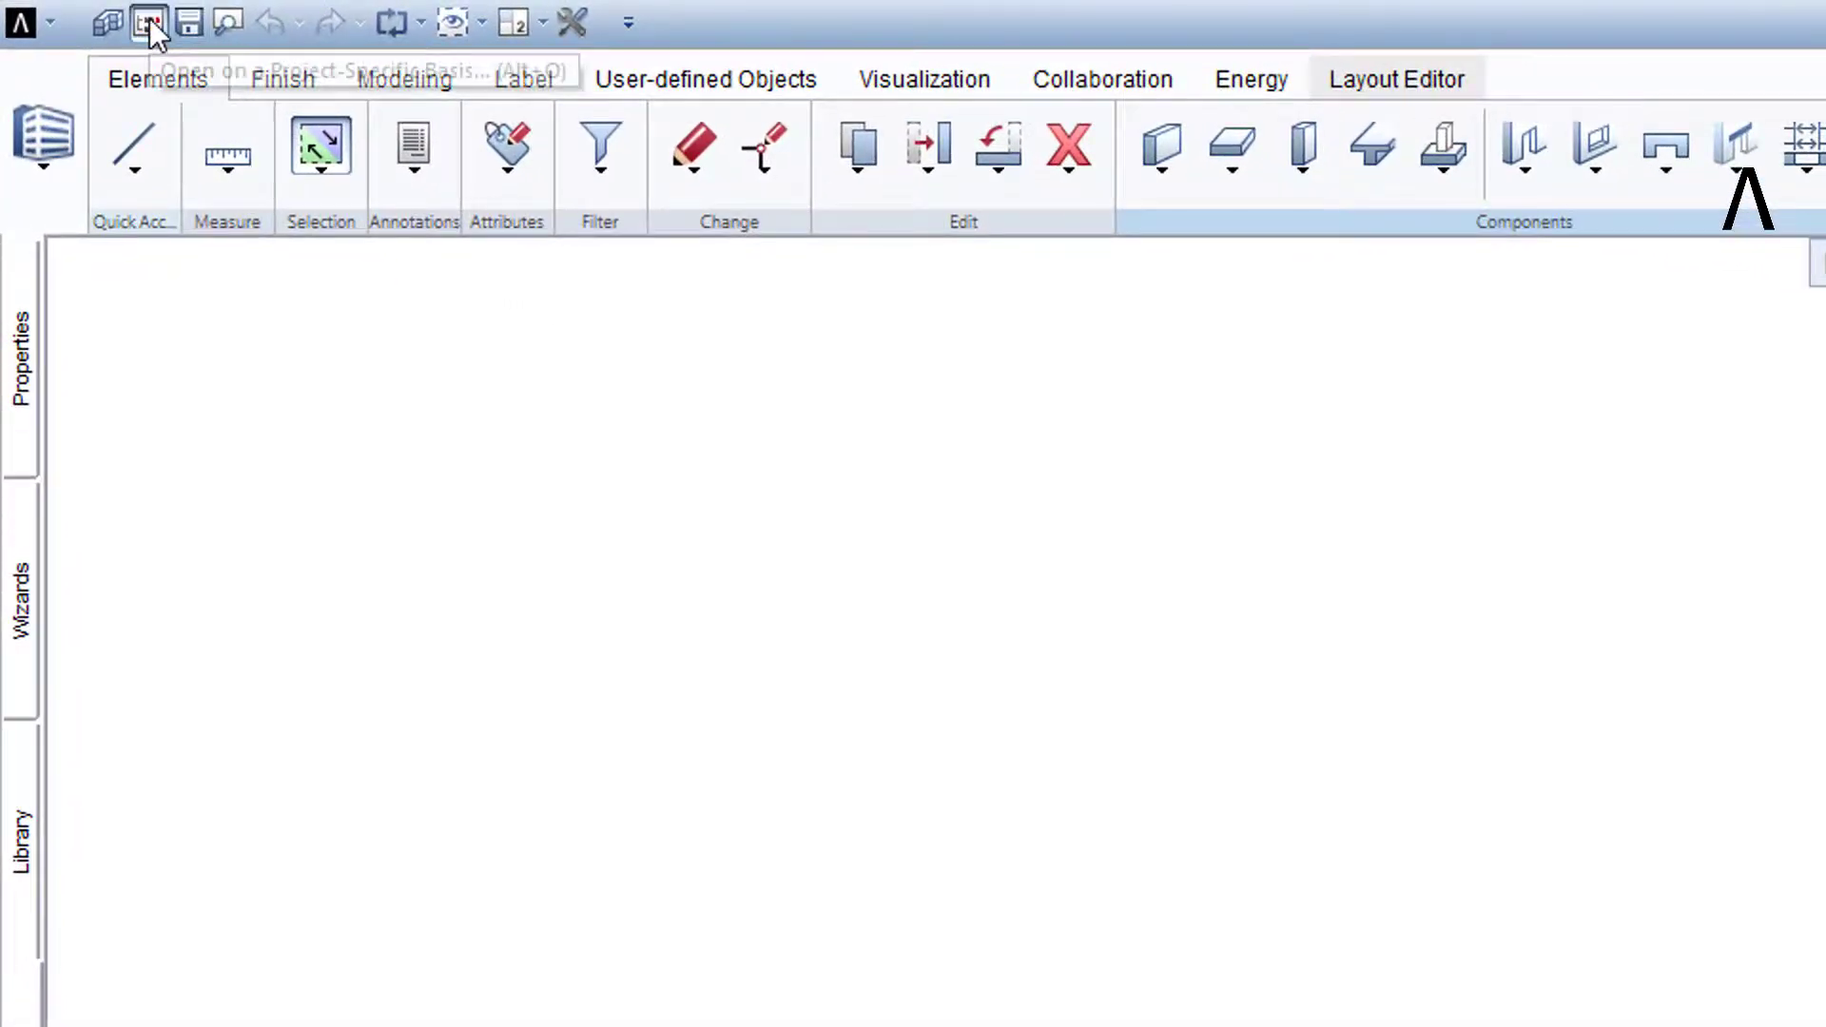
click(147, 21)
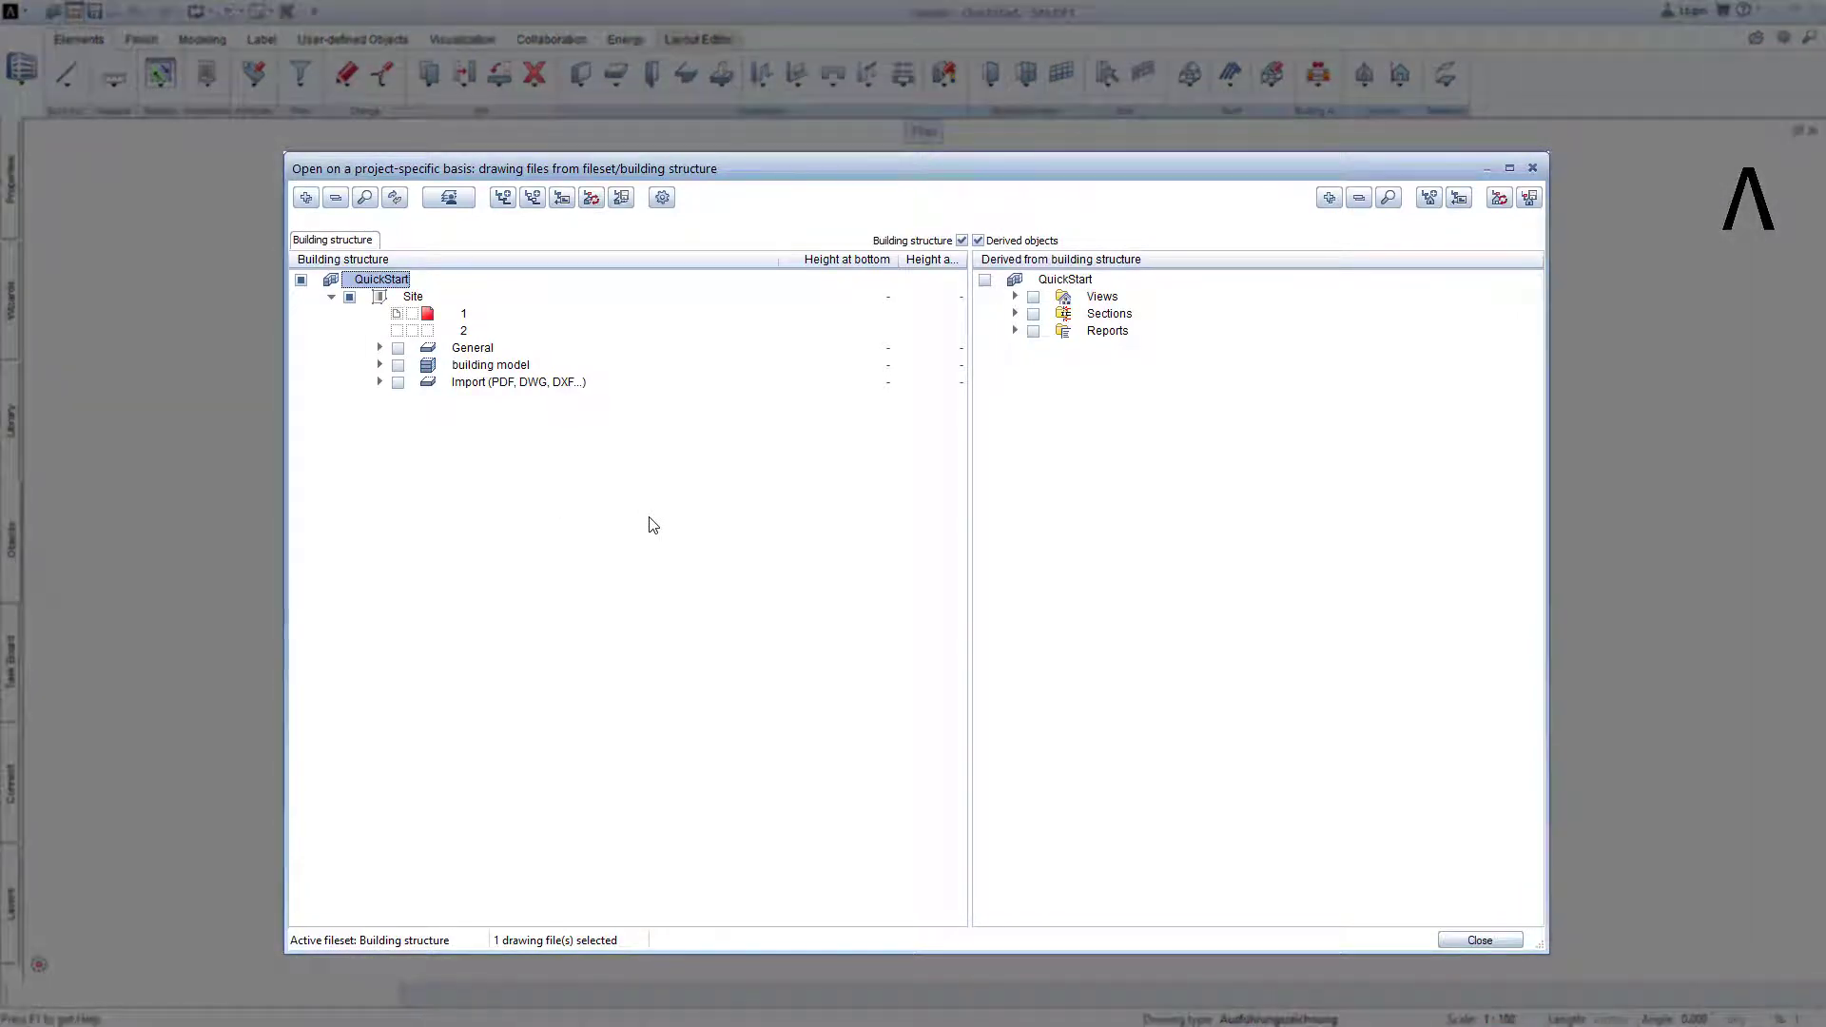
mouse_move(529, 400)
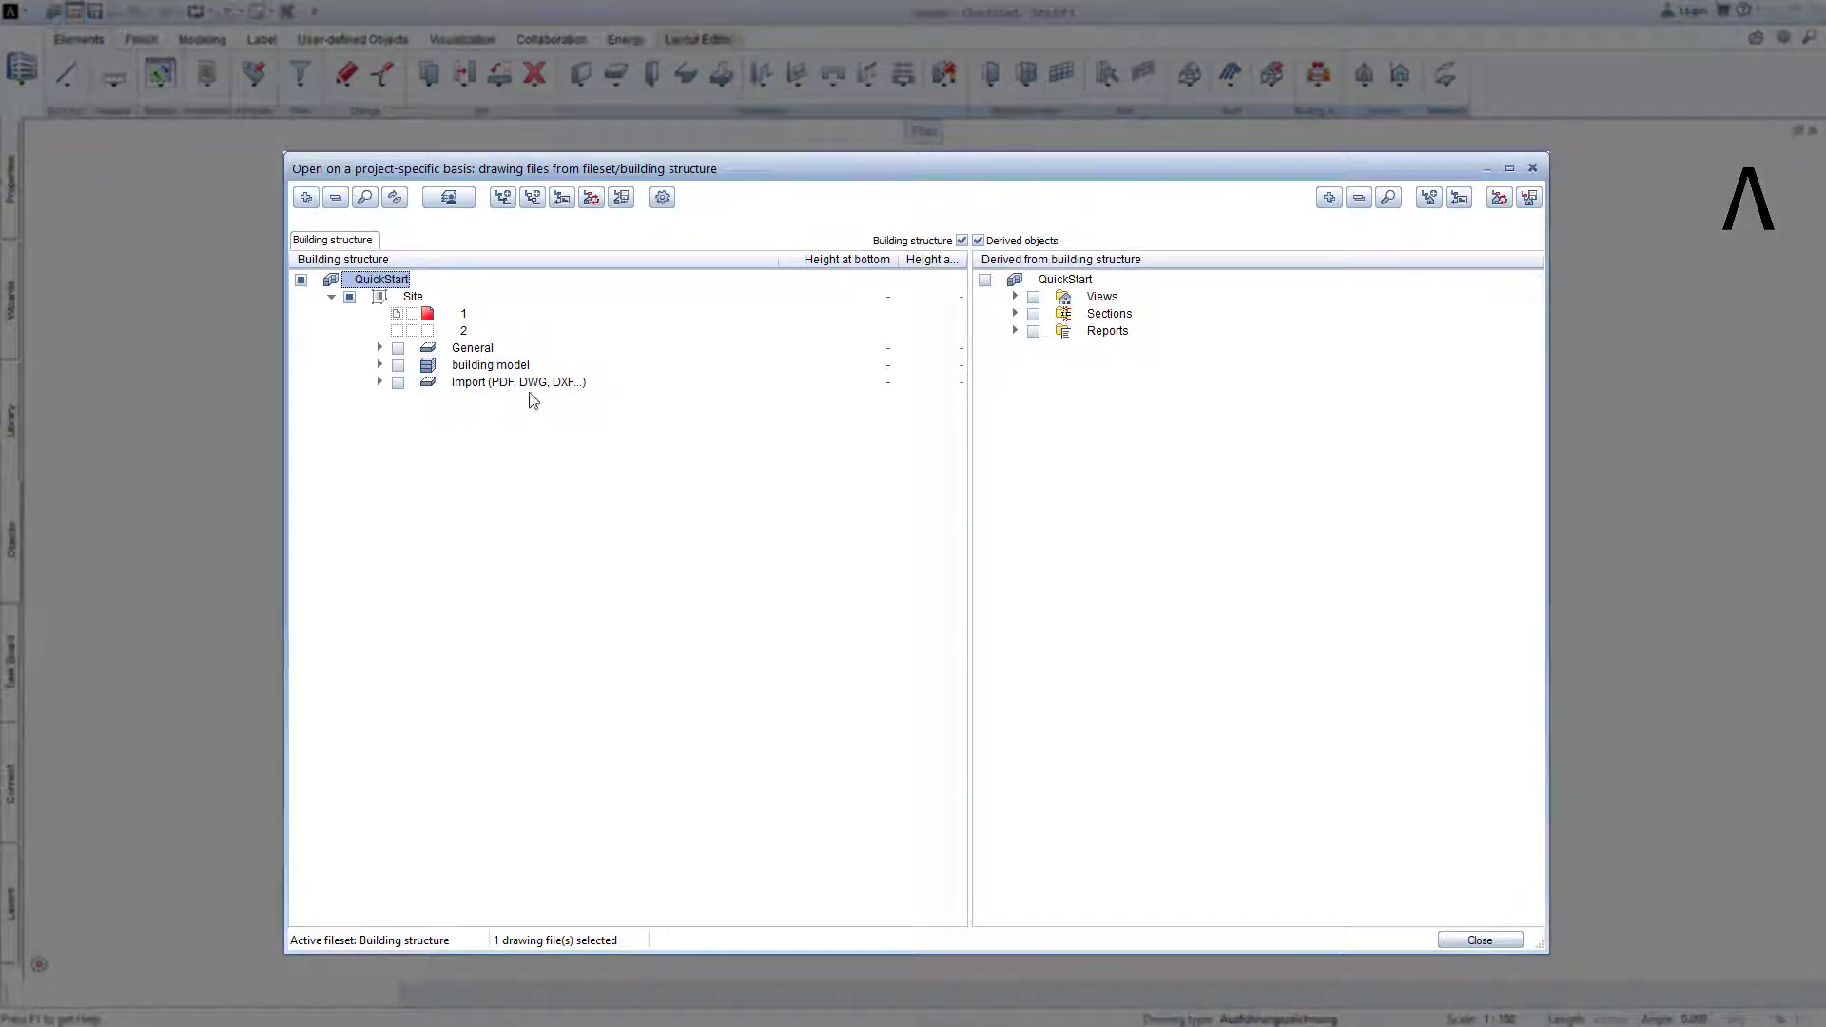
mouse_move(626, 507)
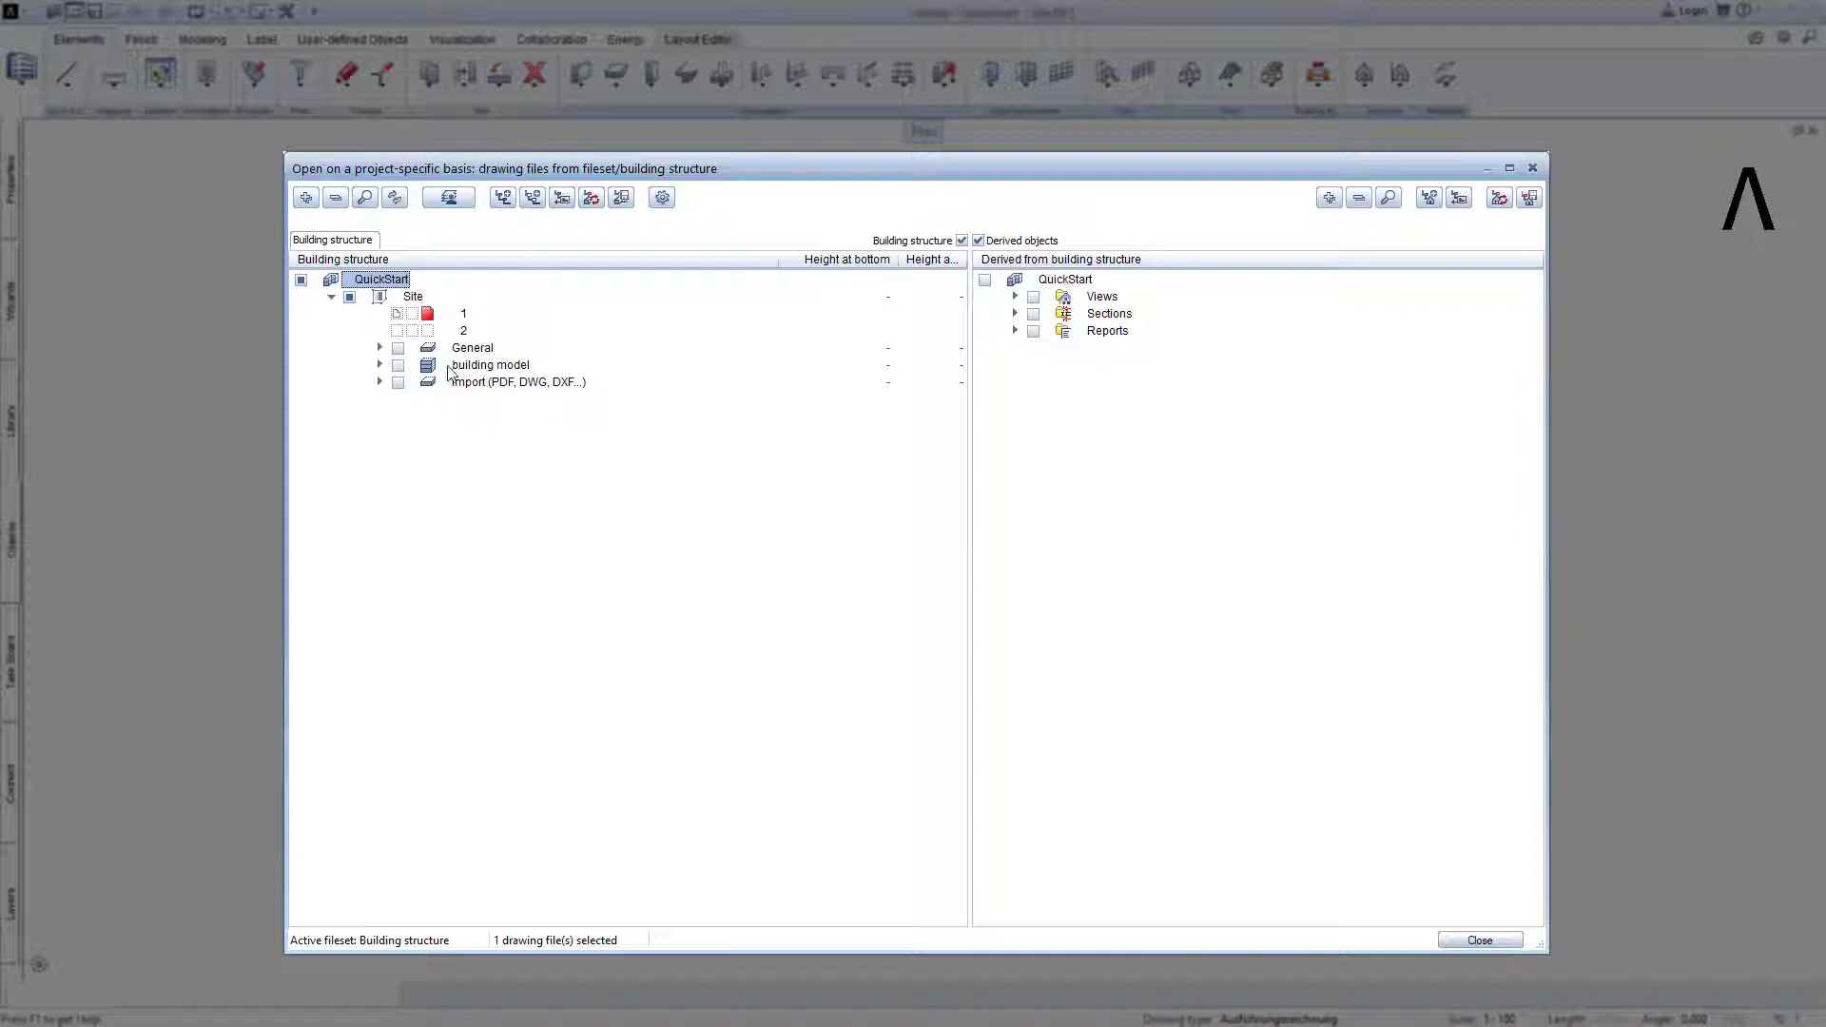
click(379, 365)
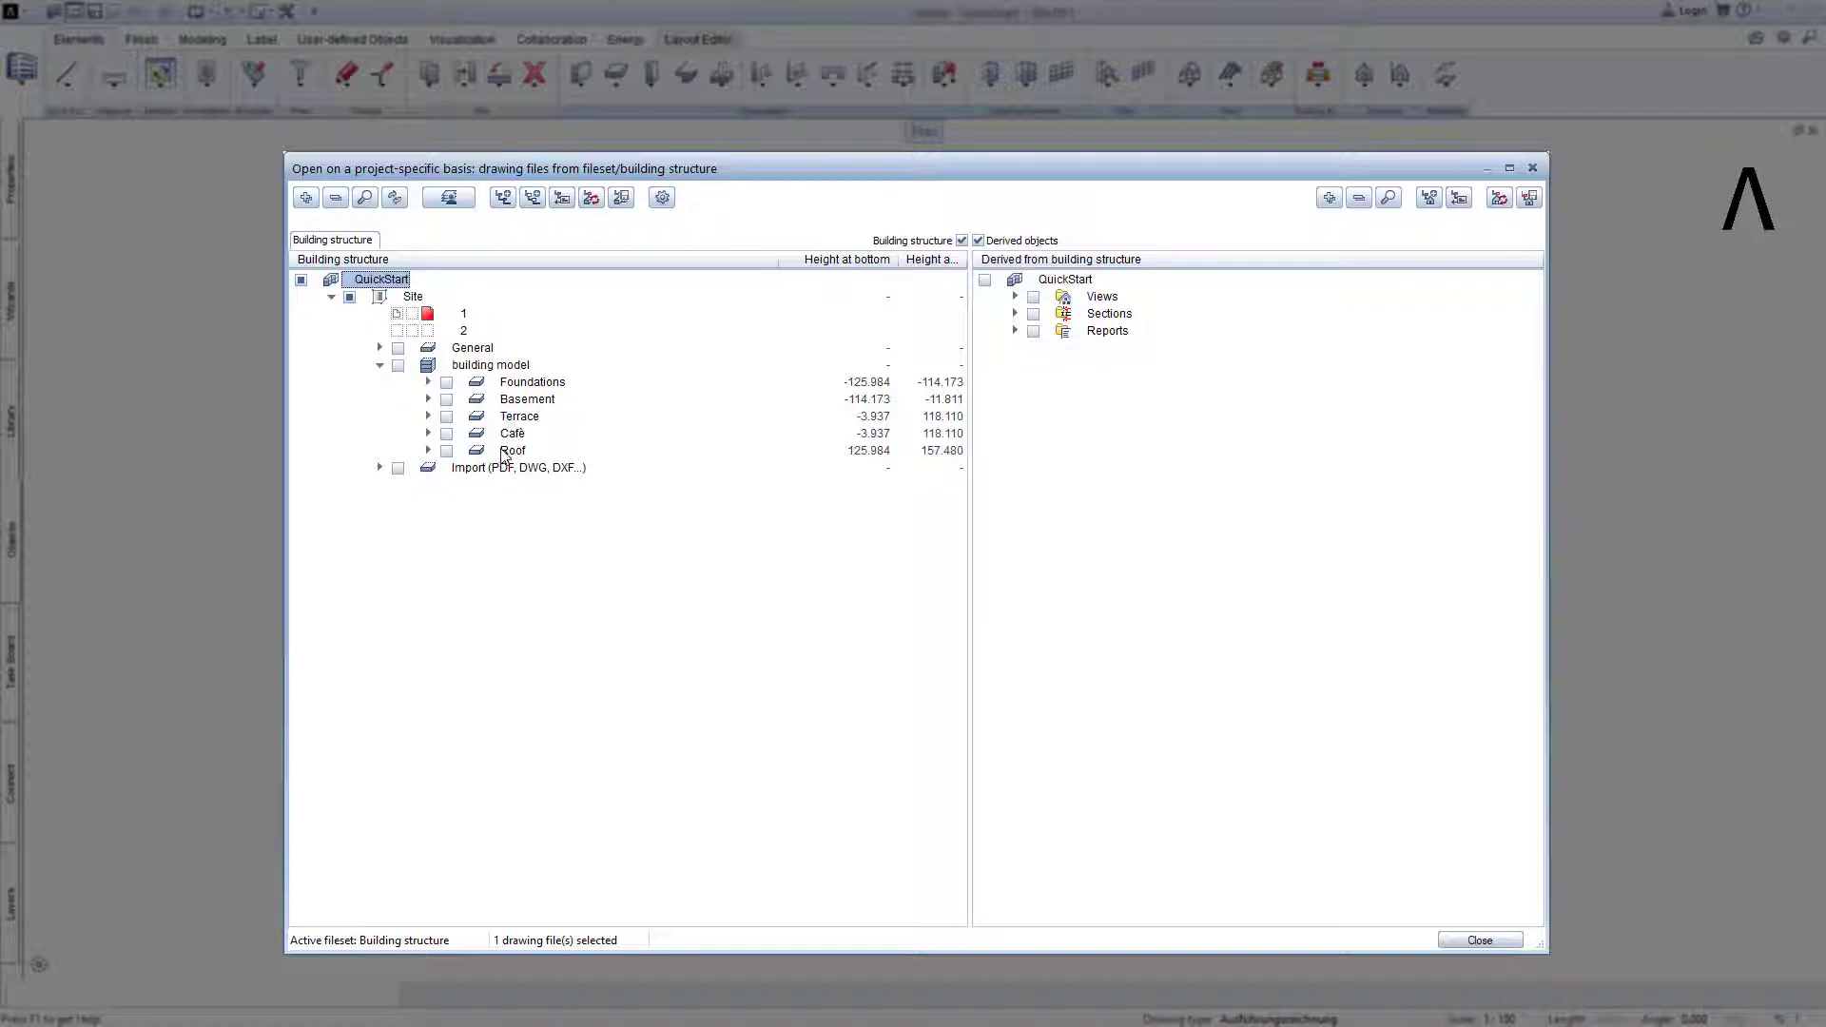
mouse_move(504, 388)
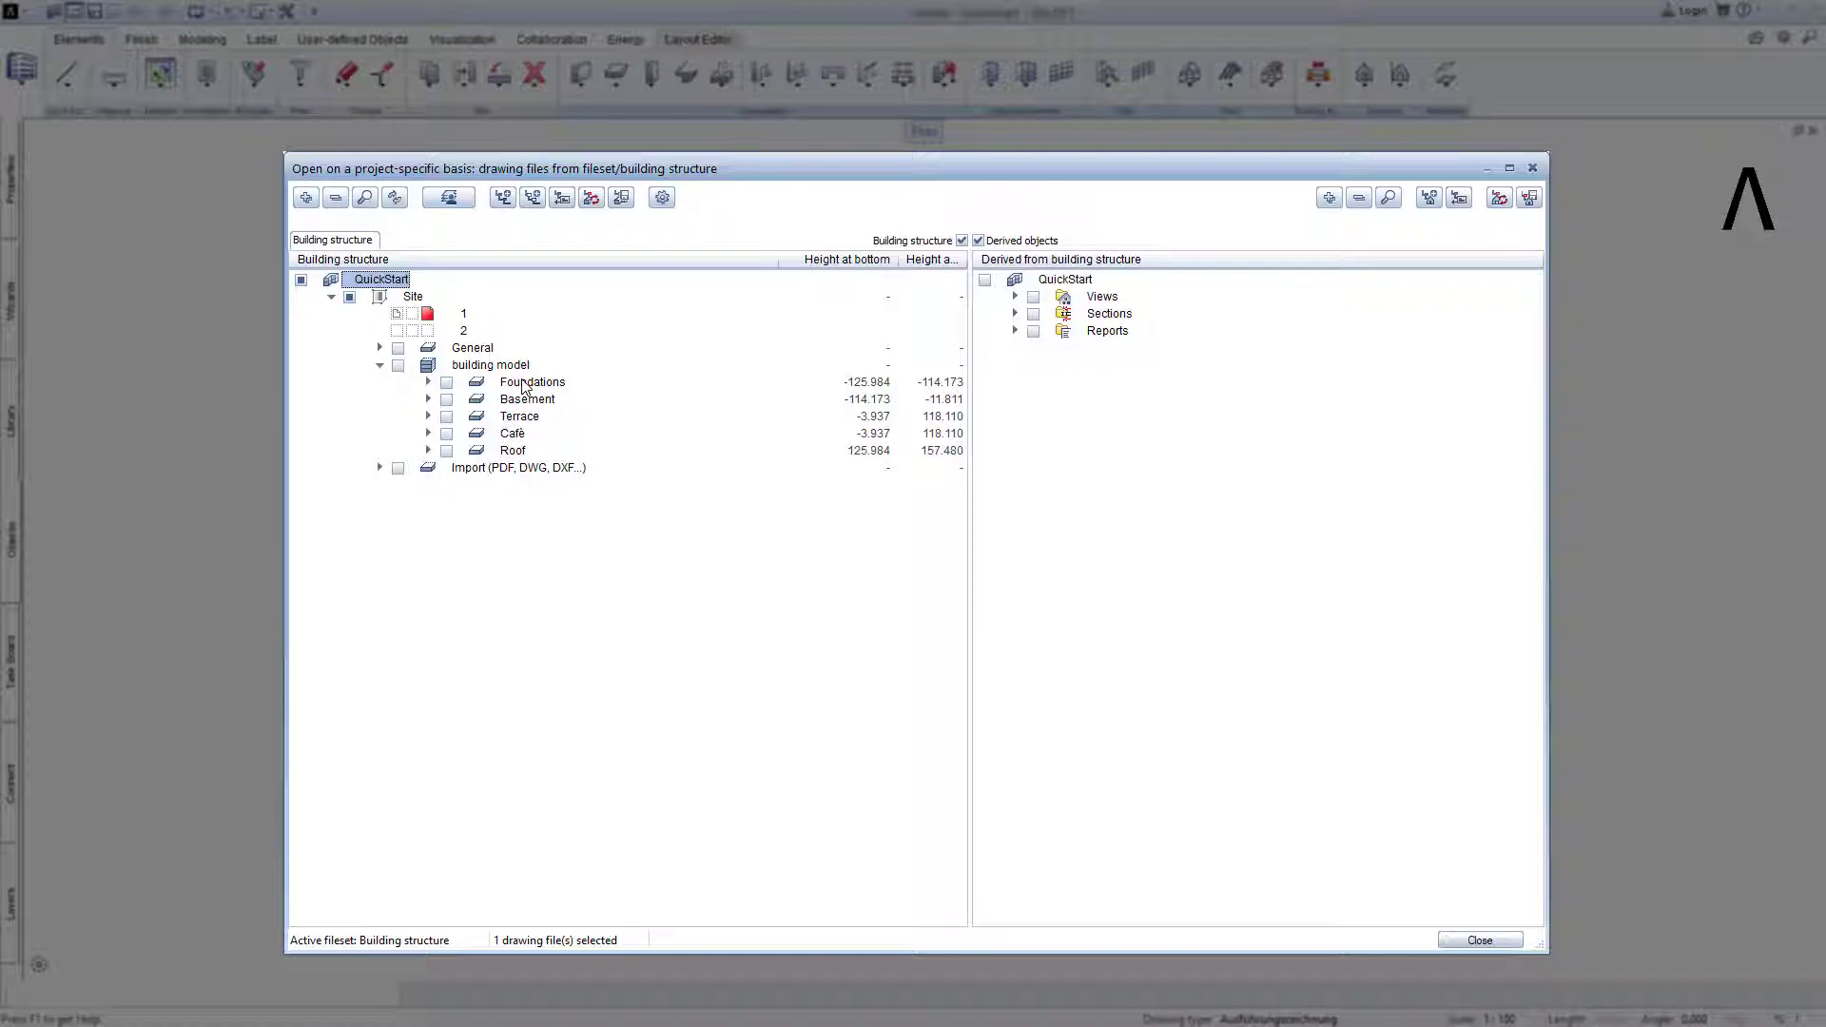
click(531, 382)
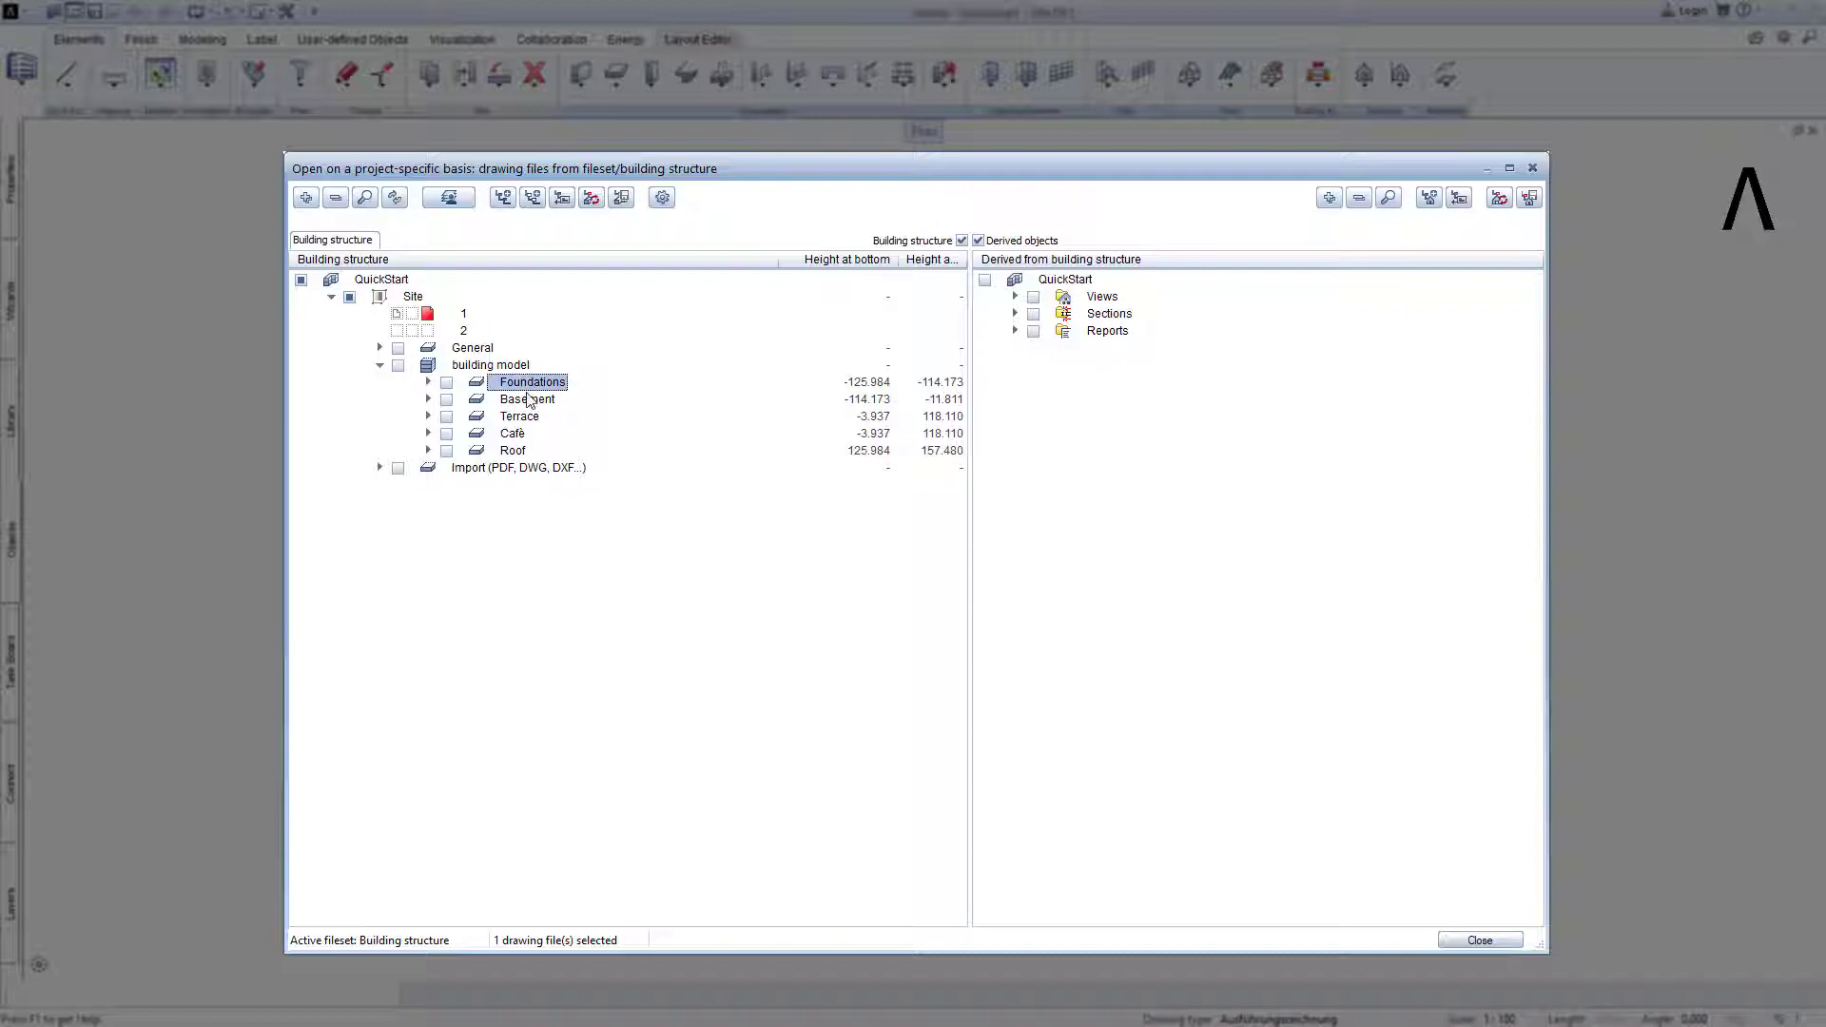
click(518, 416)
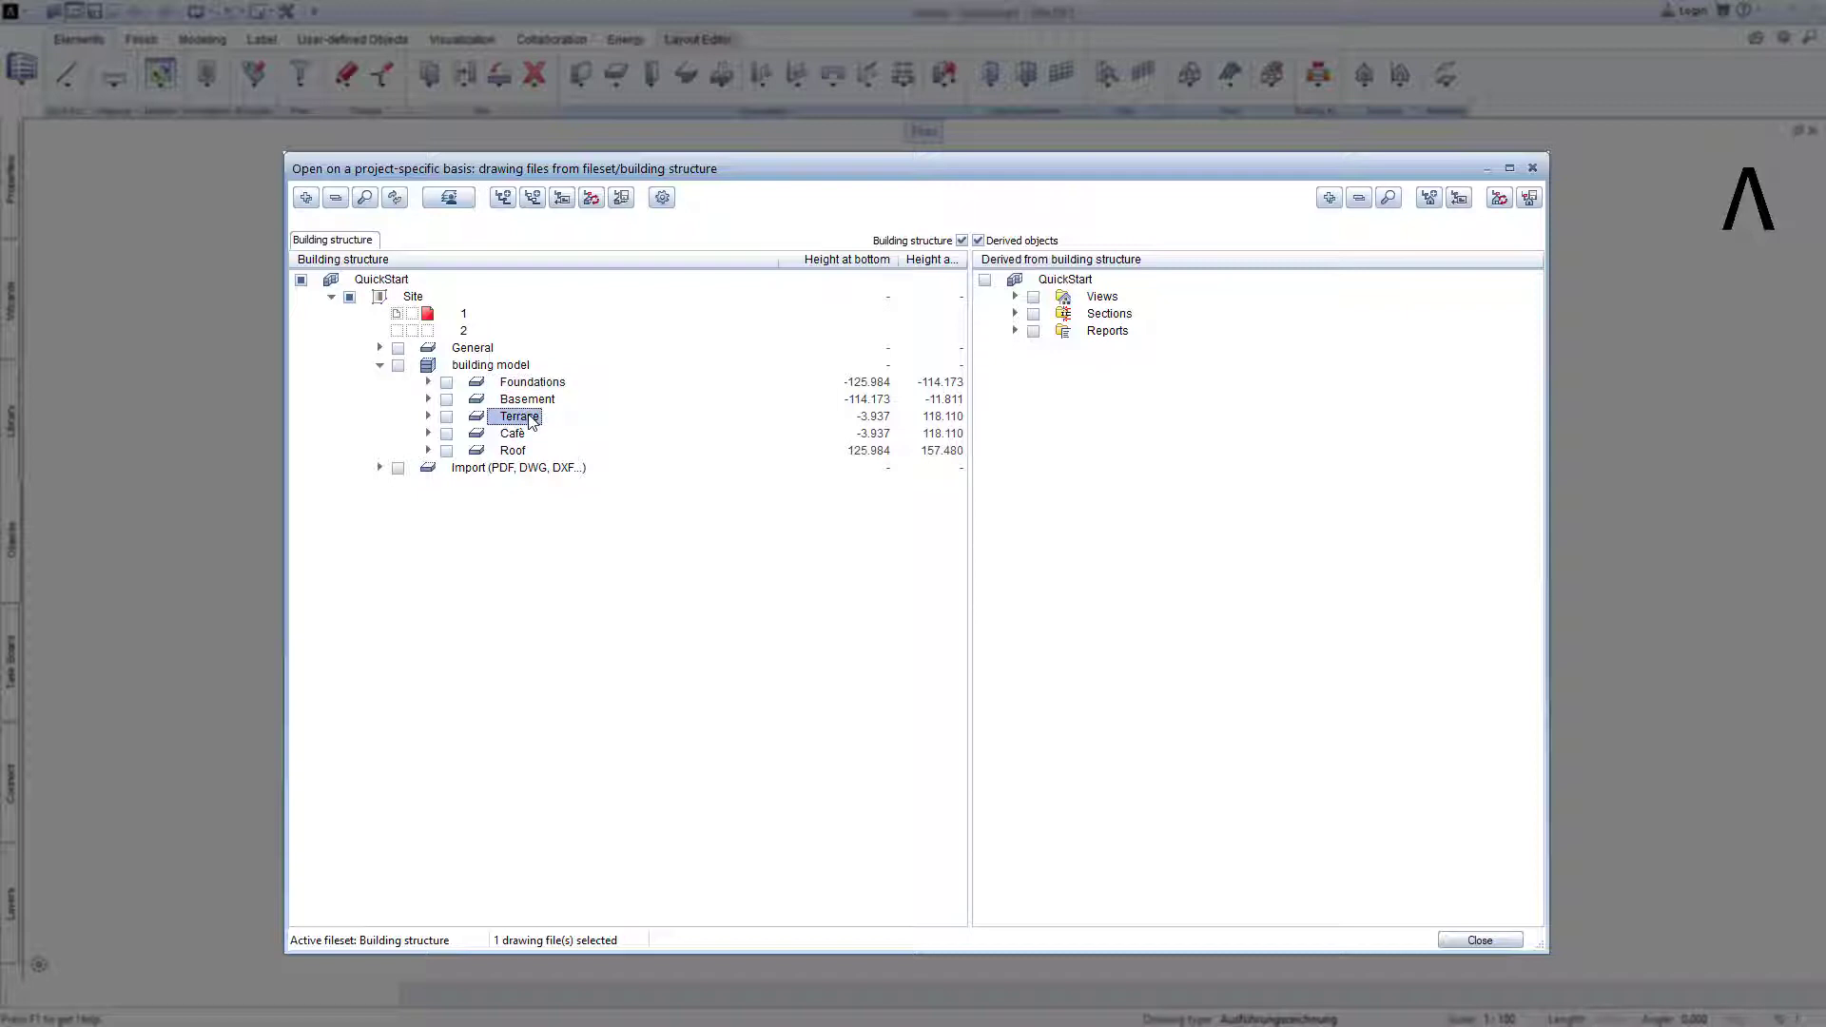
click(379, 365)
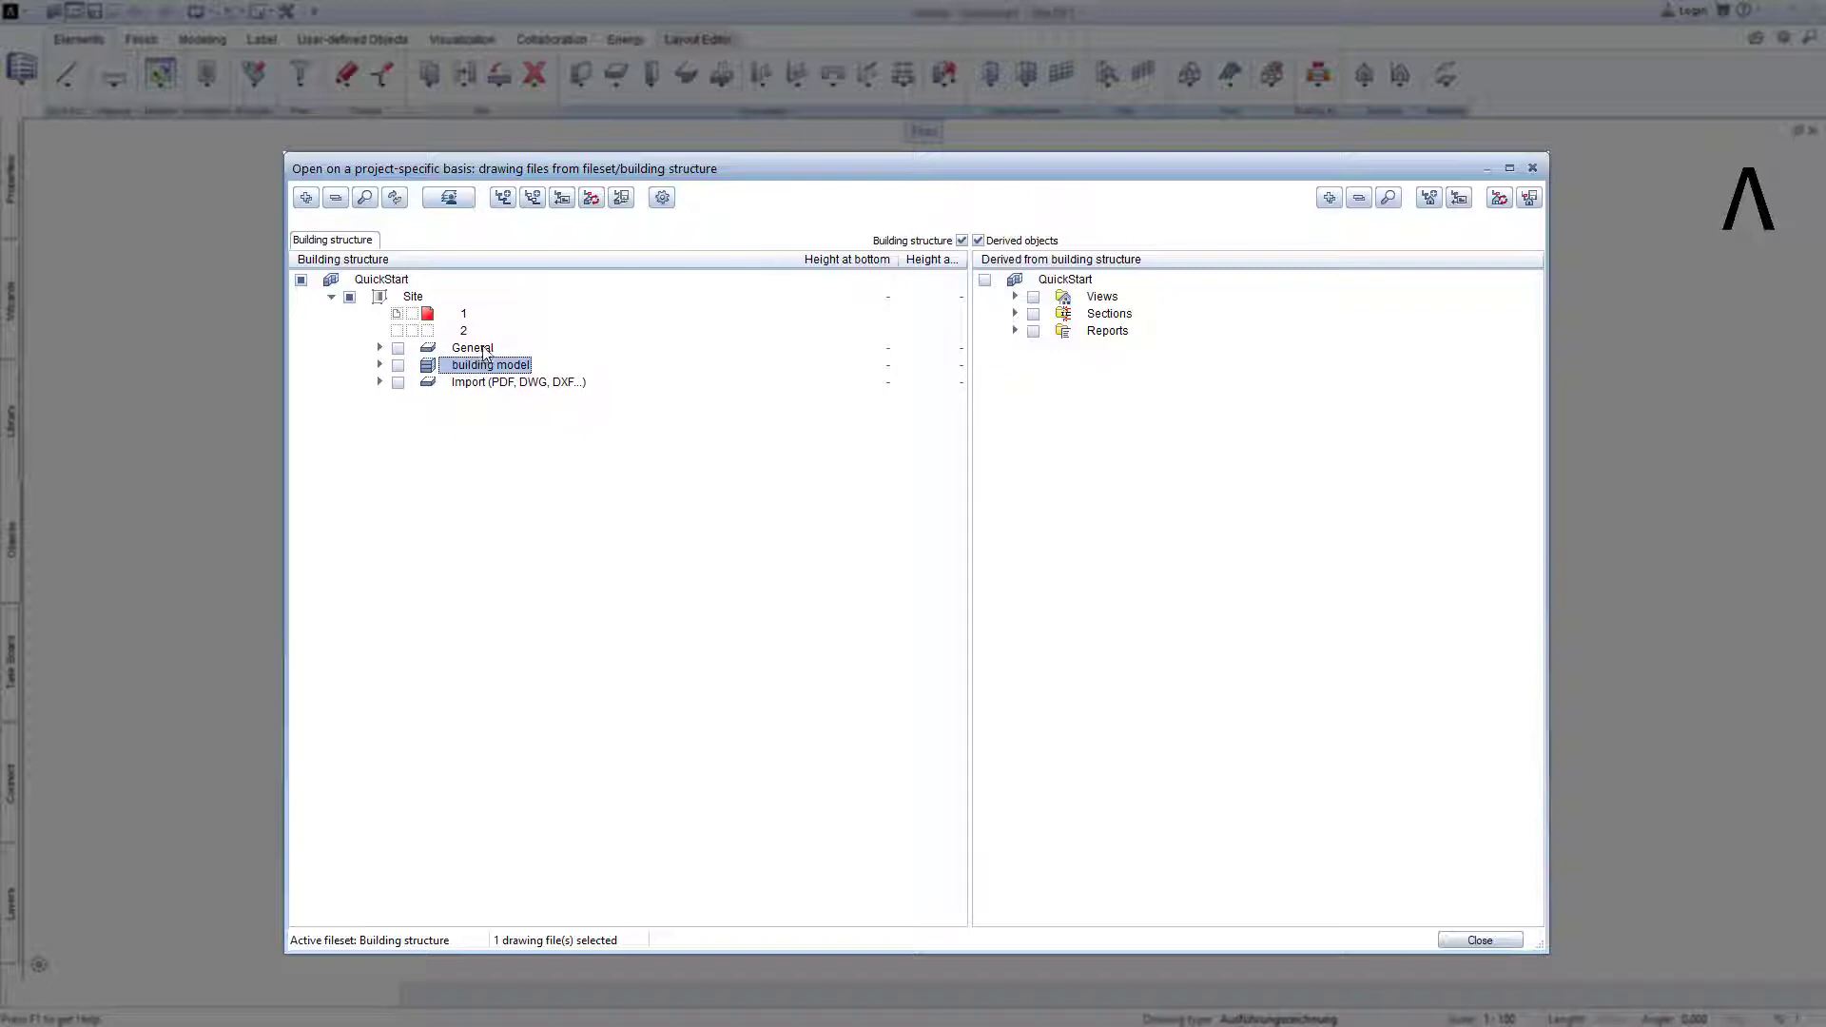
click(472, 348)
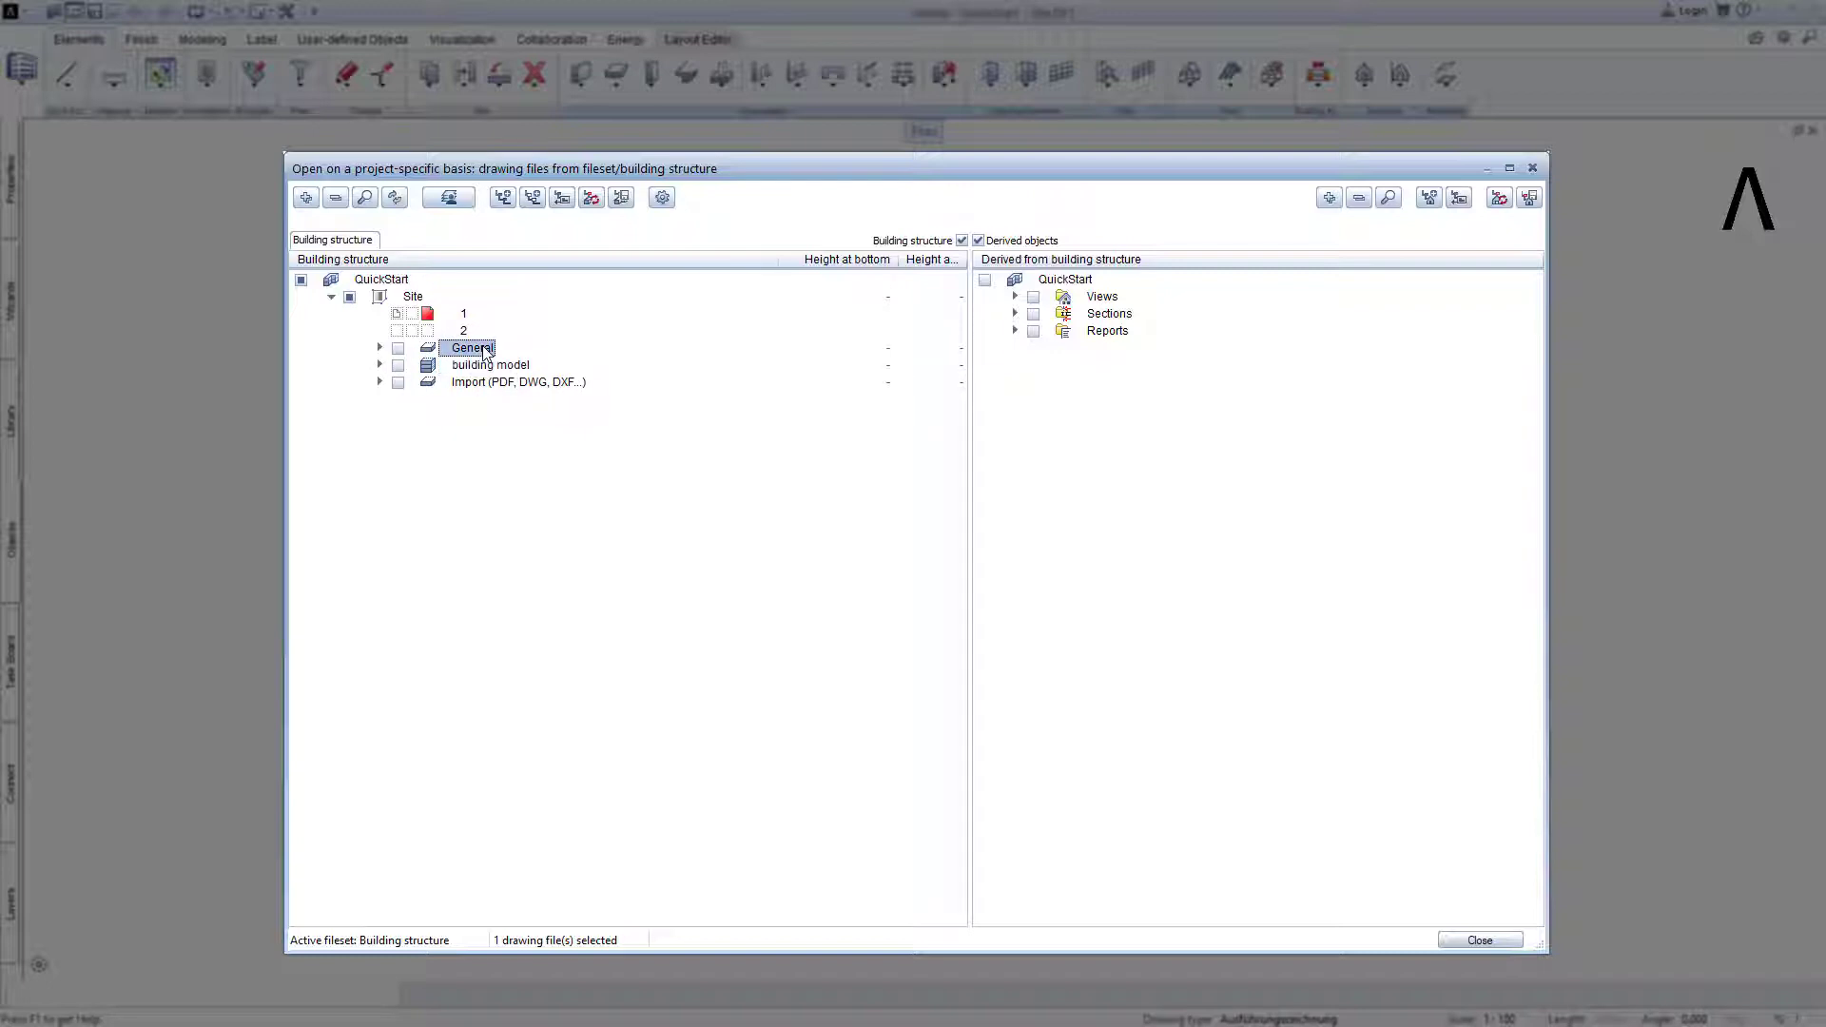
click(518, 382)
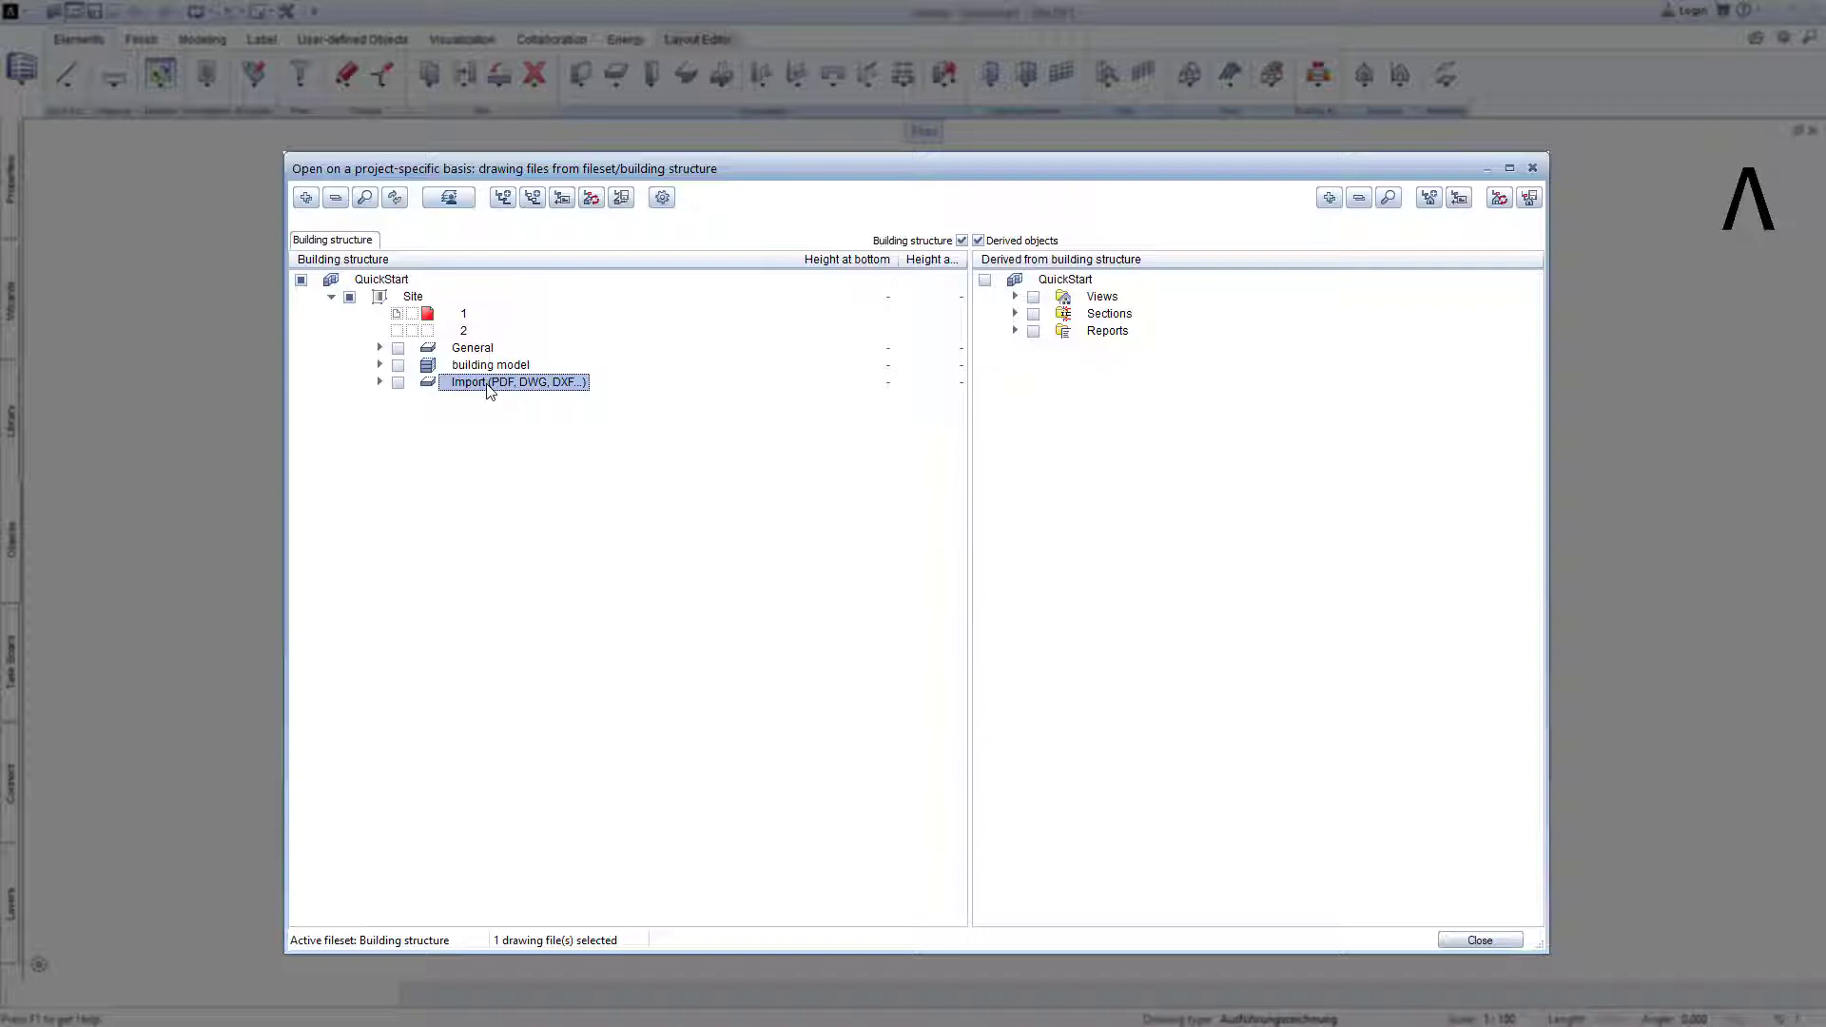
mouse_move(386, 388)
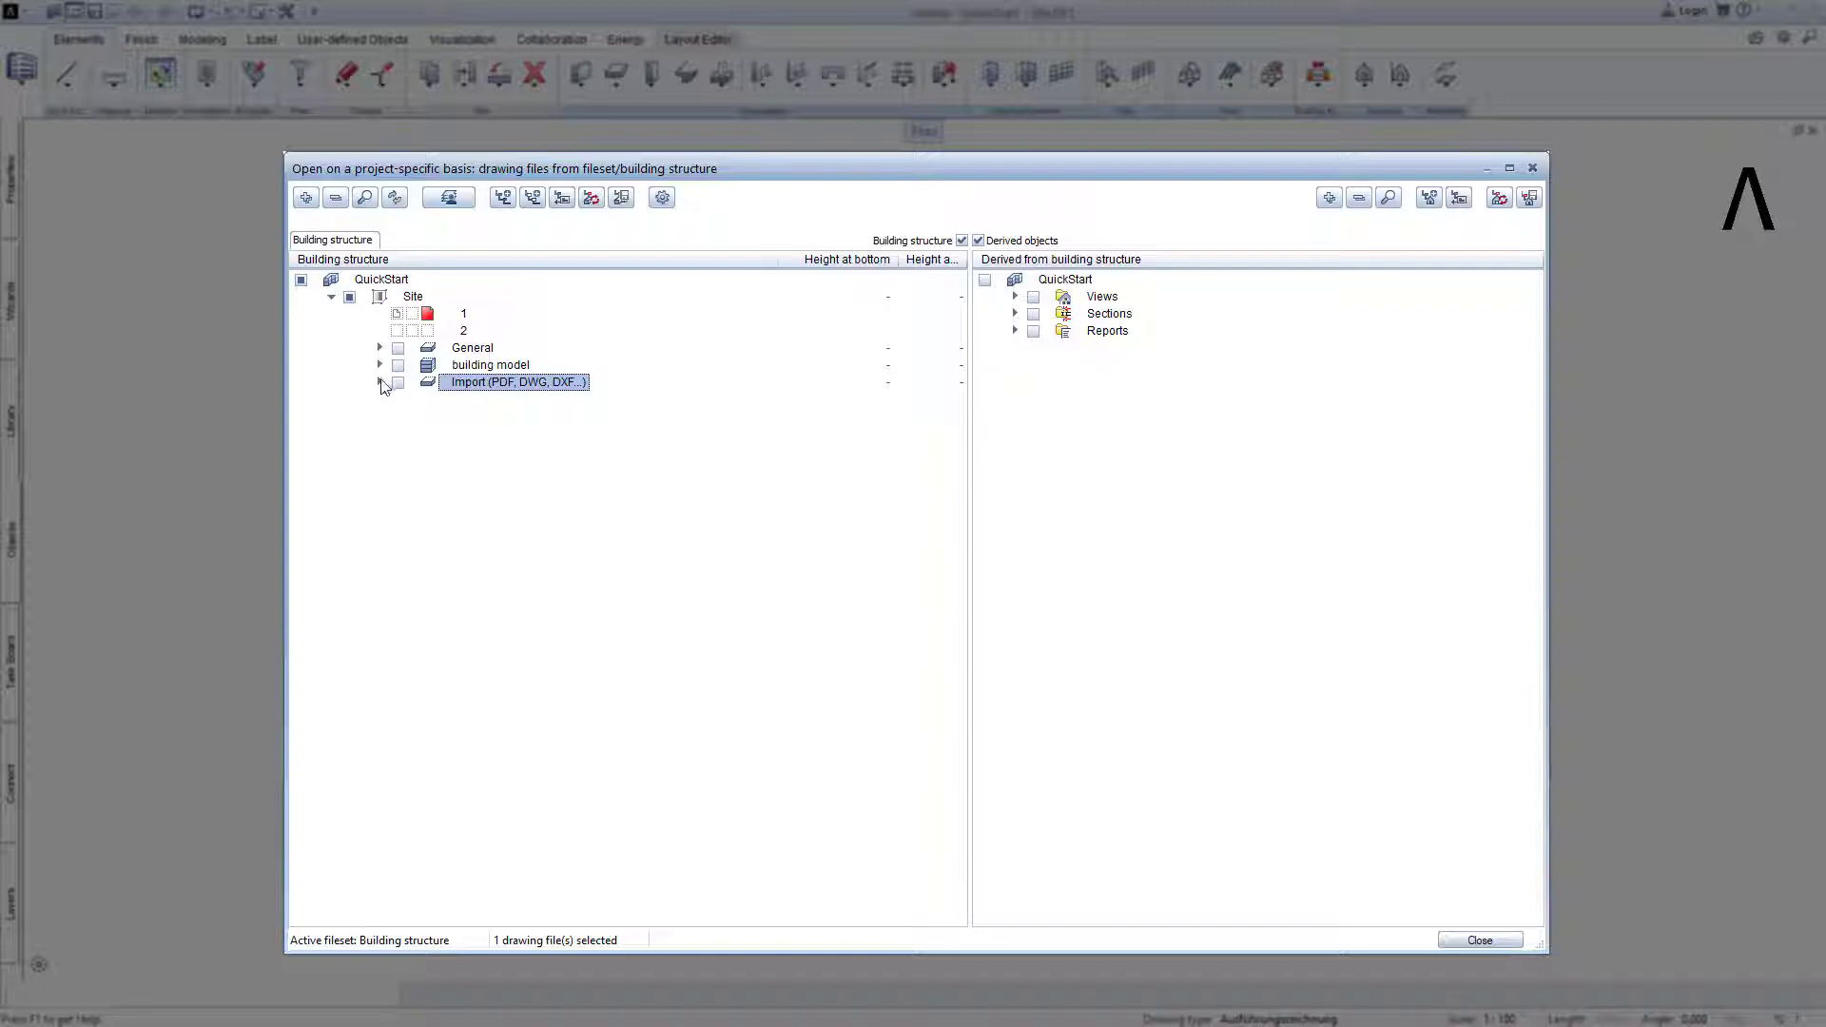
Select the Import category and open drawing file 500, Import site plan, as active
click(379, 382)
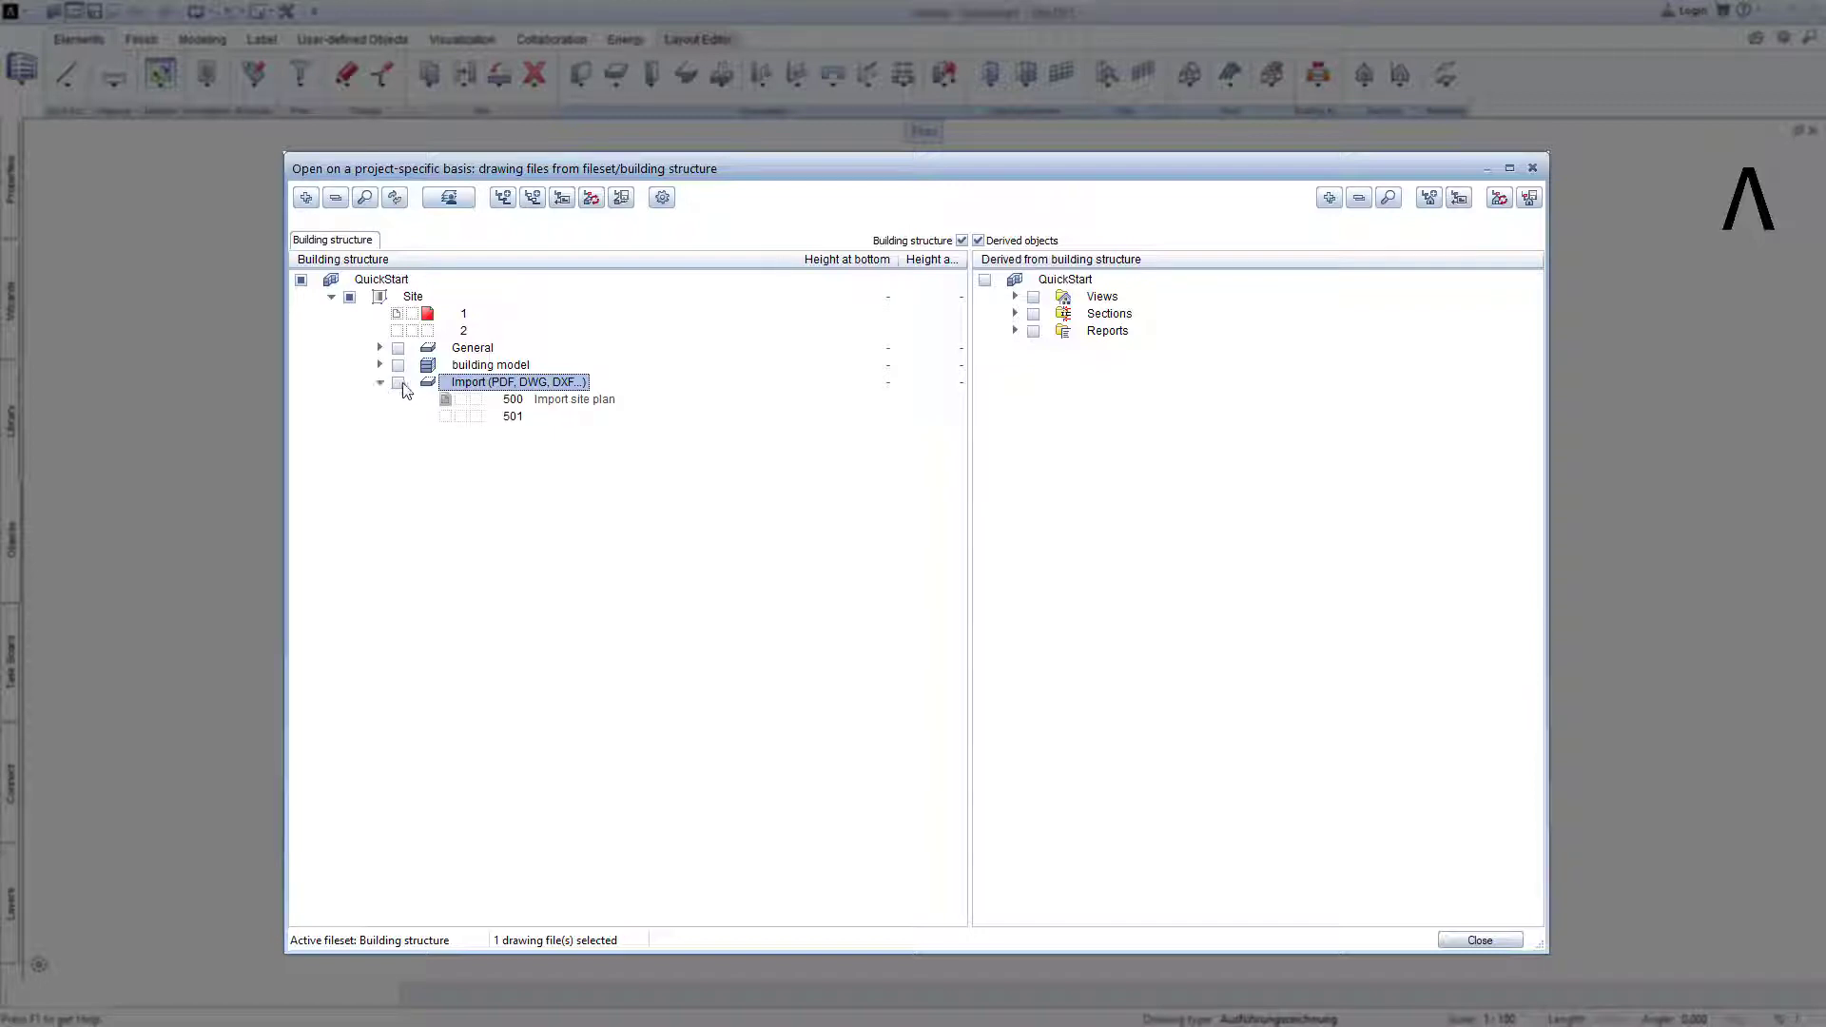
click(446, 399)
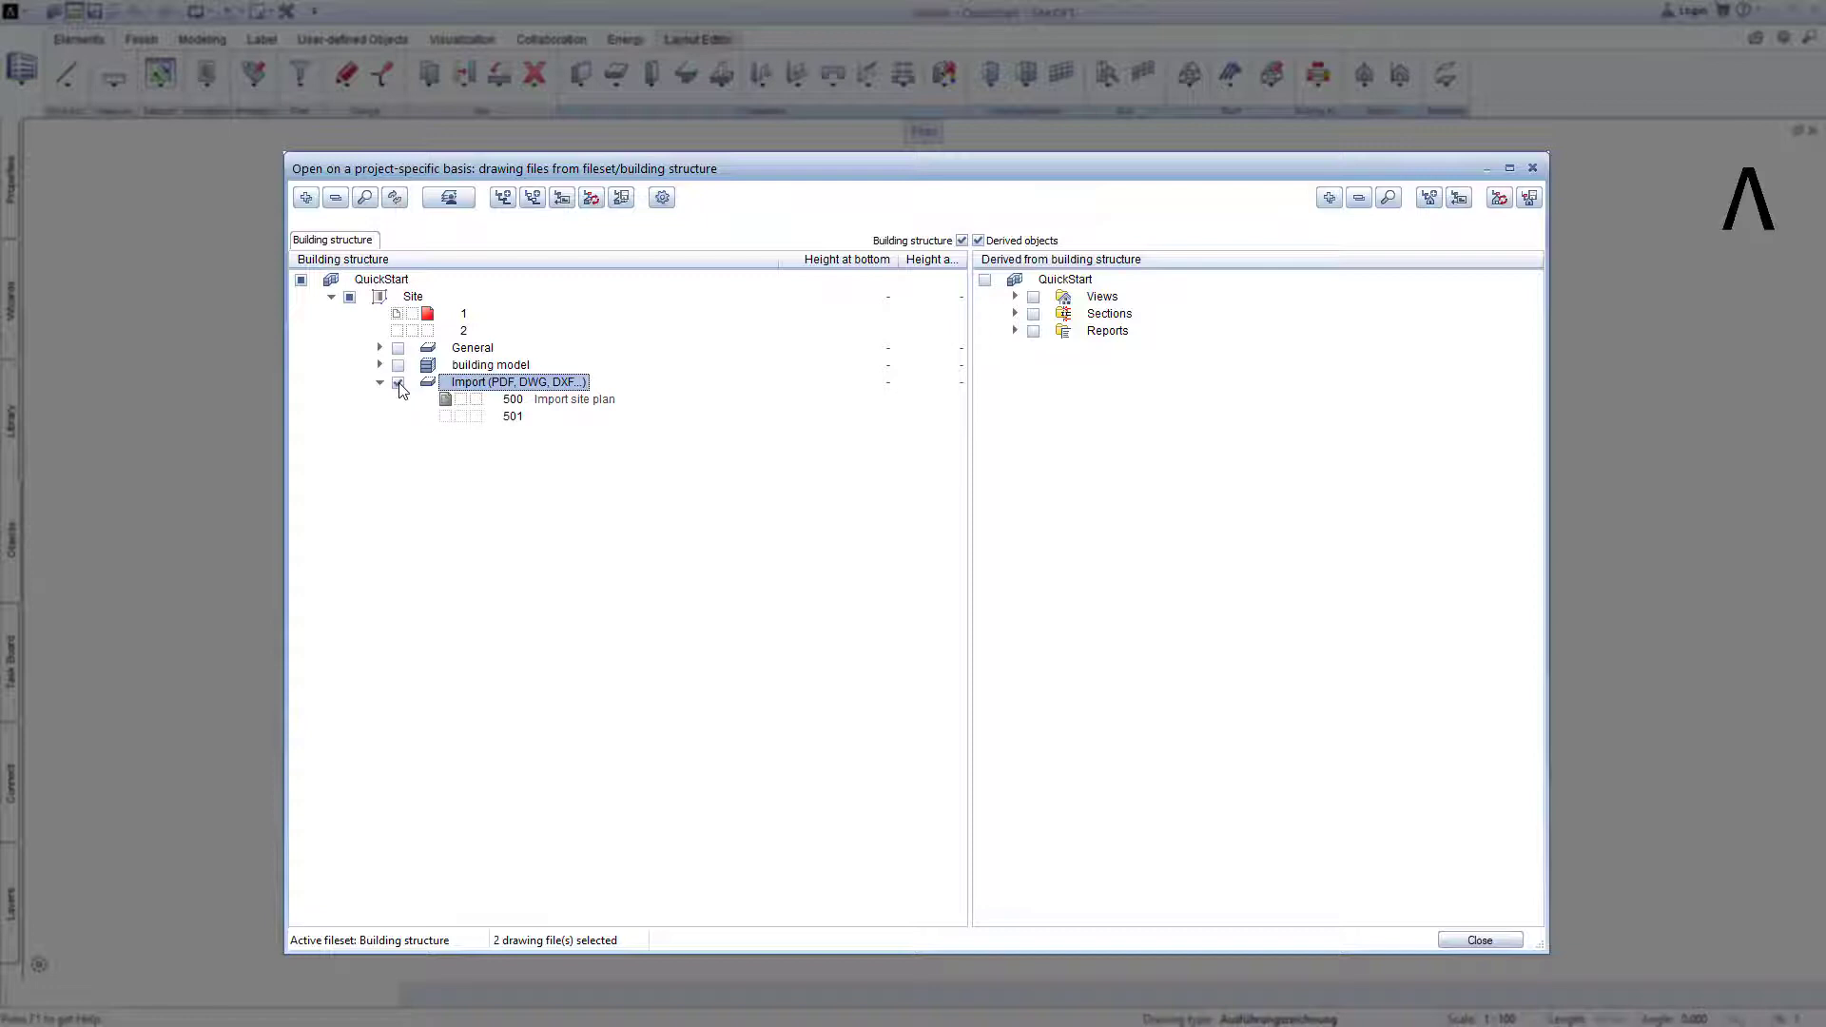
click(398, 382)
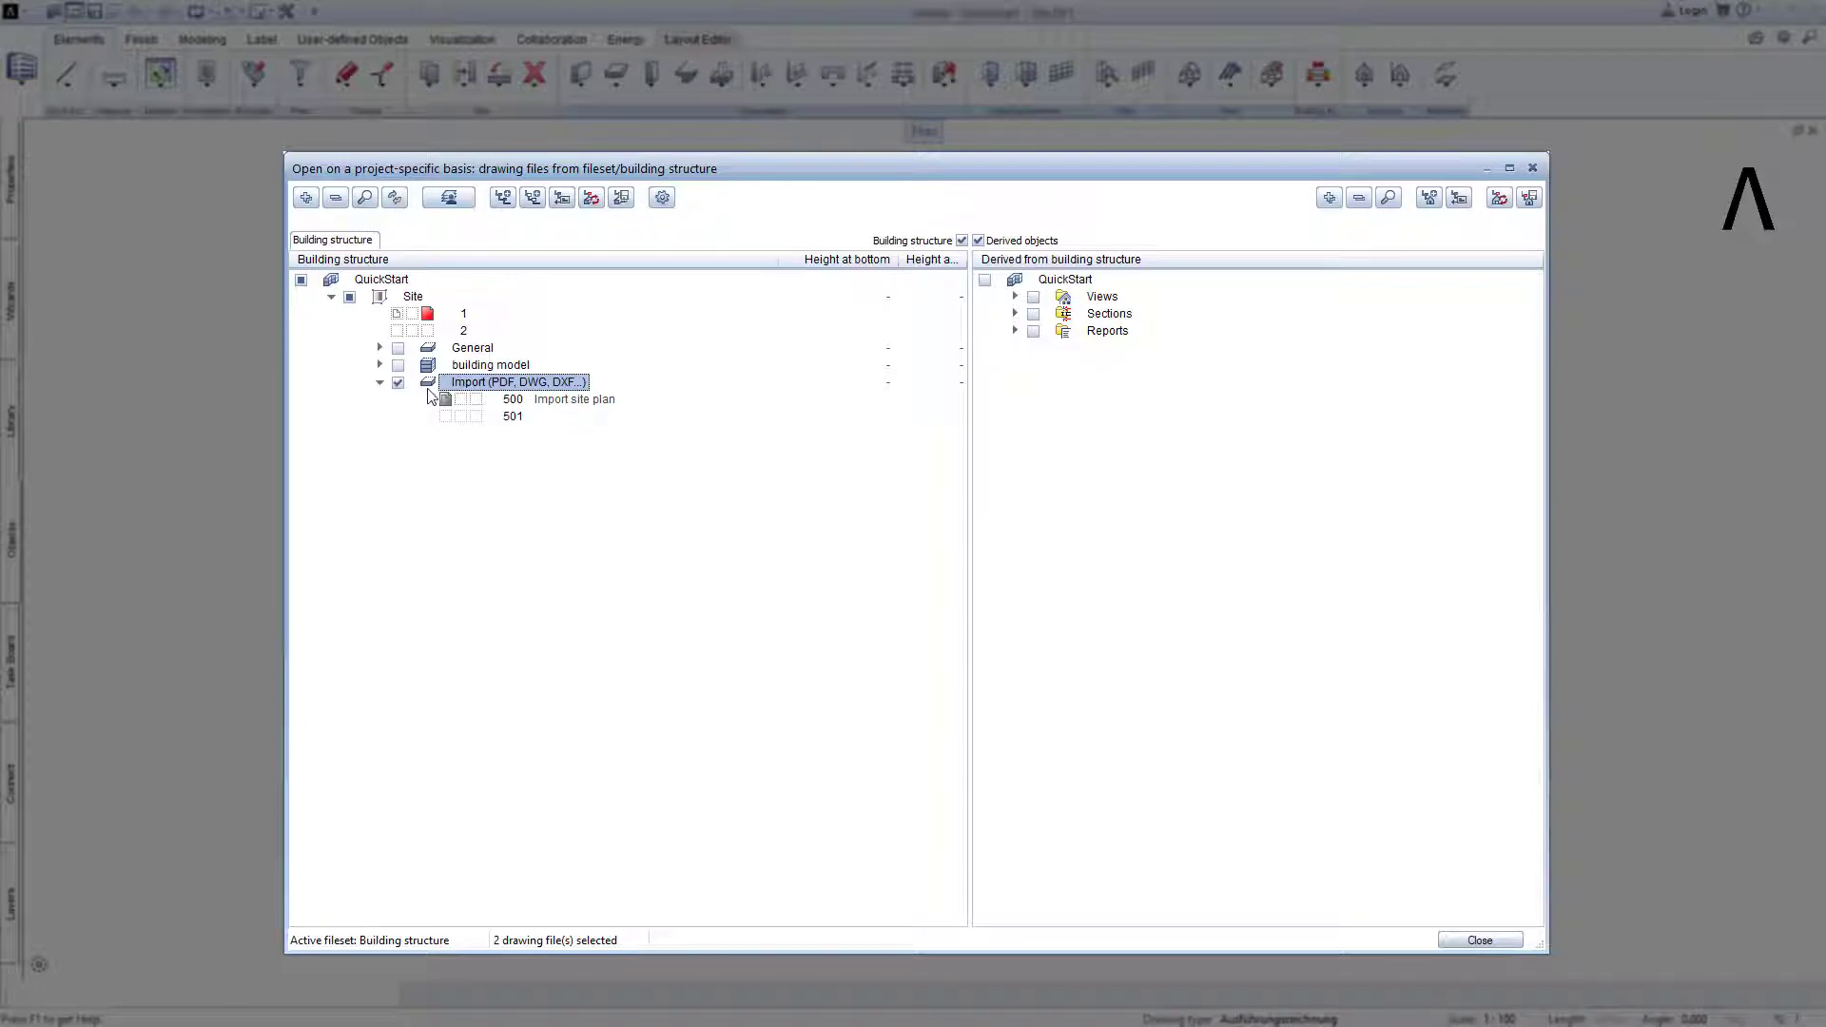
mouse_move(515, 401)
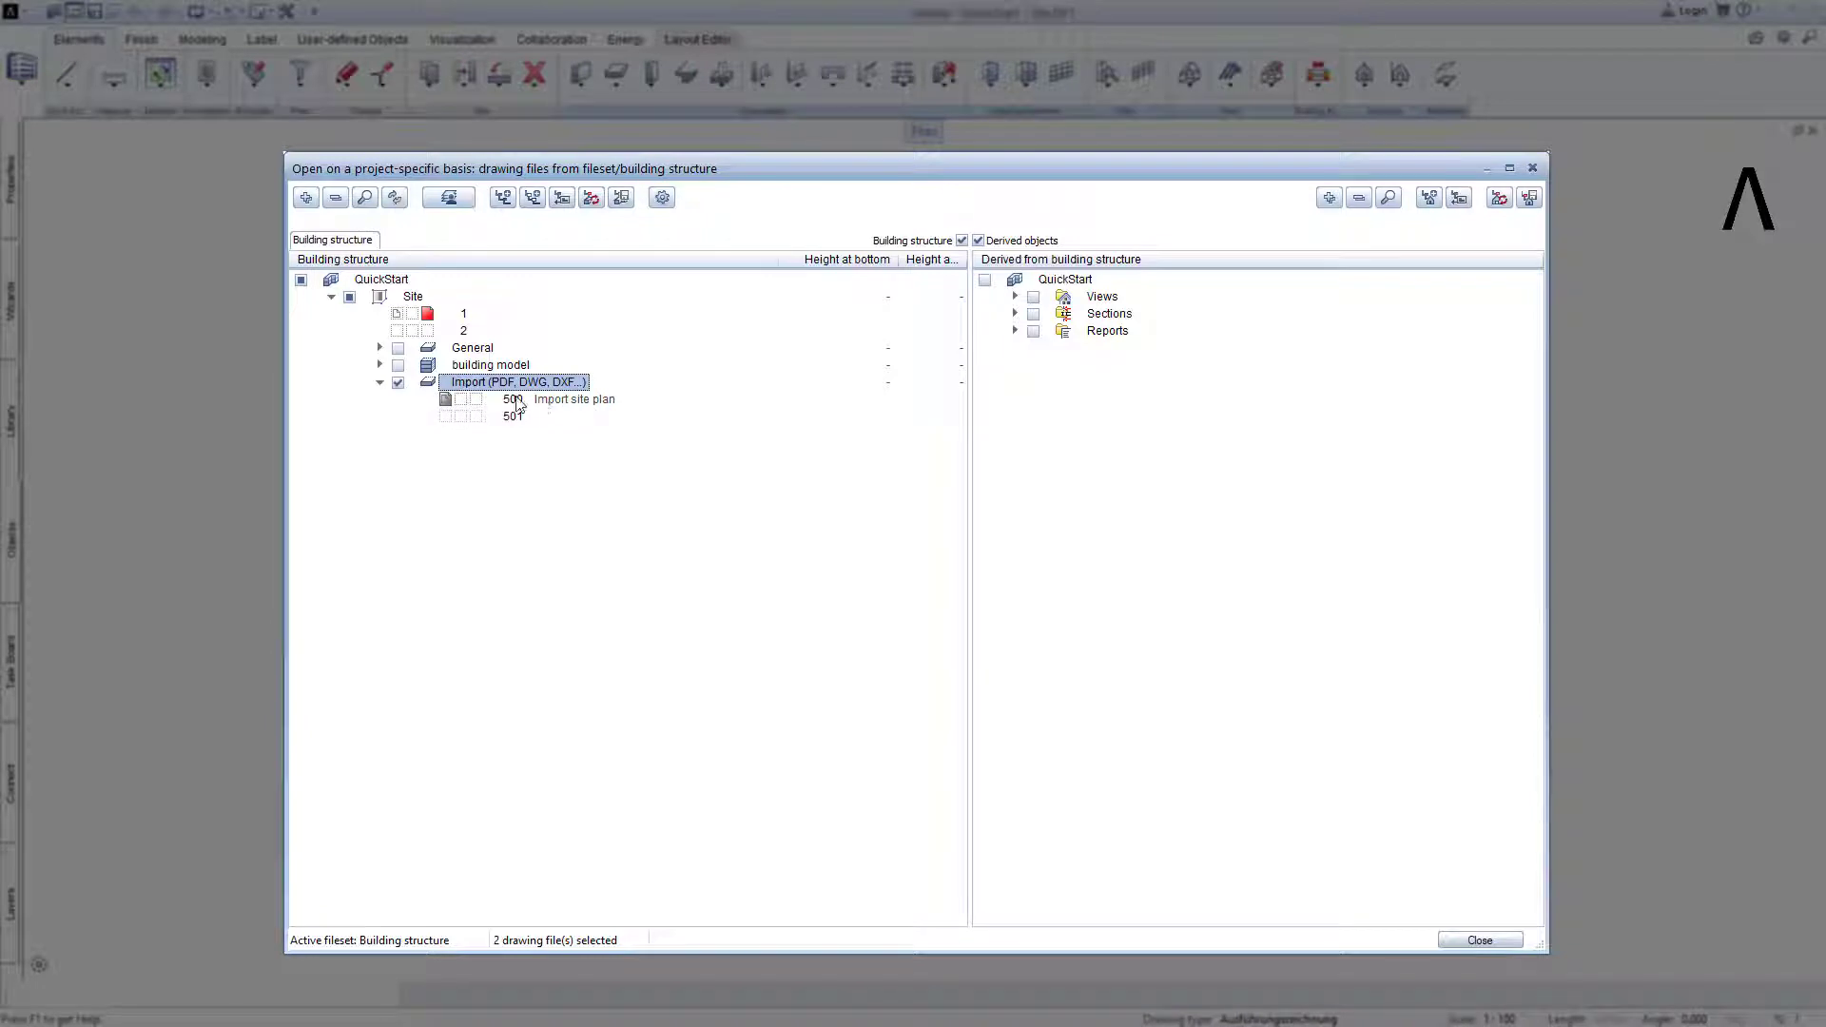
click(571, 398)
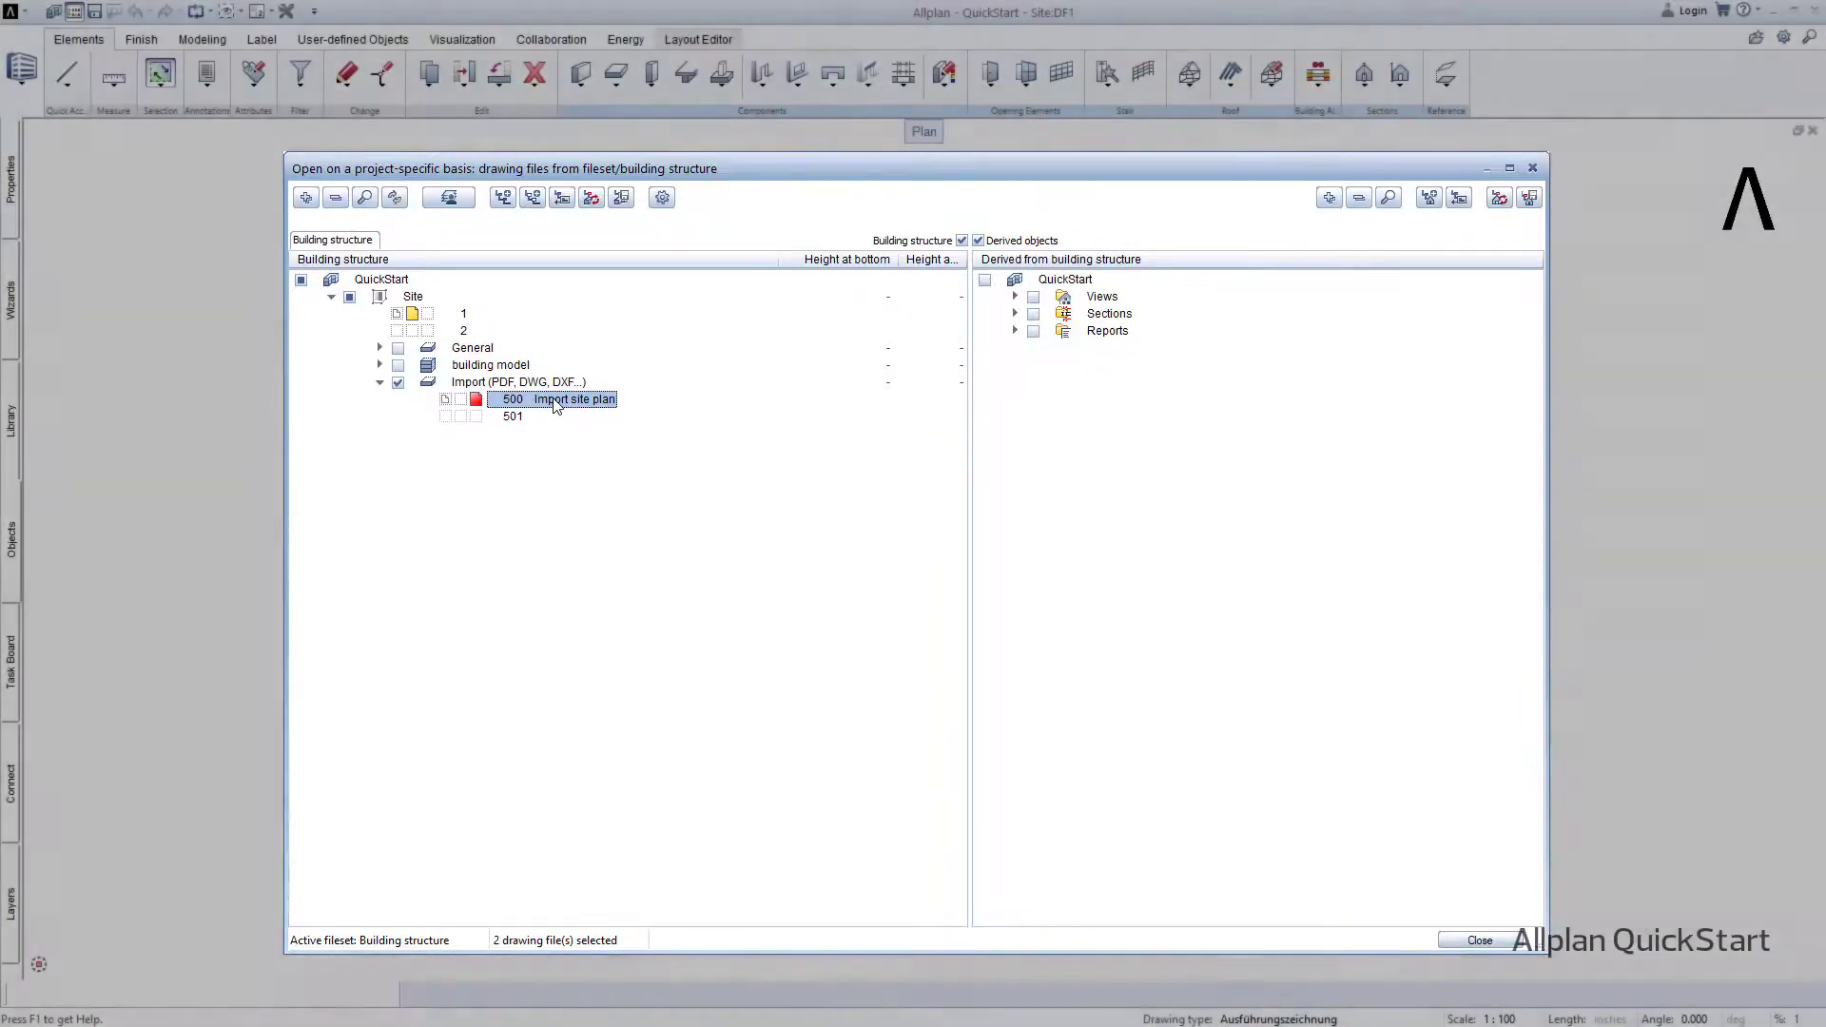
double_click(555, 398)
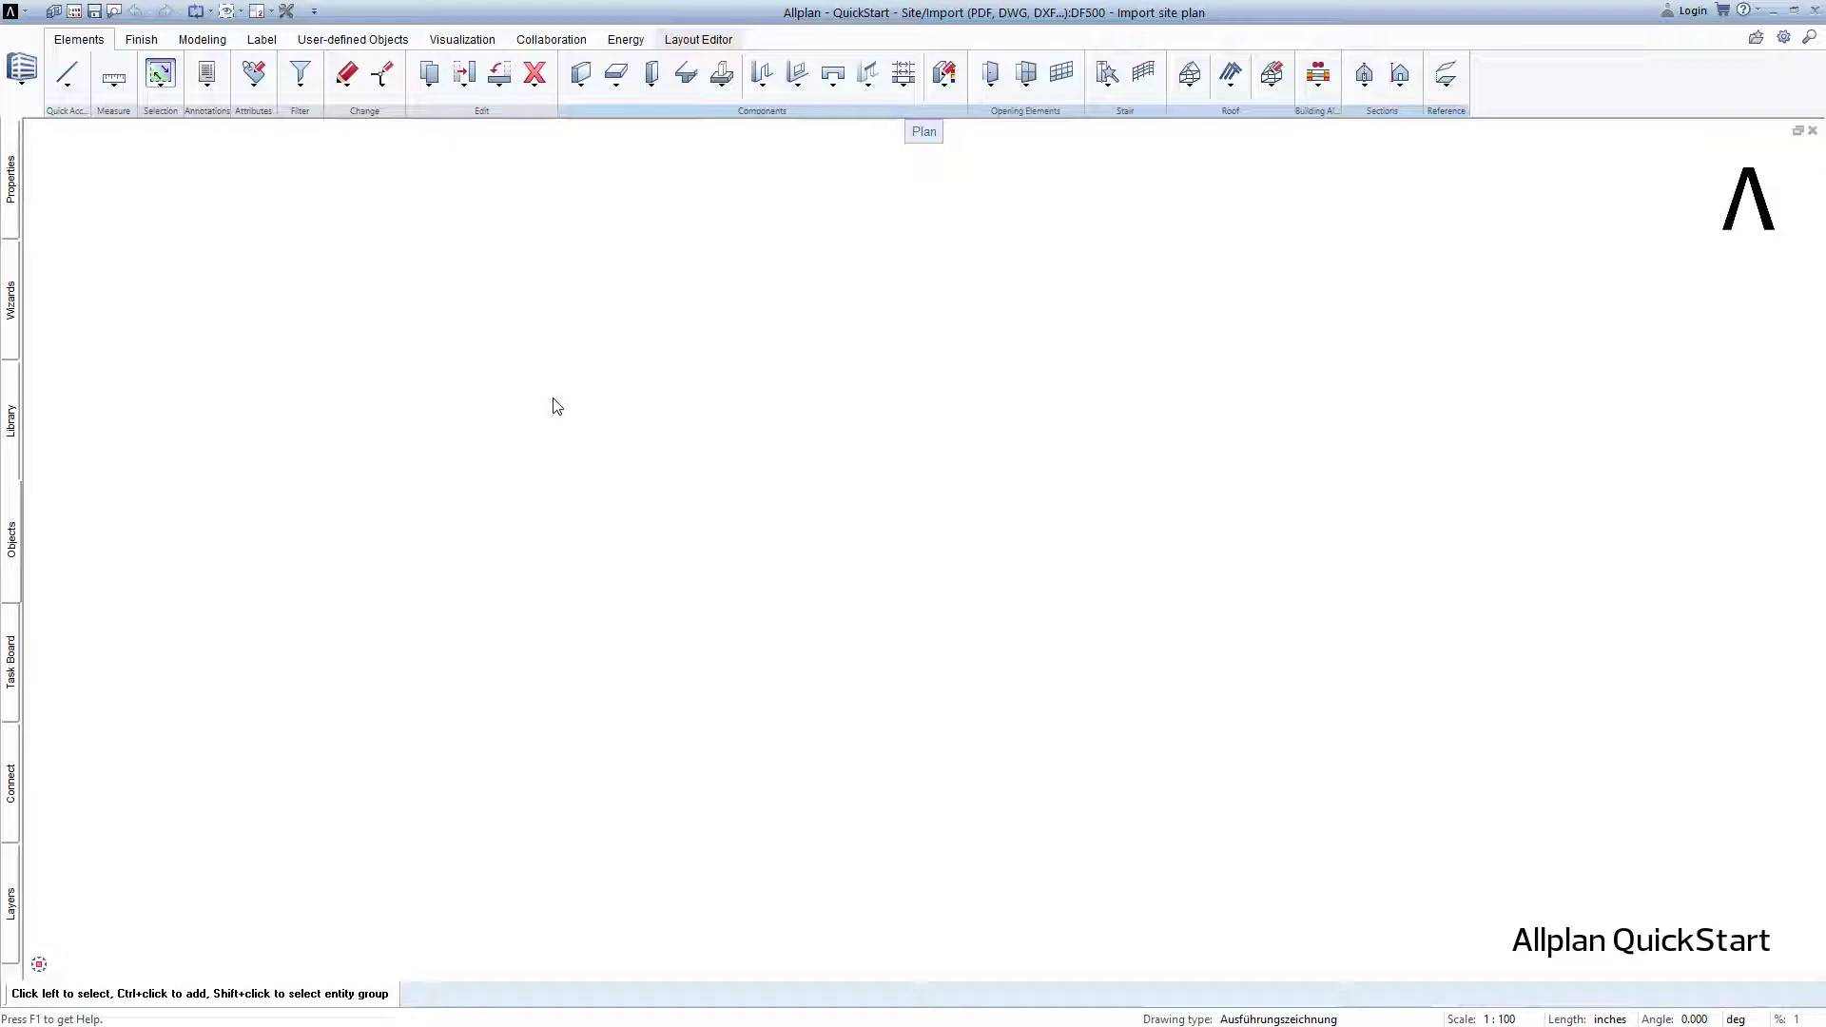
mouse_move(73, 11)
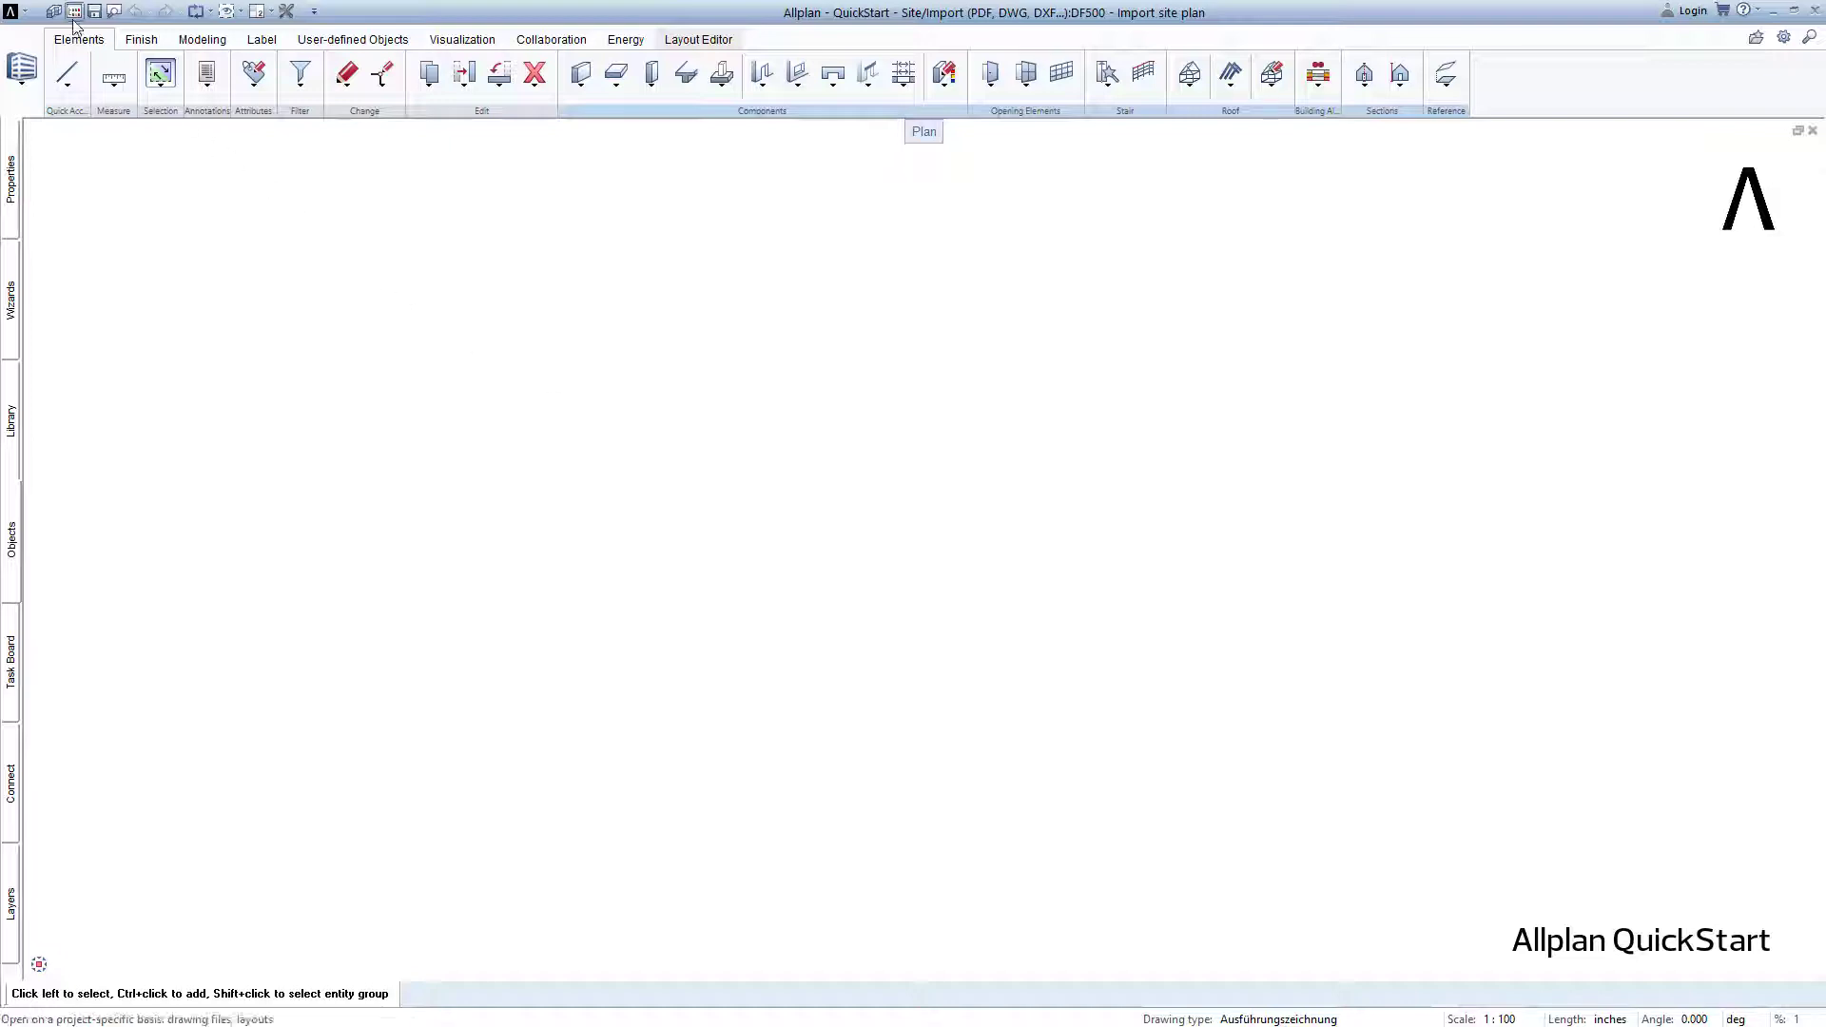
Open the QuickStart project folder in File Explorer from its folder path
click(73, 10)
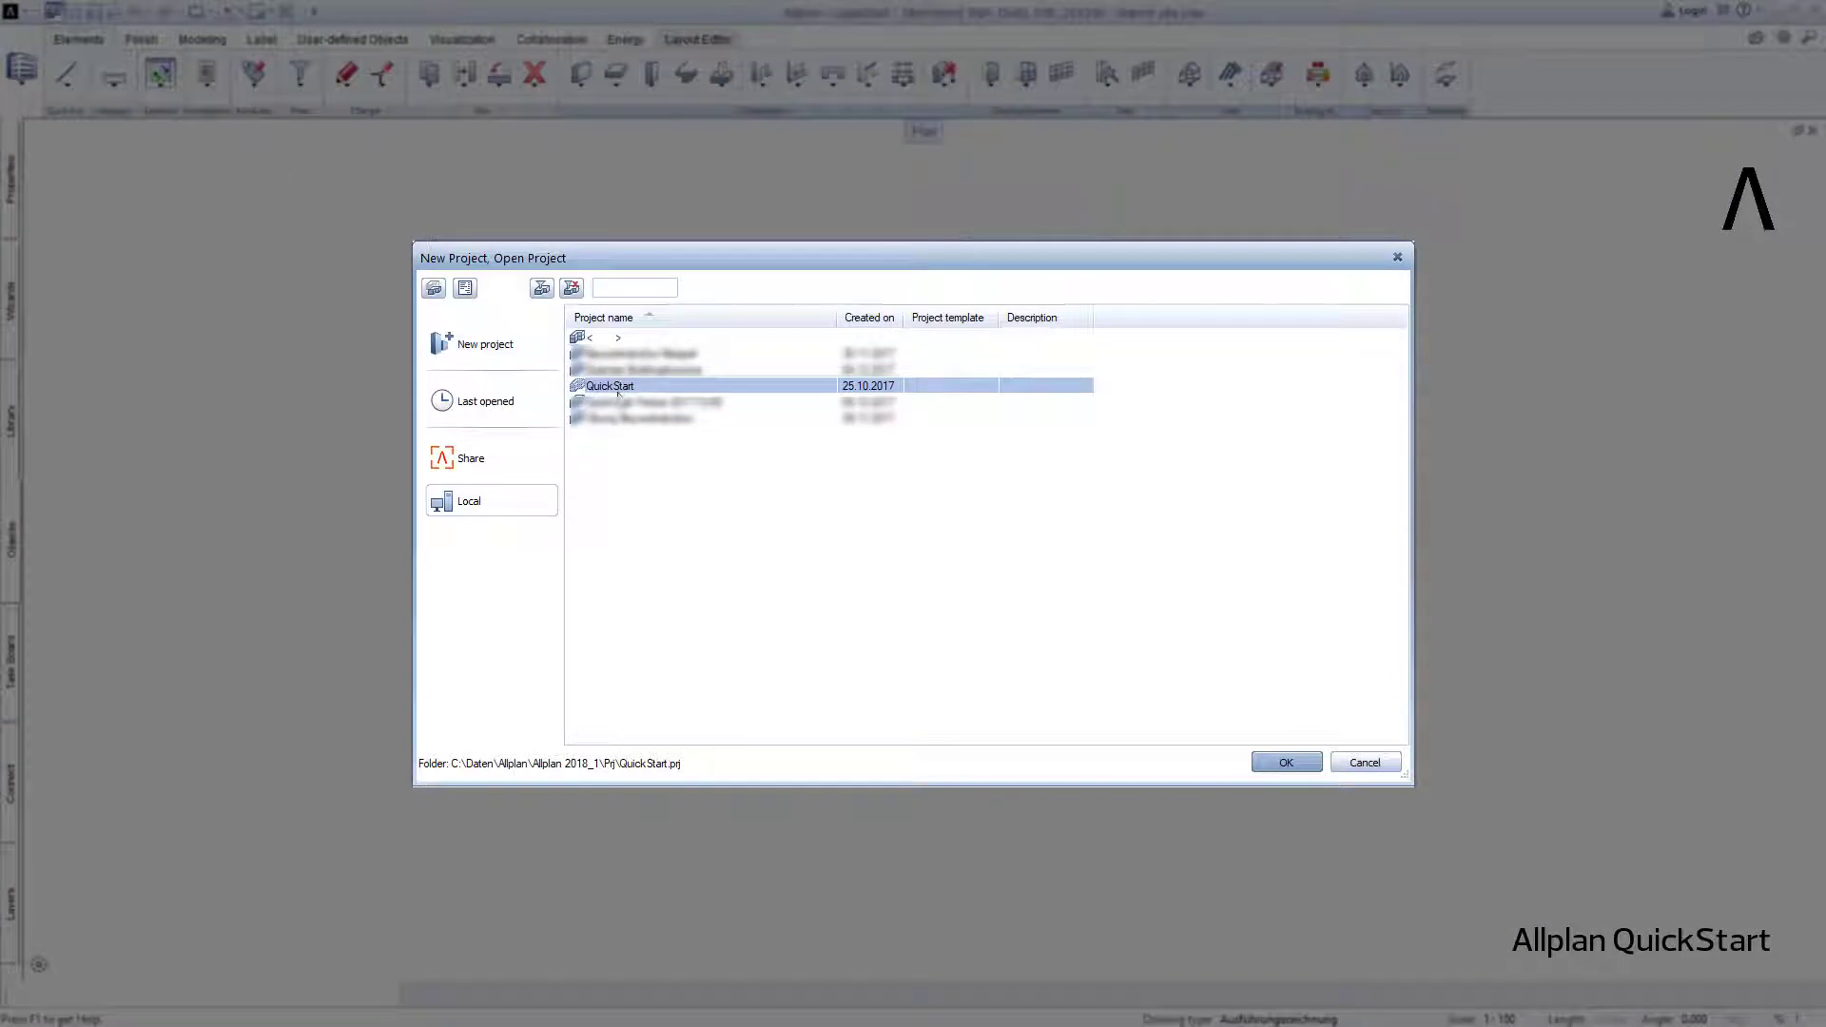
mouse_move(594, 670)
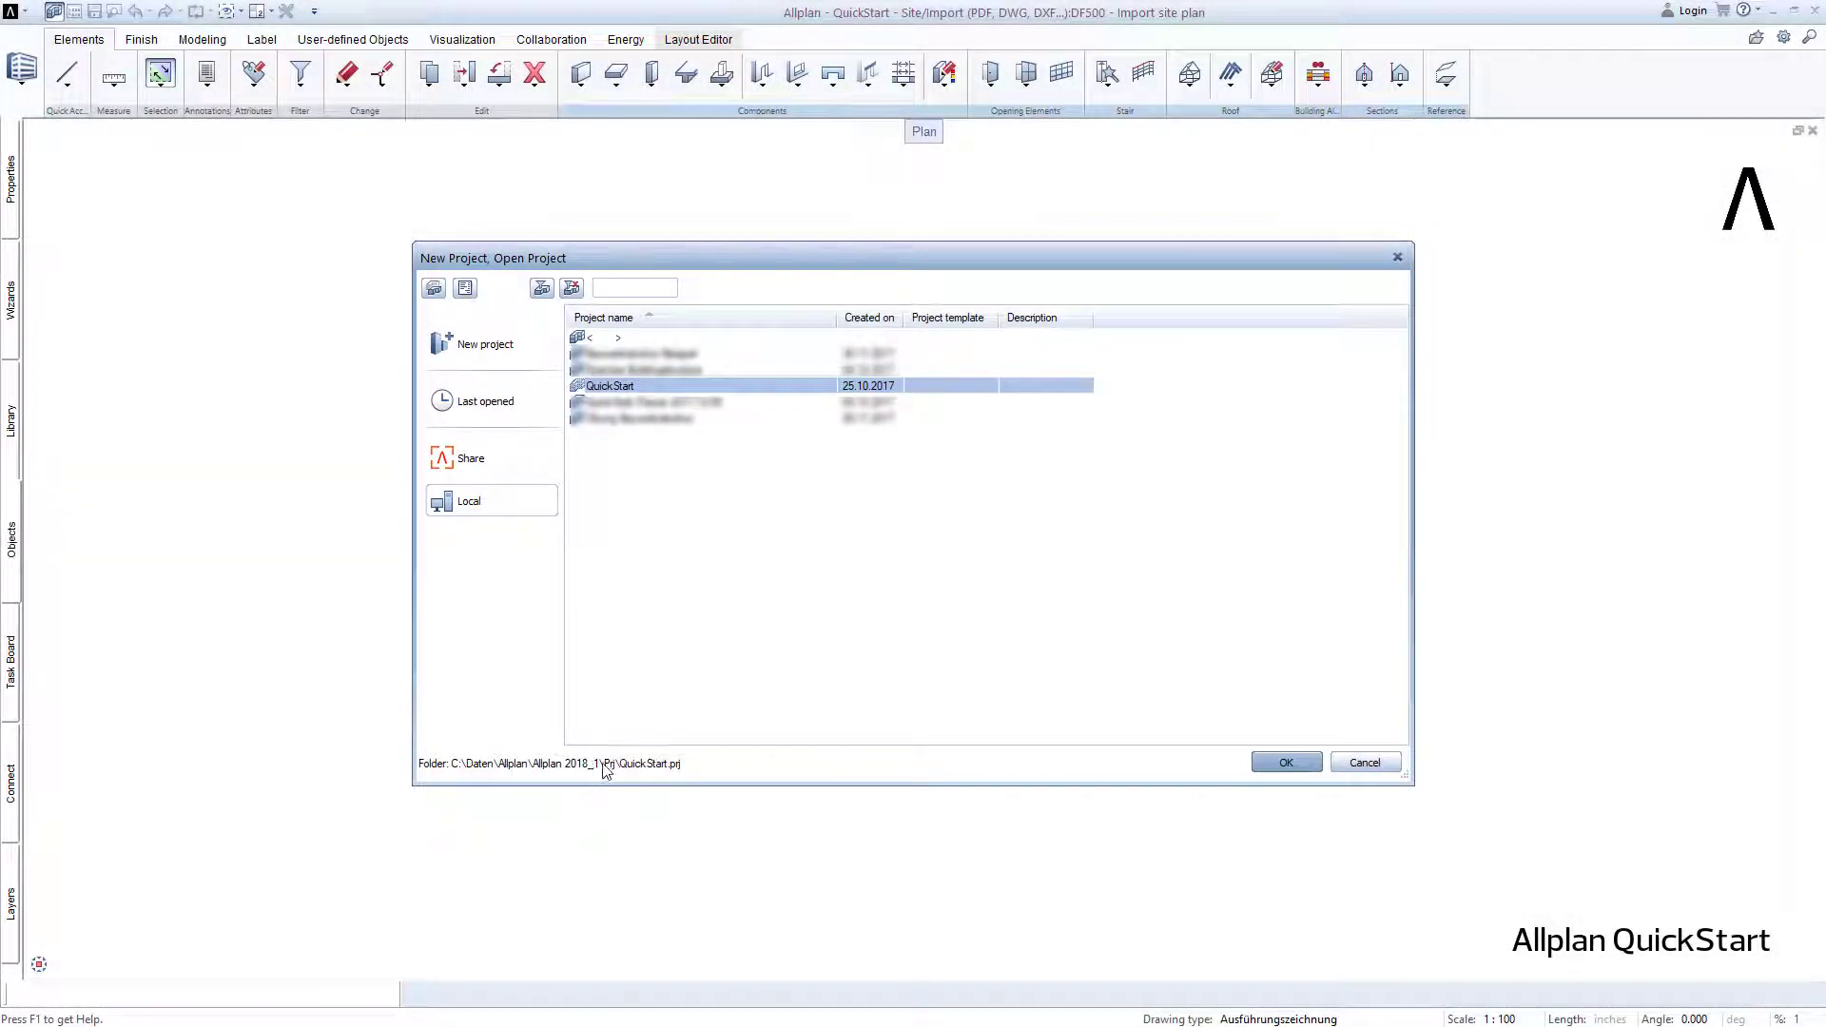
right_click(606, 764)
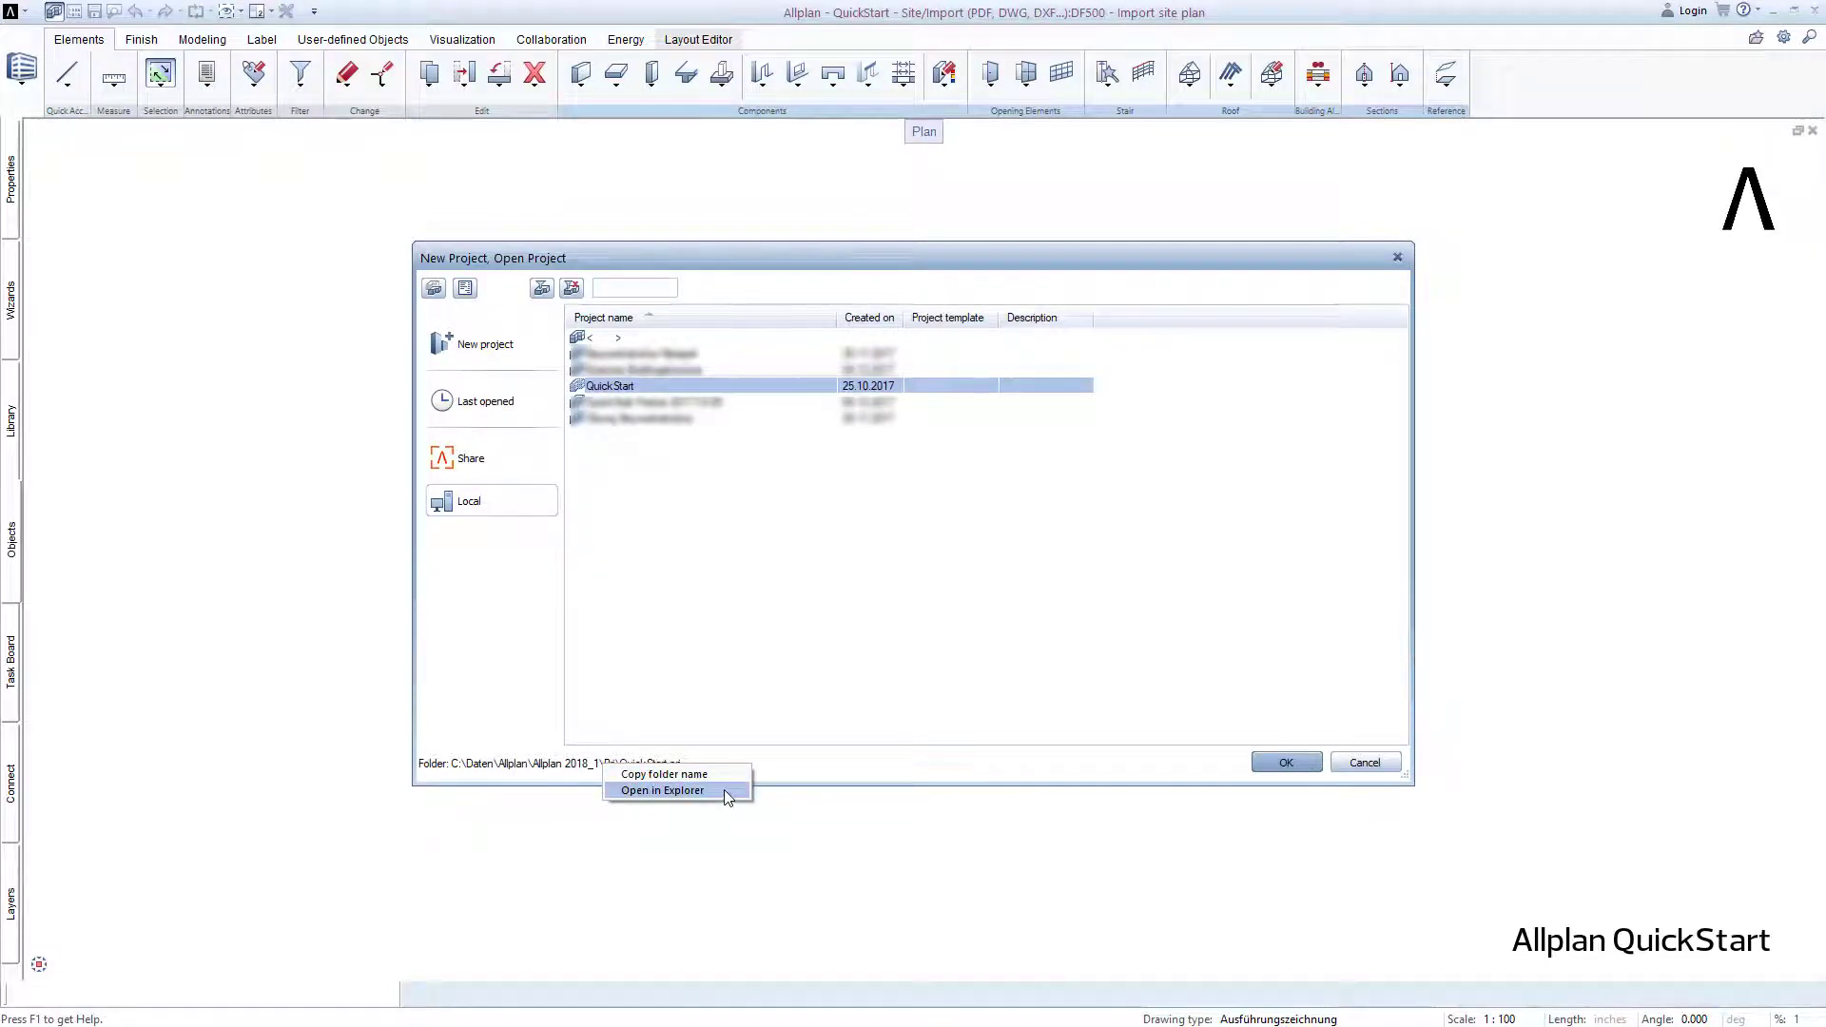
click(662, 789)
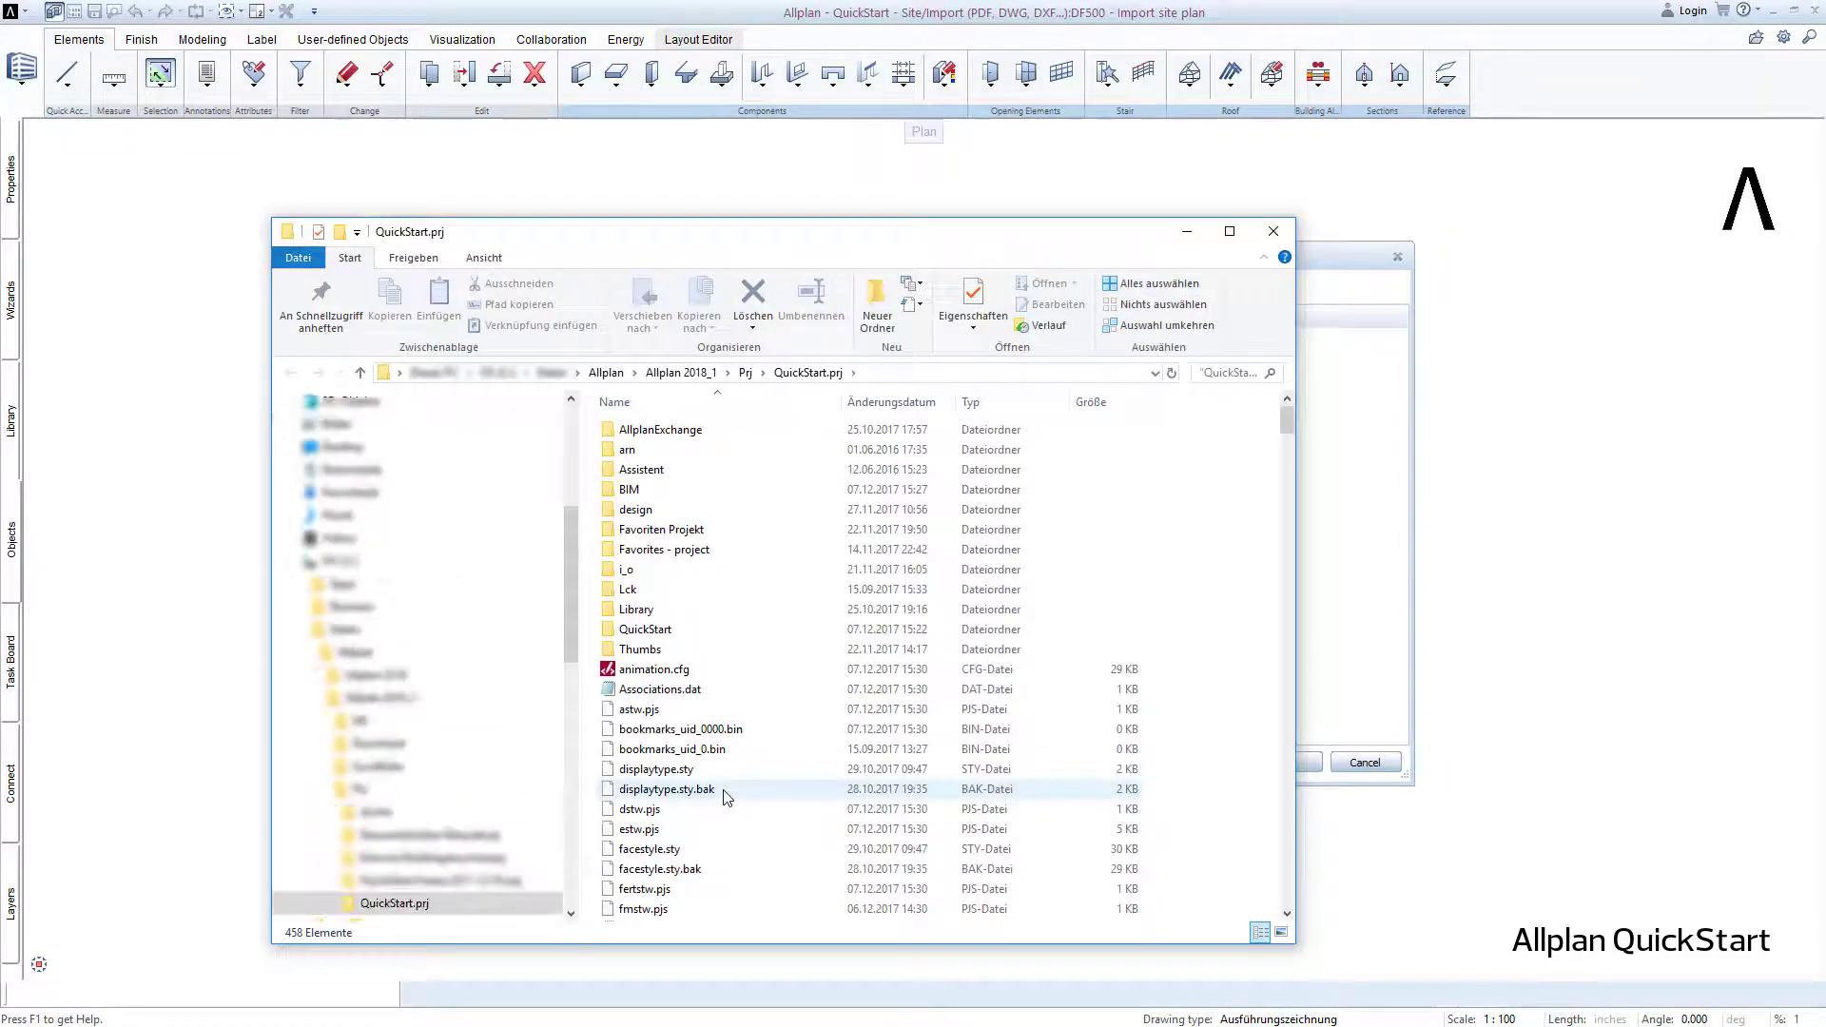
mouse_move(1068, 763)
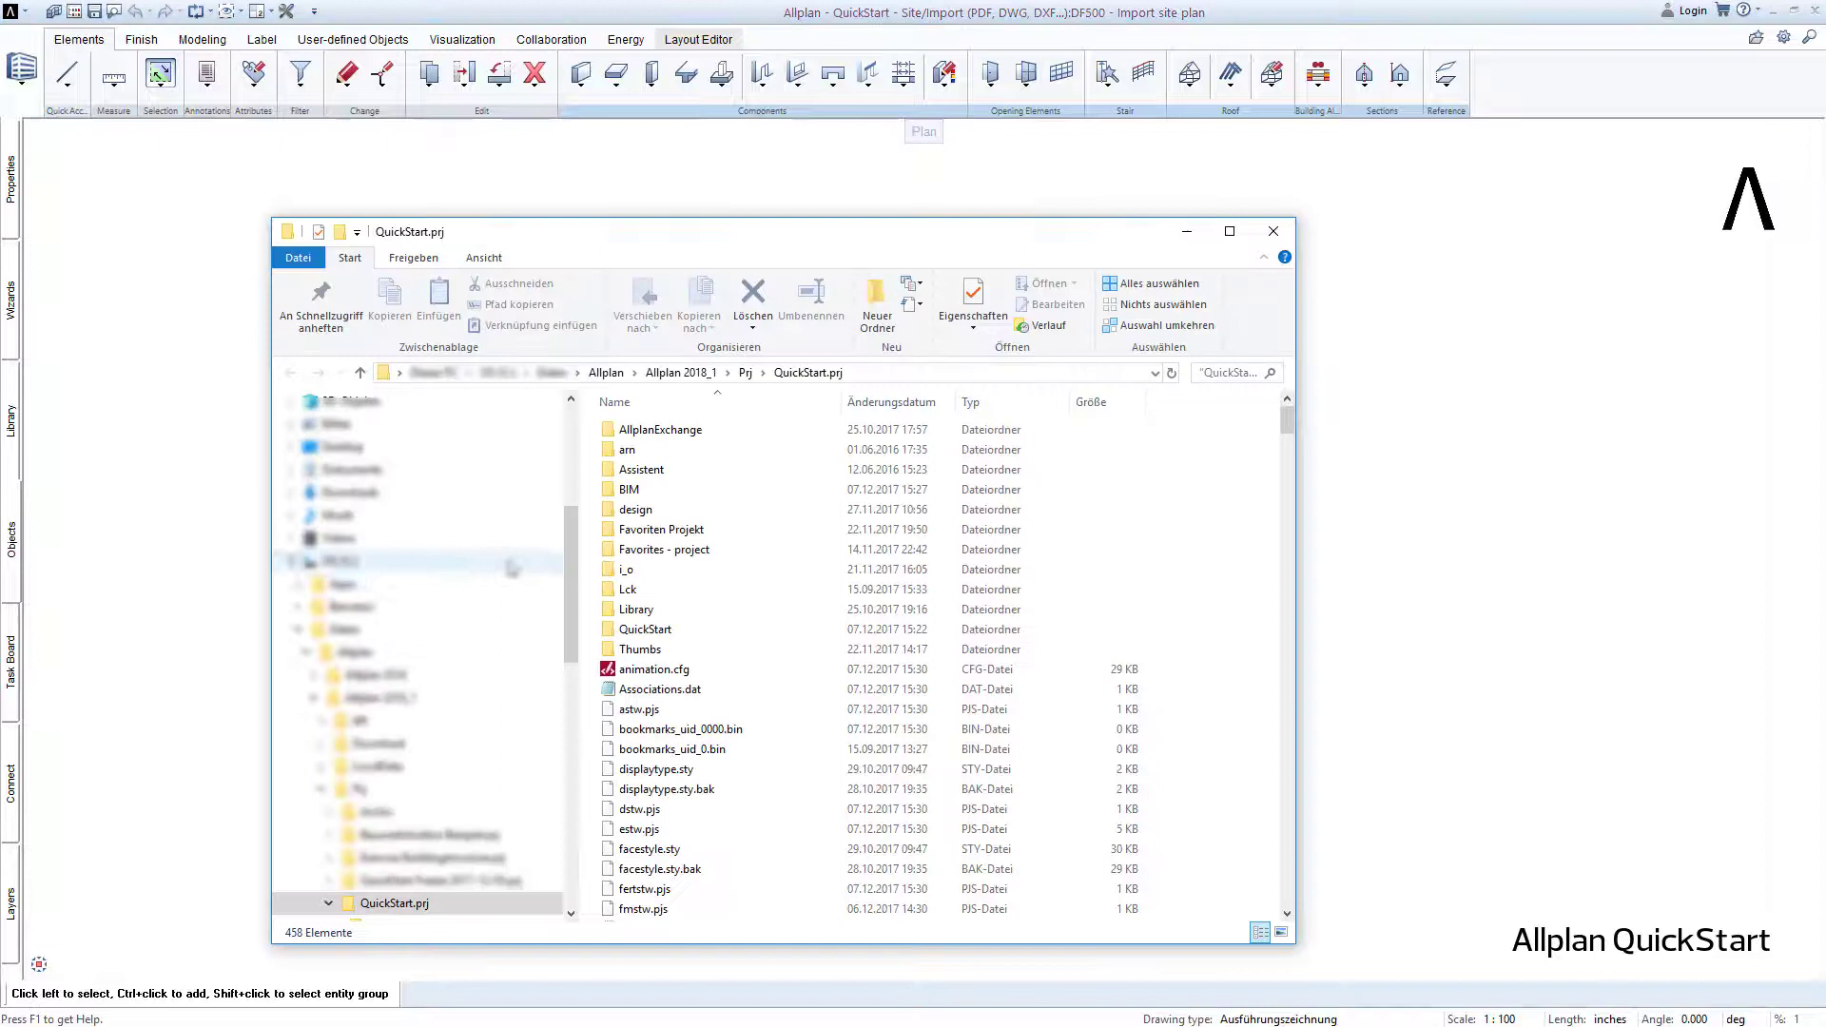
Enter the QuickStart subfolder and select Site plan 500.pdf
click(644, 629)
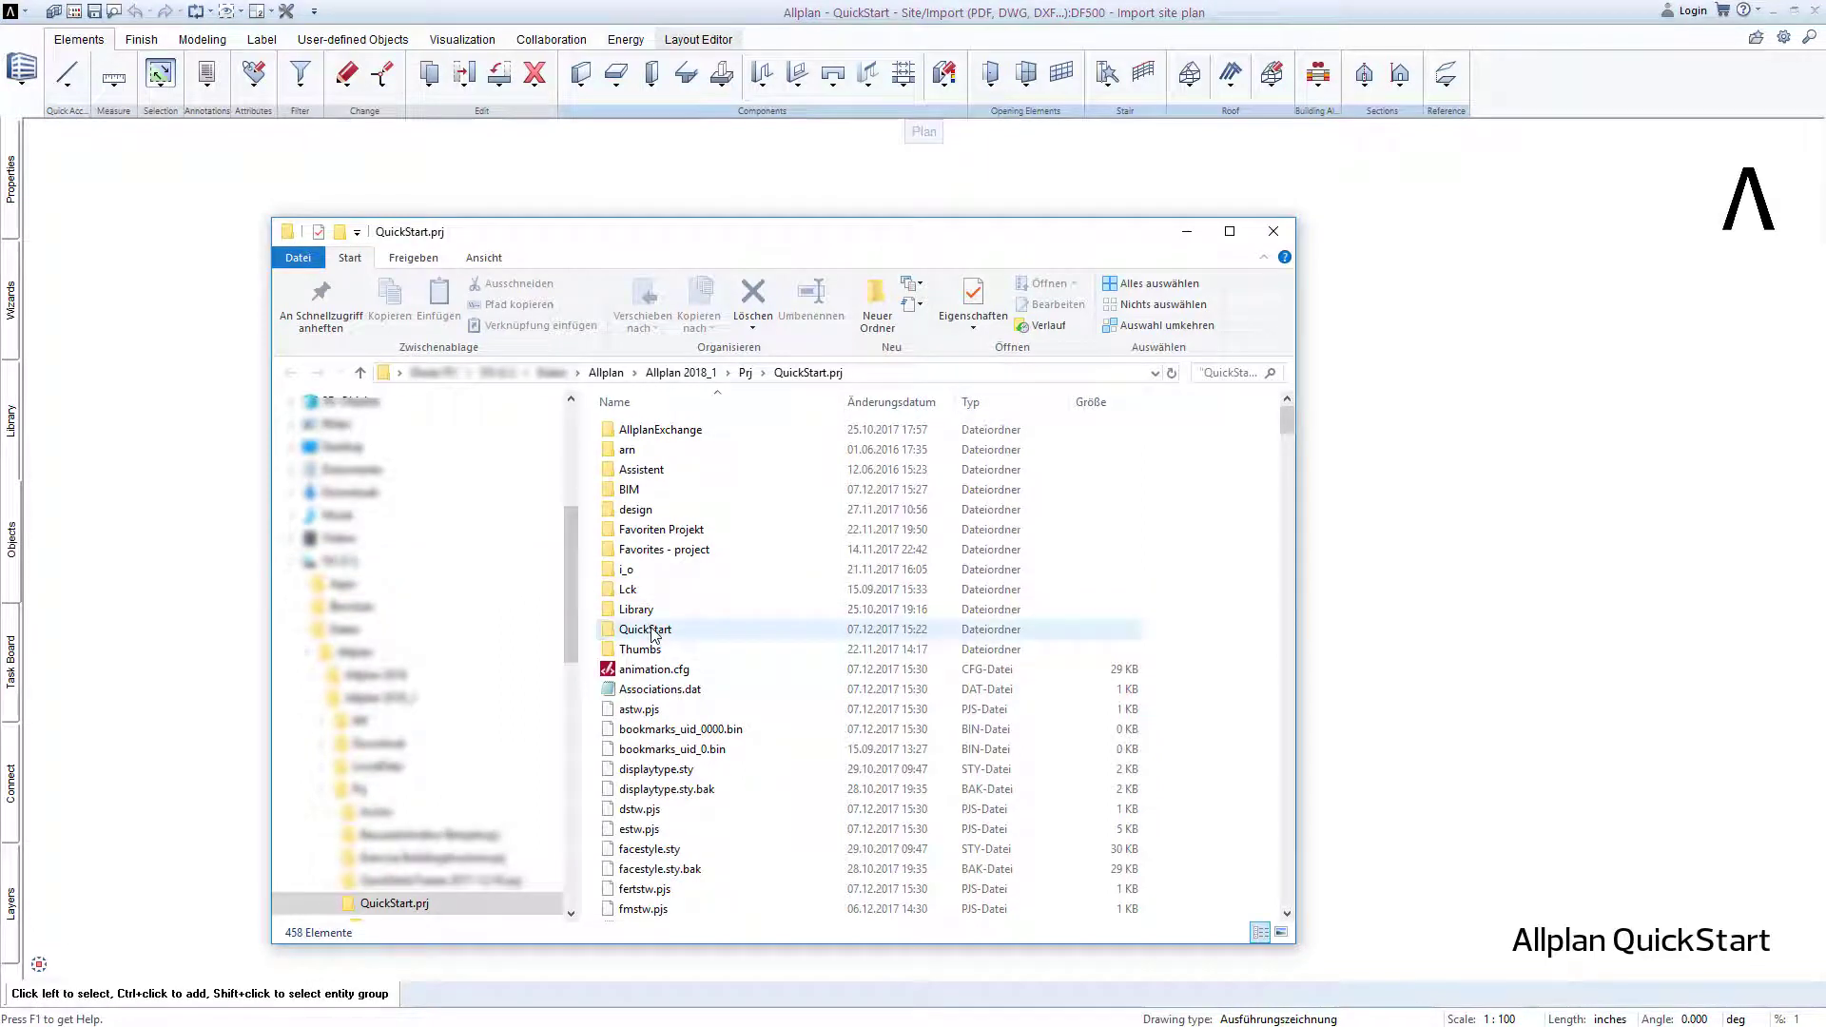
double_click(644, 629)
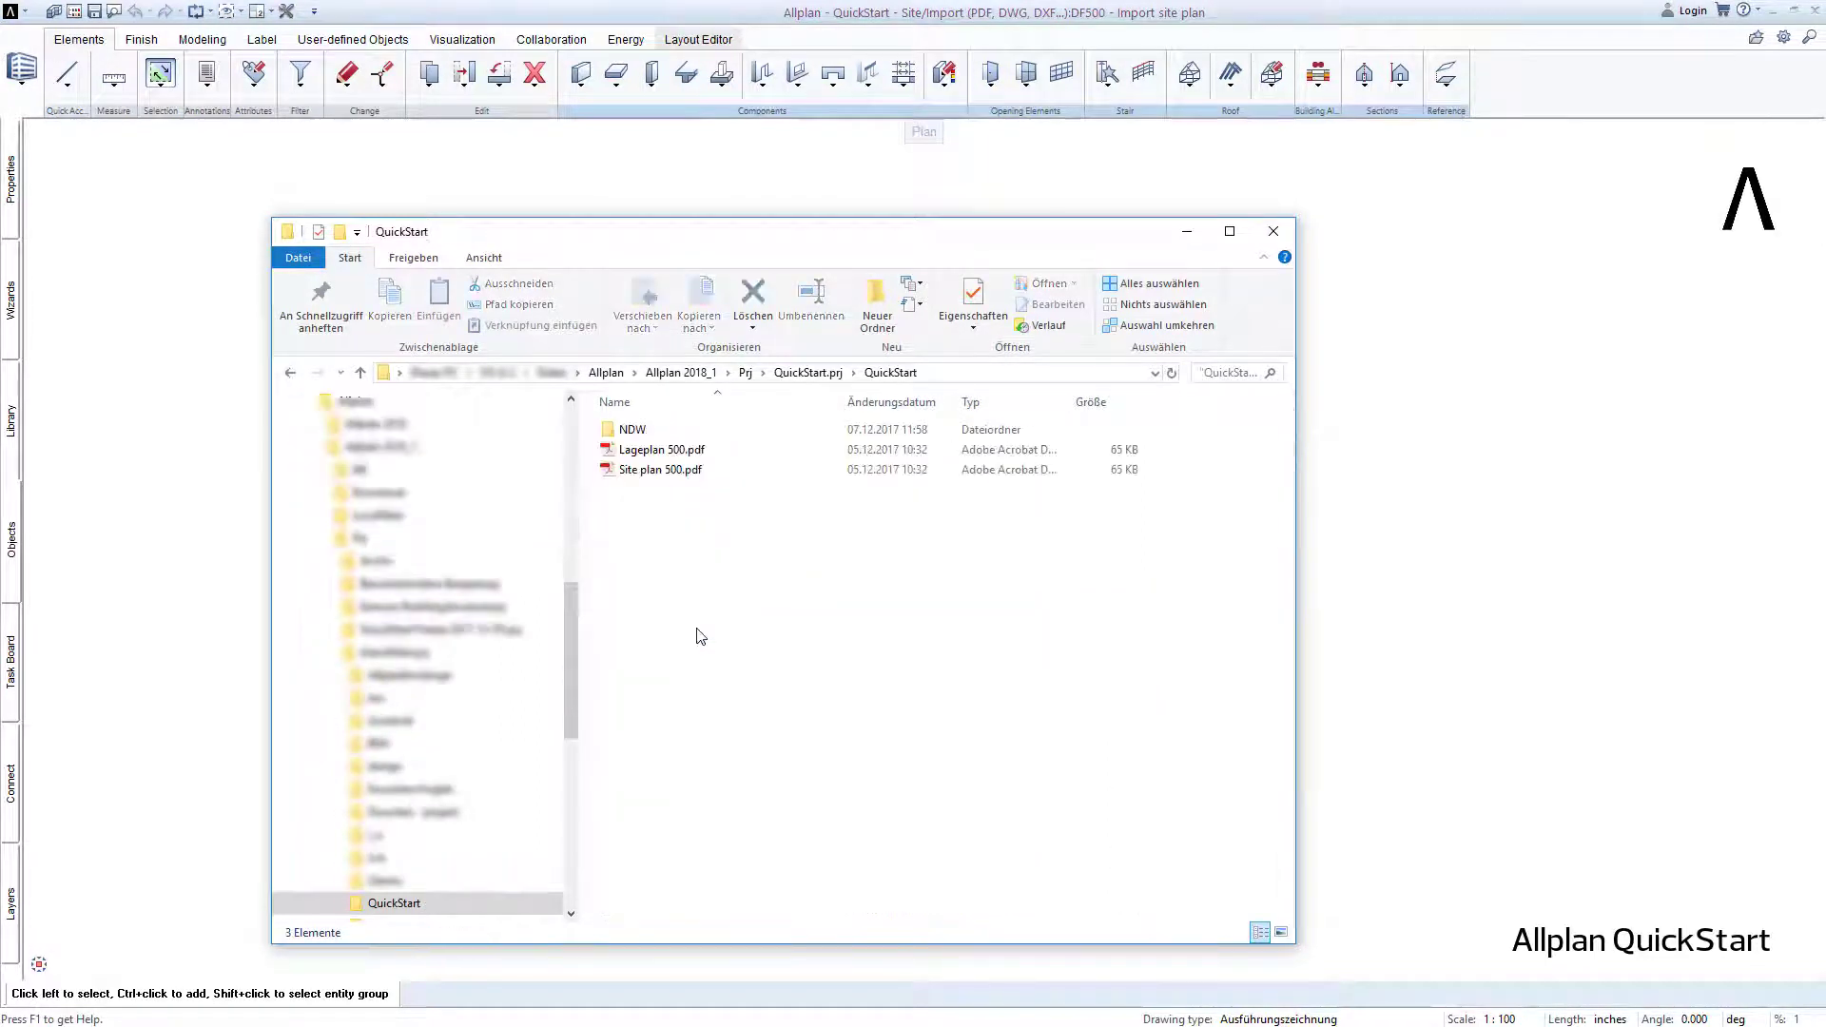
click(660, 468)
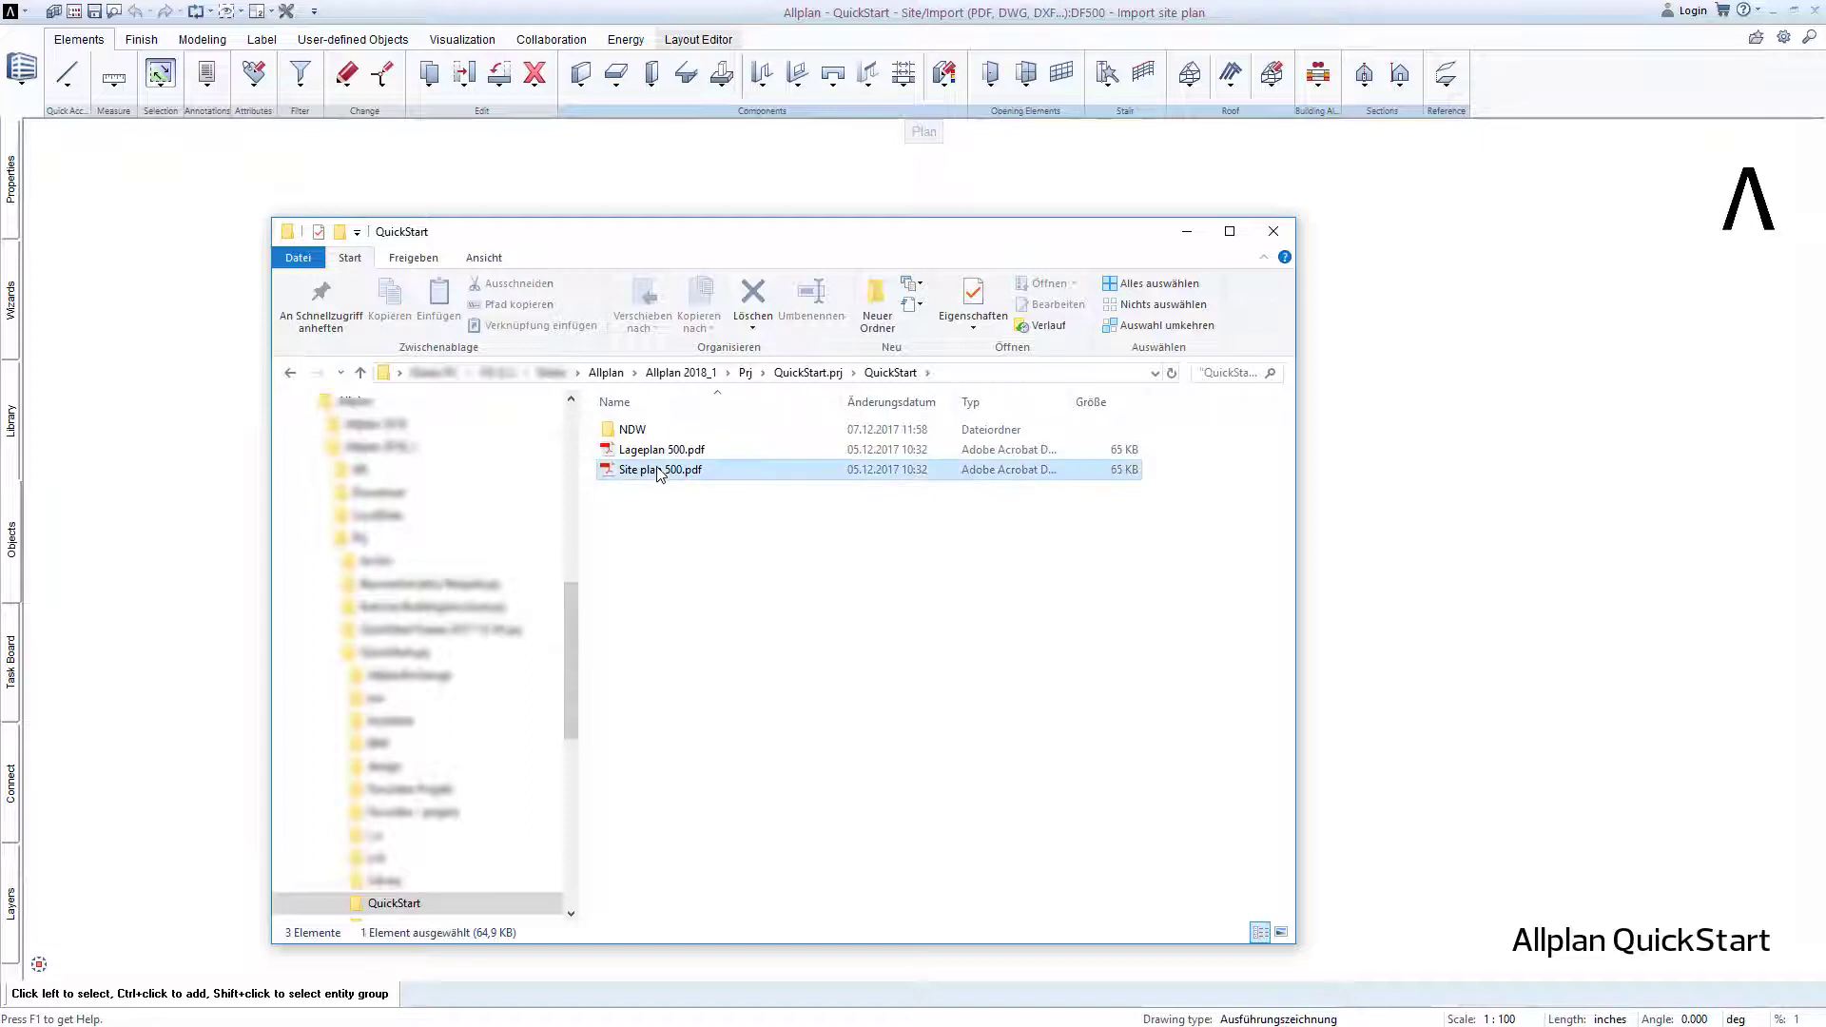
mouse_move(732, 473)
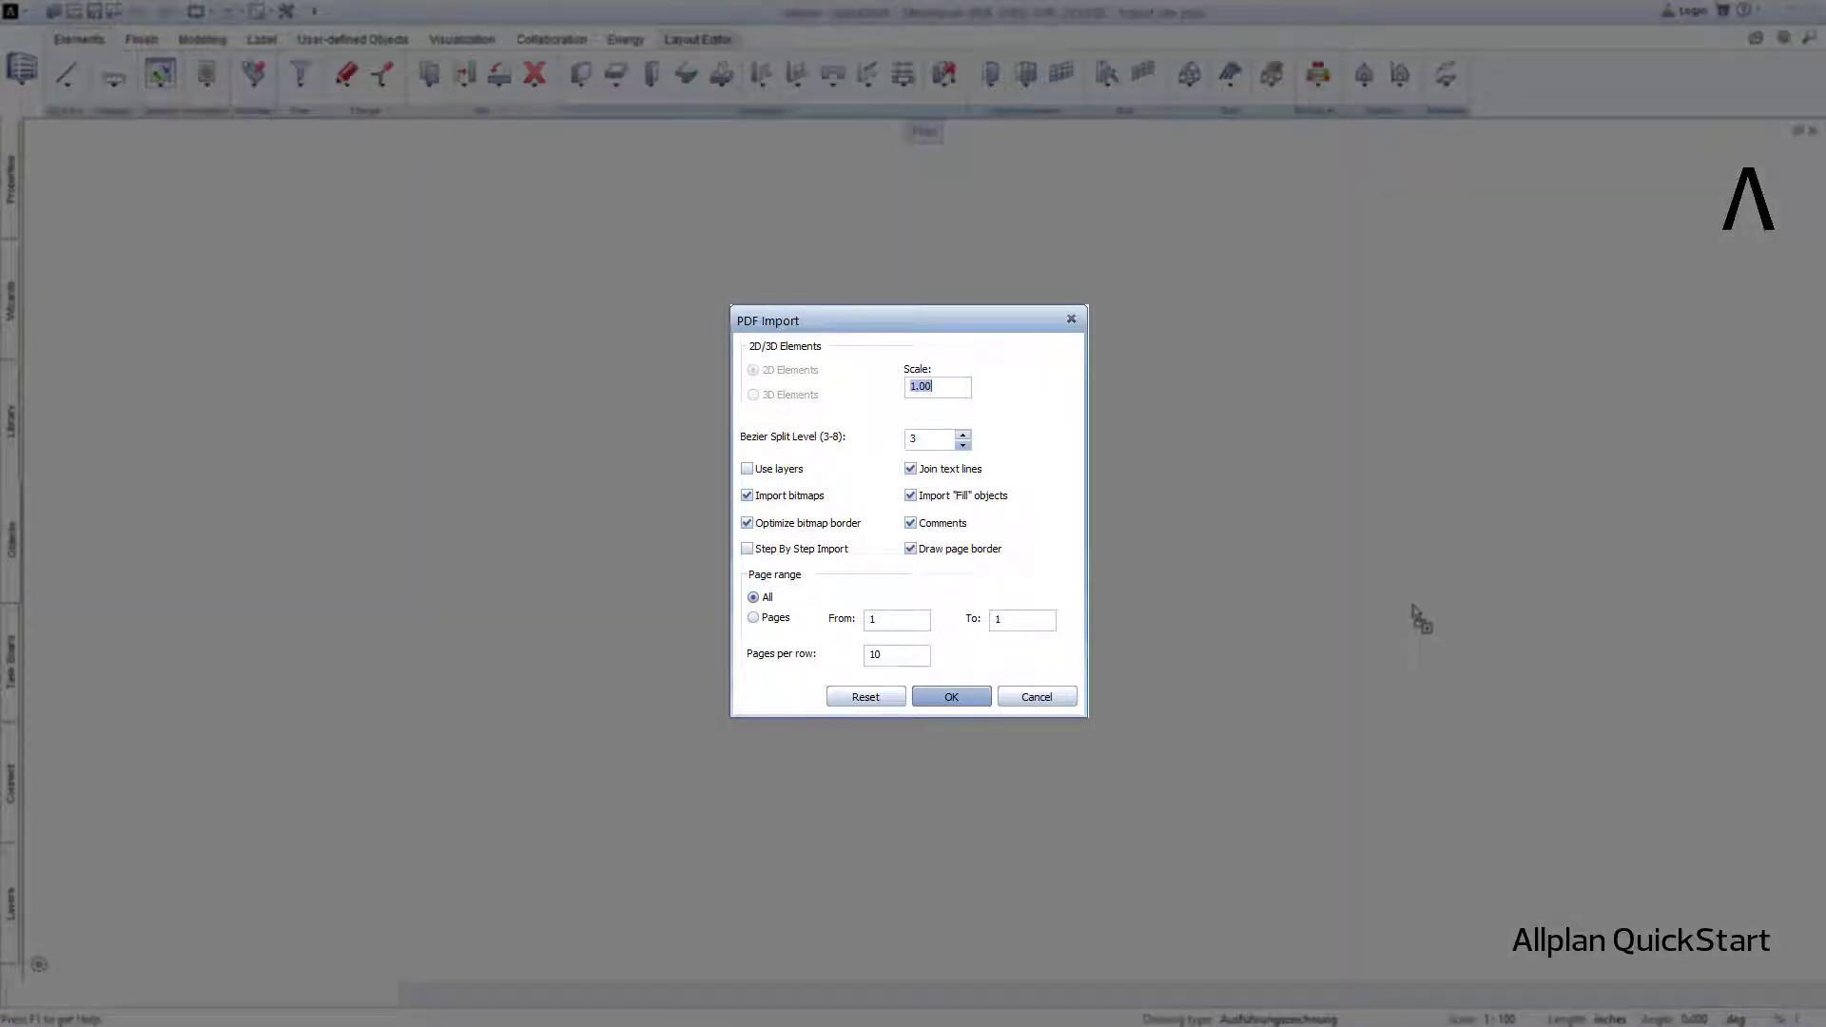
mouse_move(1404, 603)
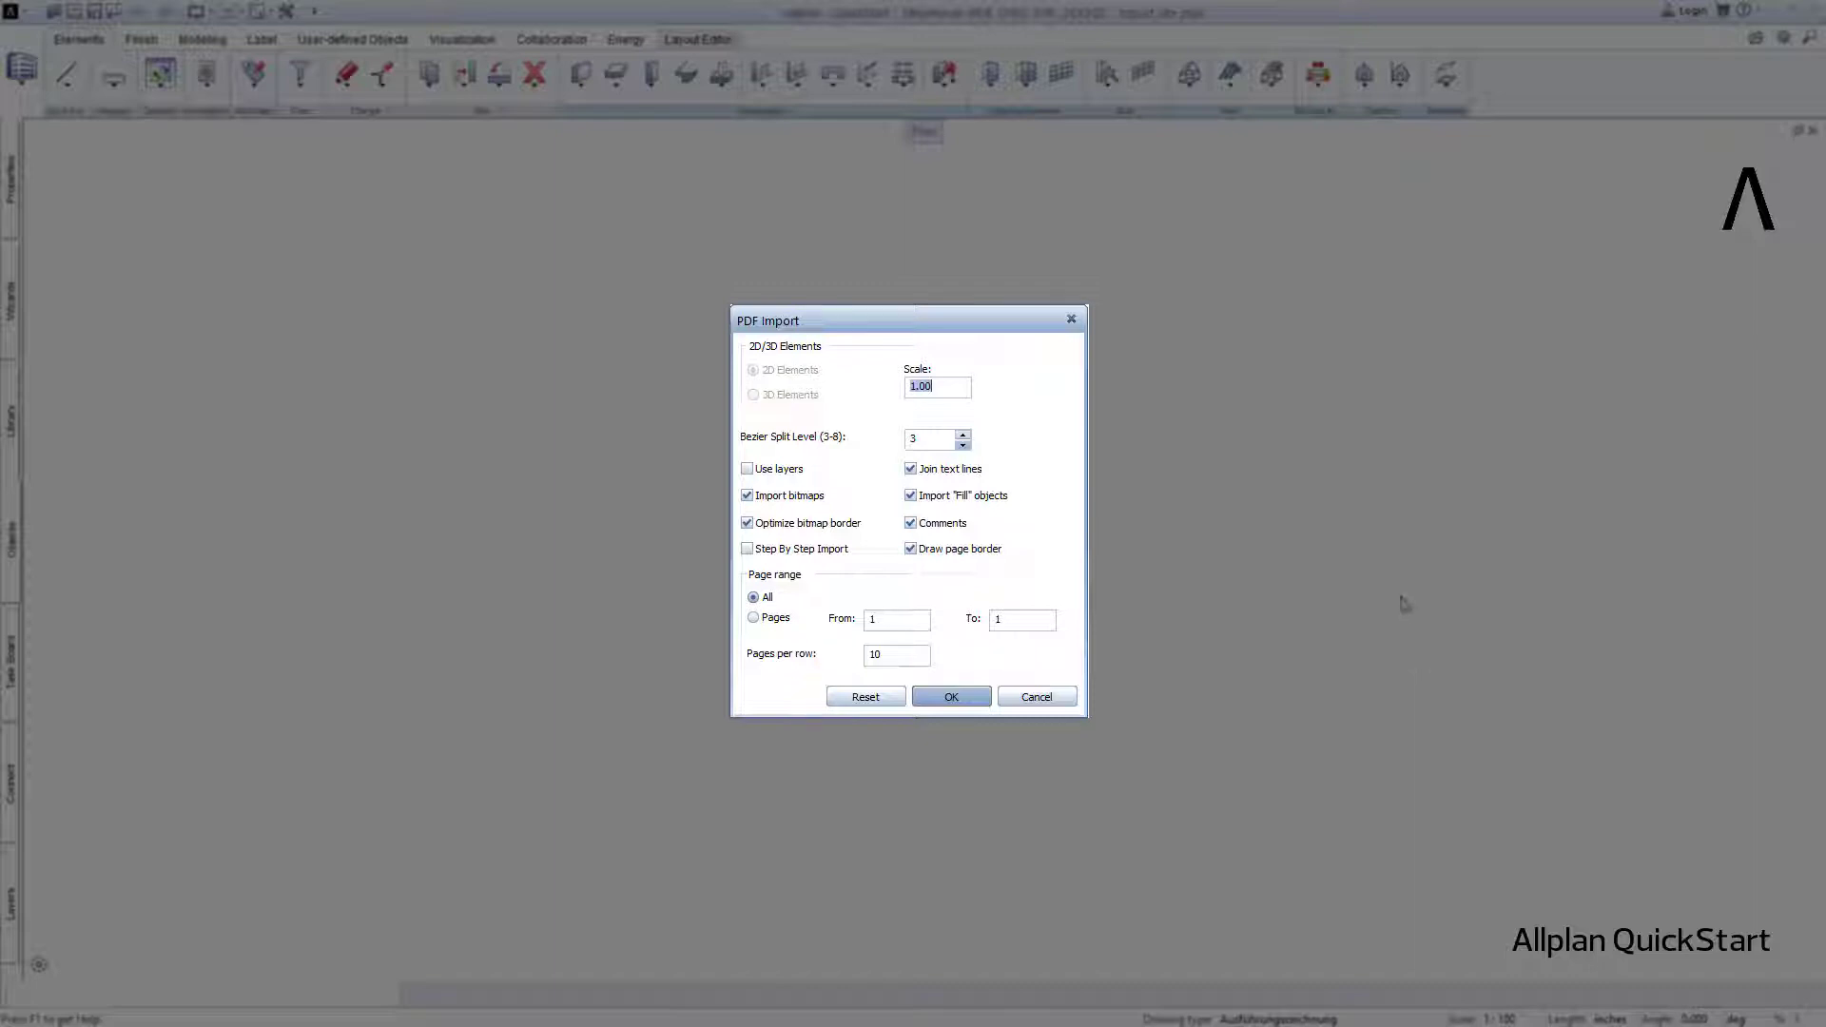
mouse_move(867, 385)
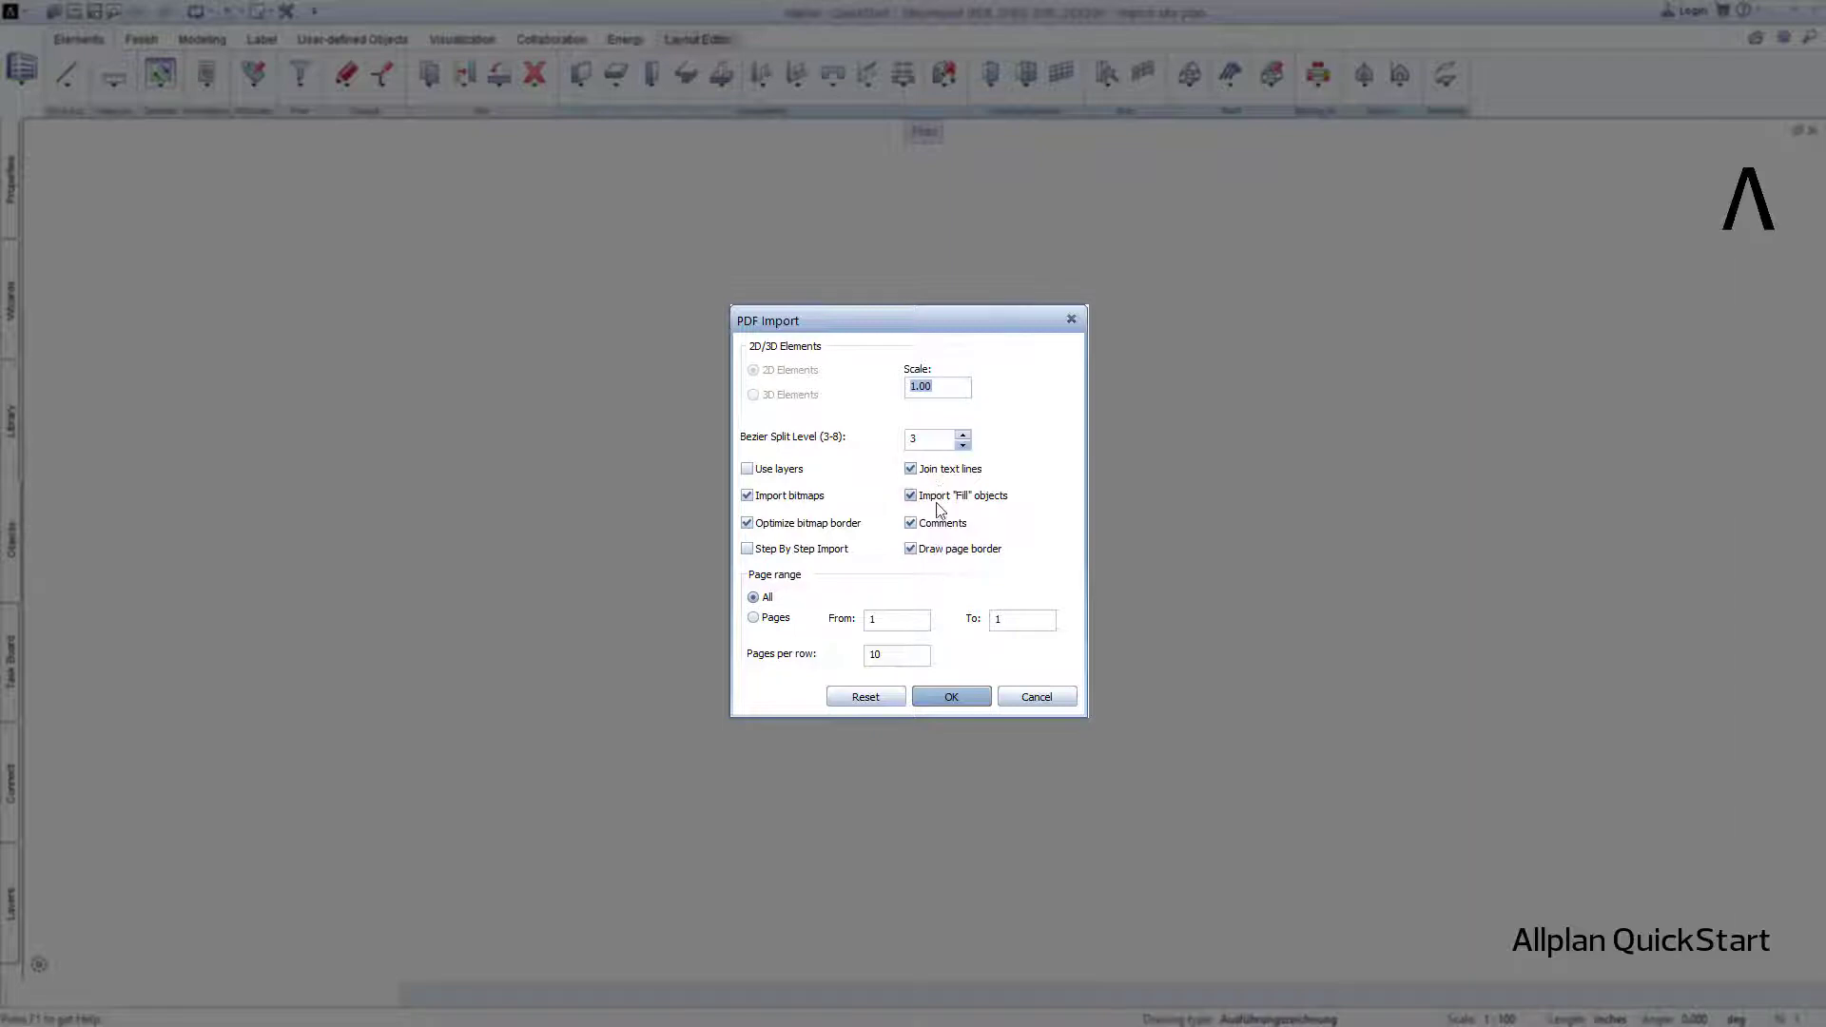
Confirm the PDF import with scale 1.00 and all pages
click(949, 695)
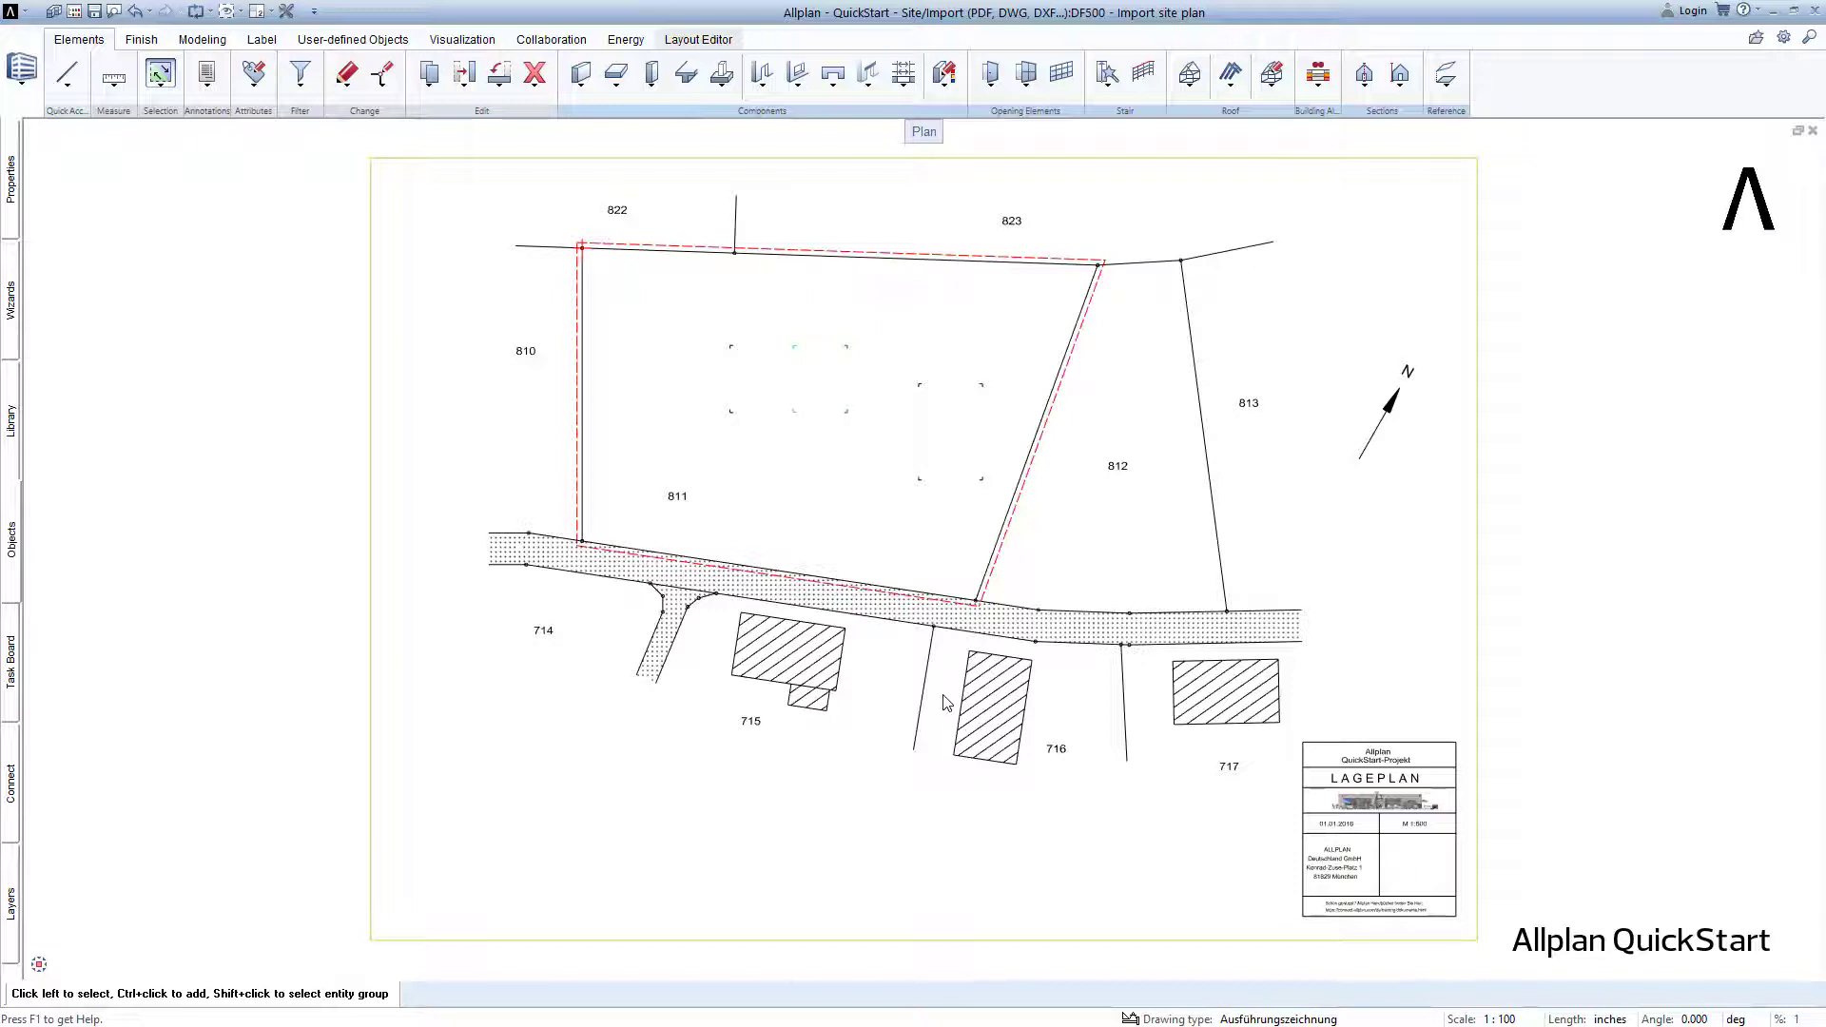
mouse_move(713, 526)
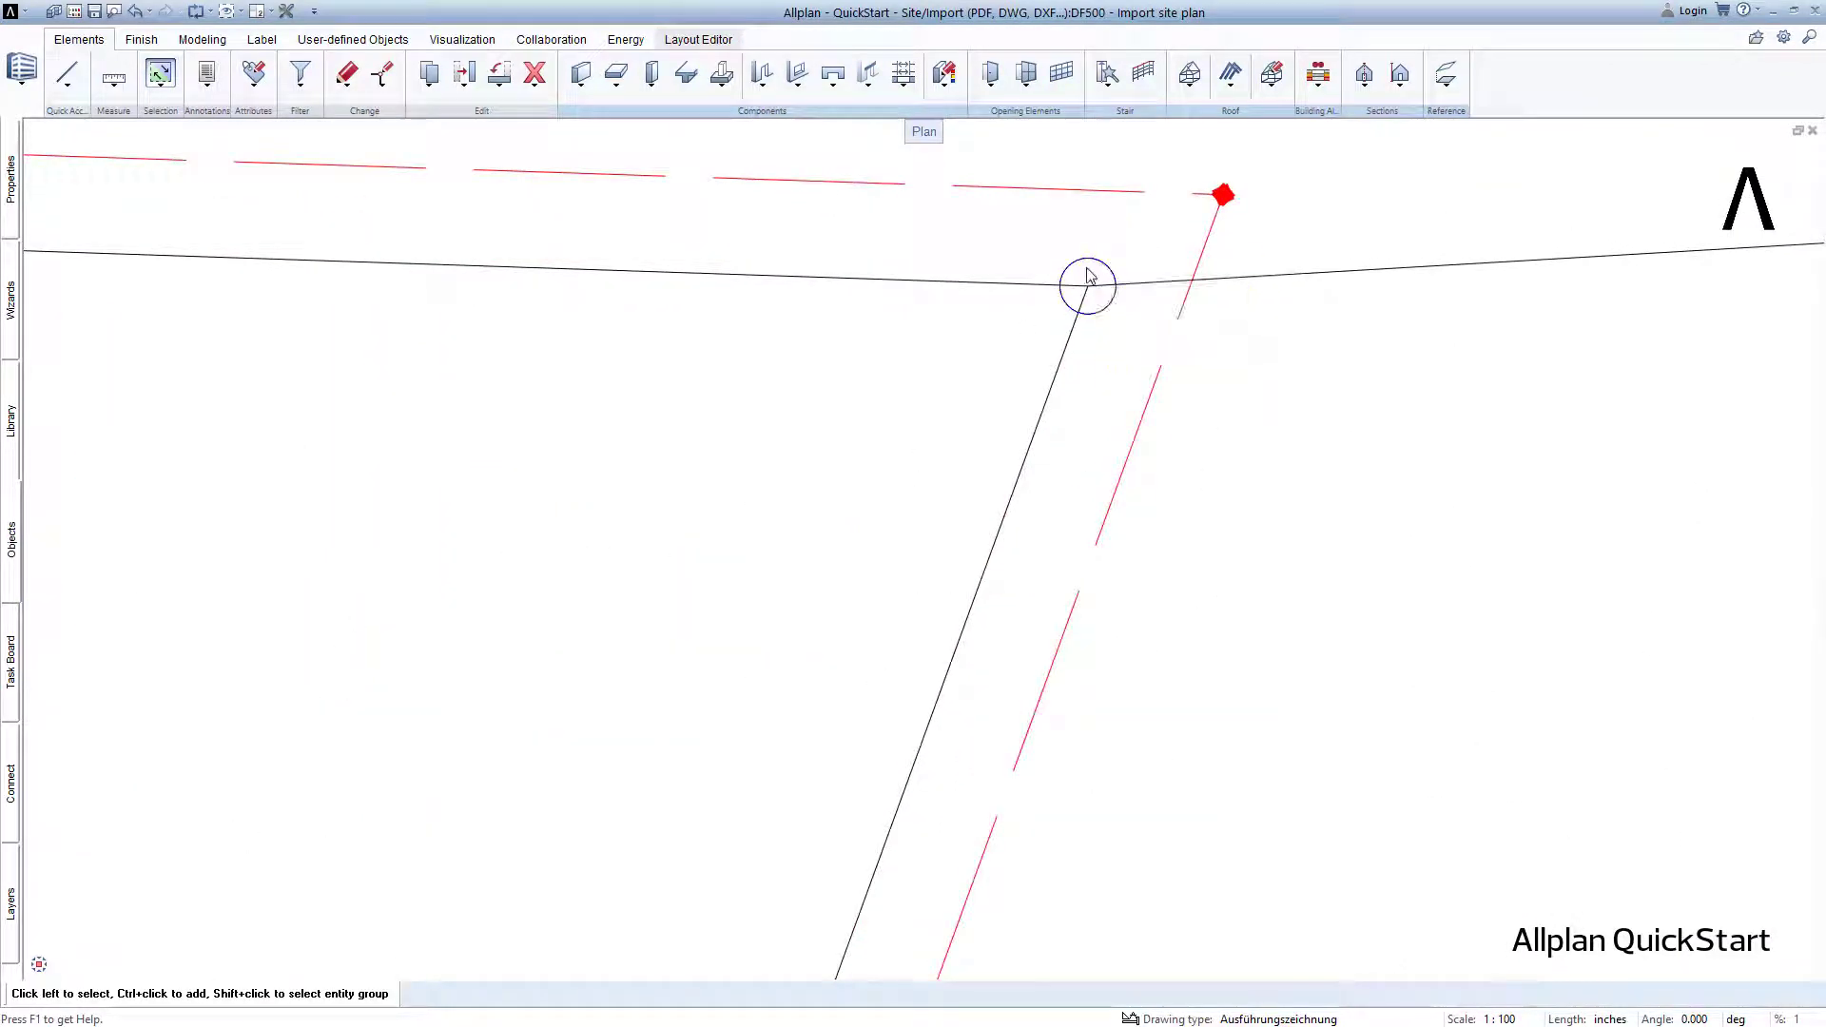
mouse_move(813, 462)
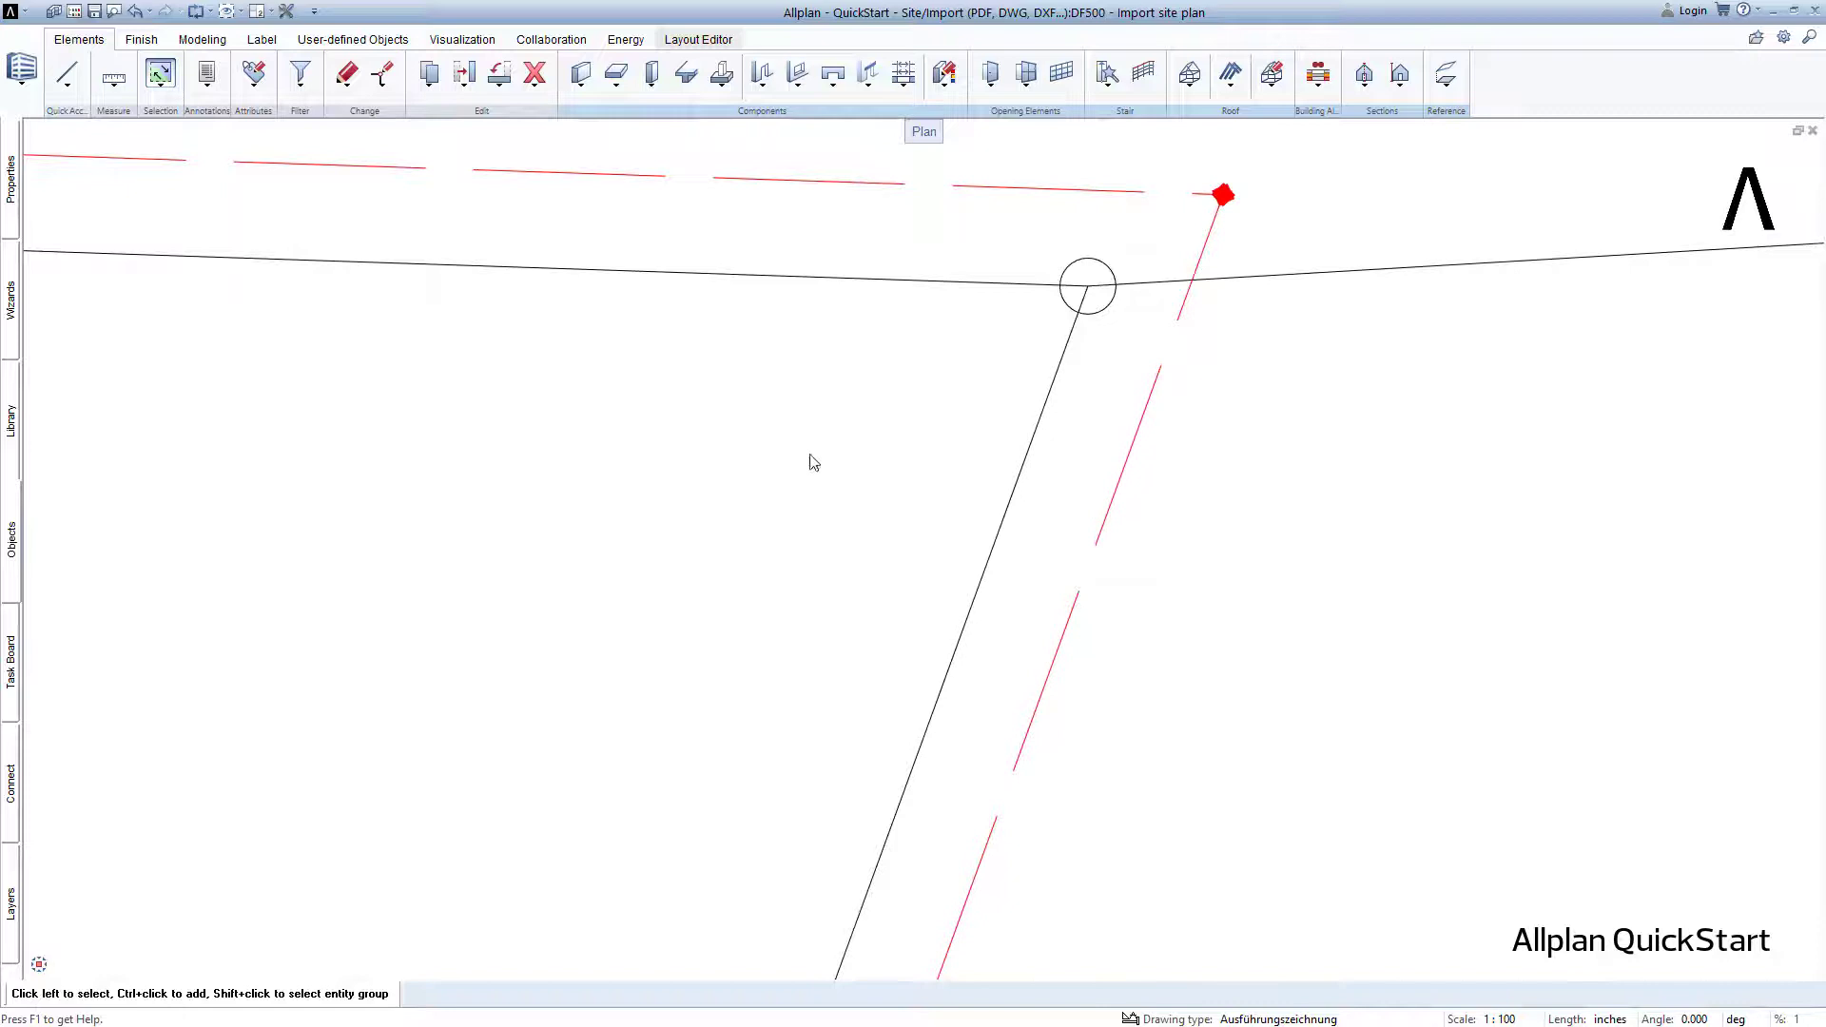
mouse_move(646, 580)
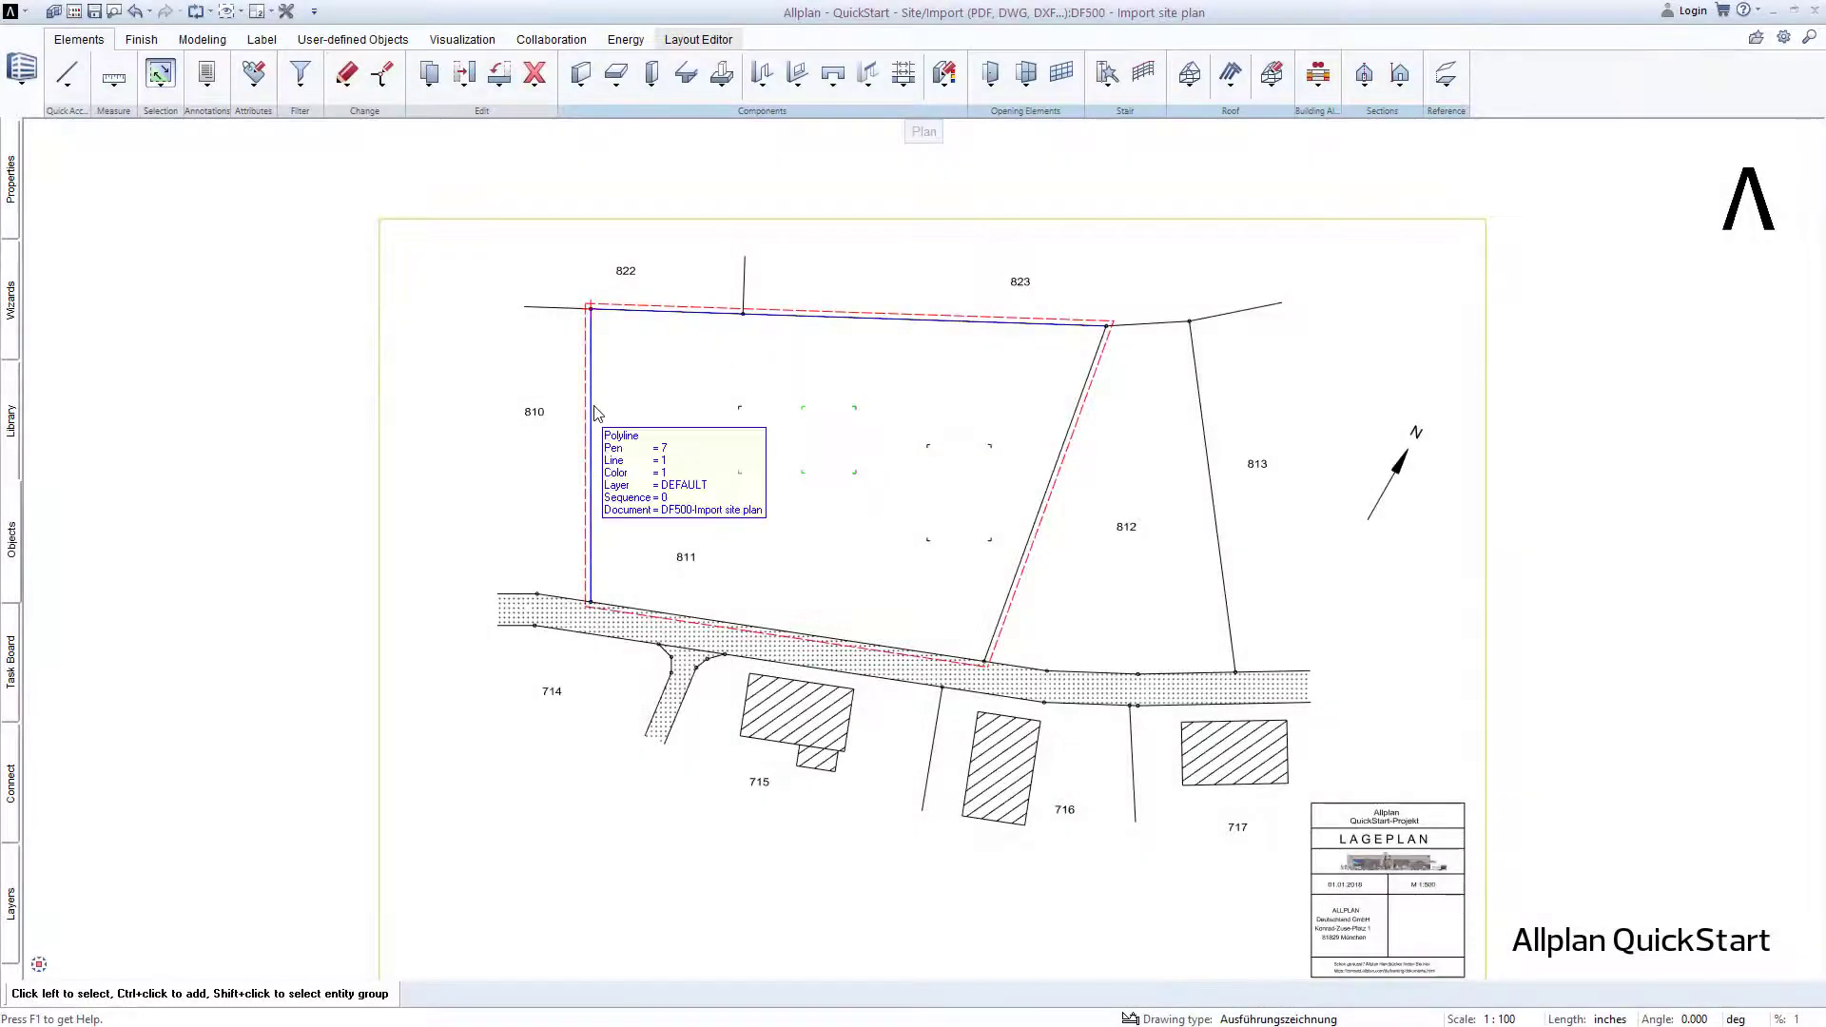
mouse_move(693, 559)
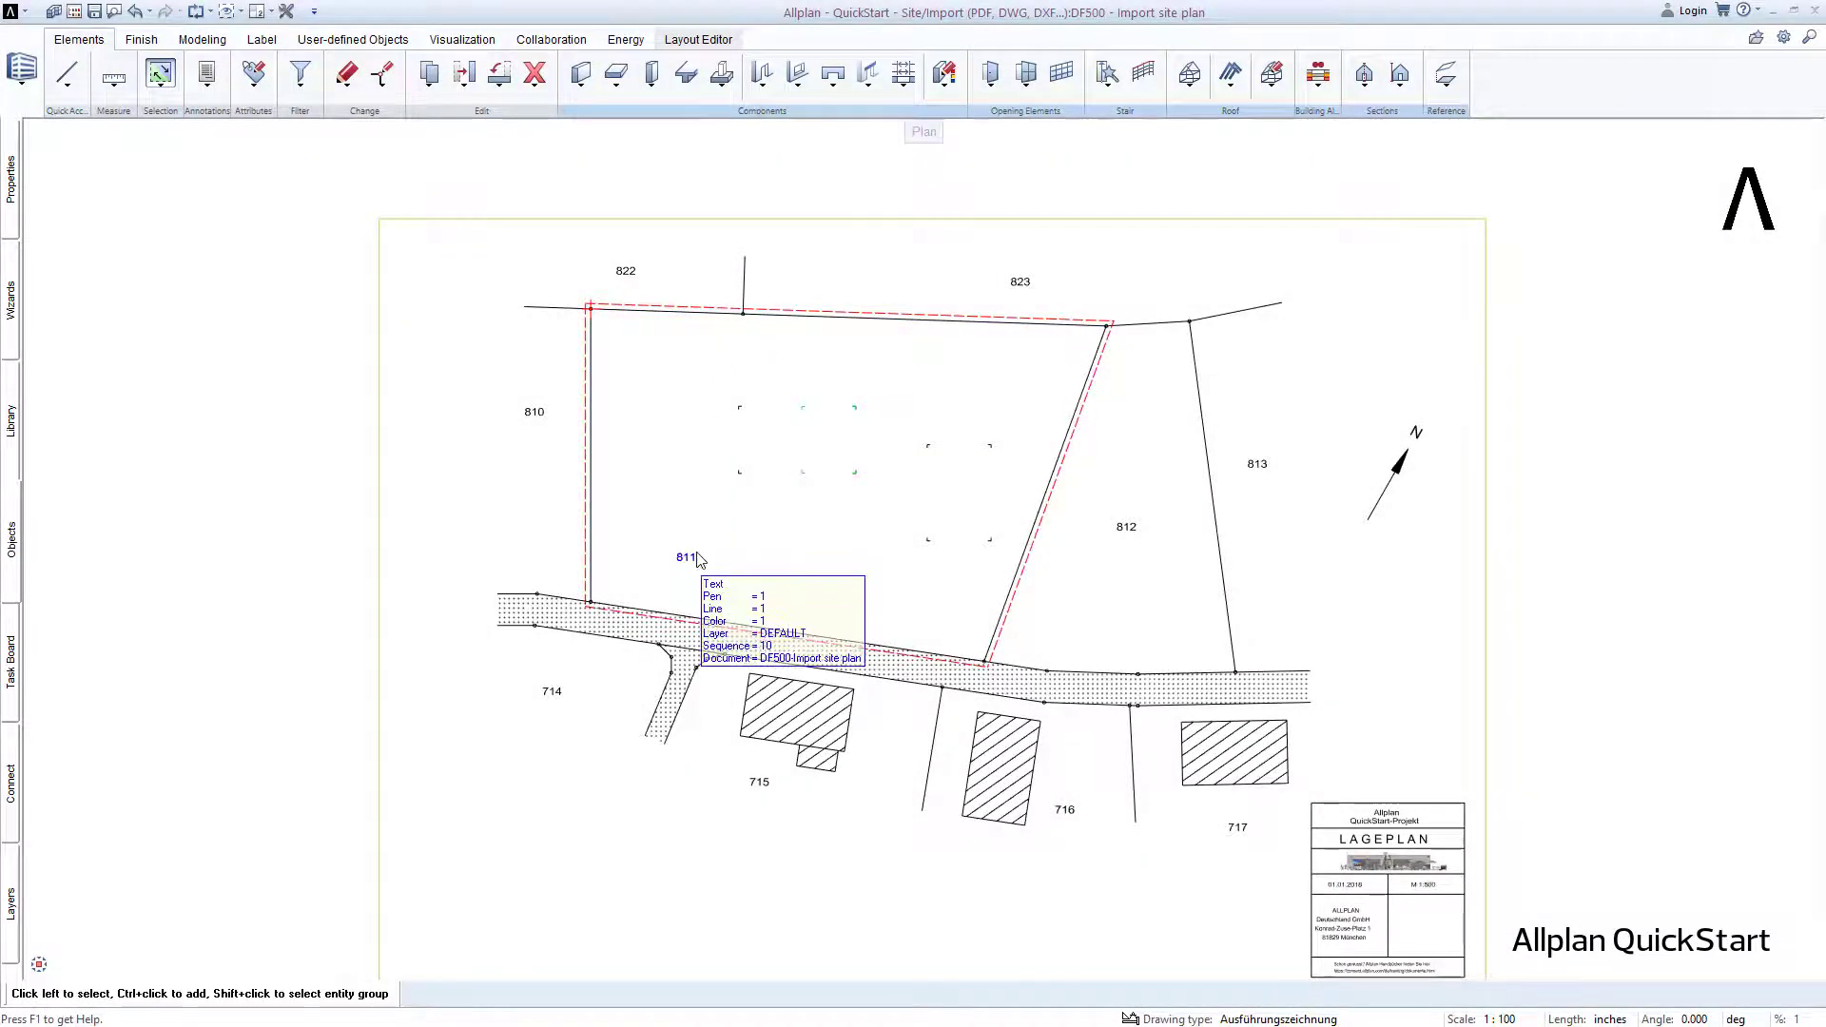
mouse_move(1124, 528)
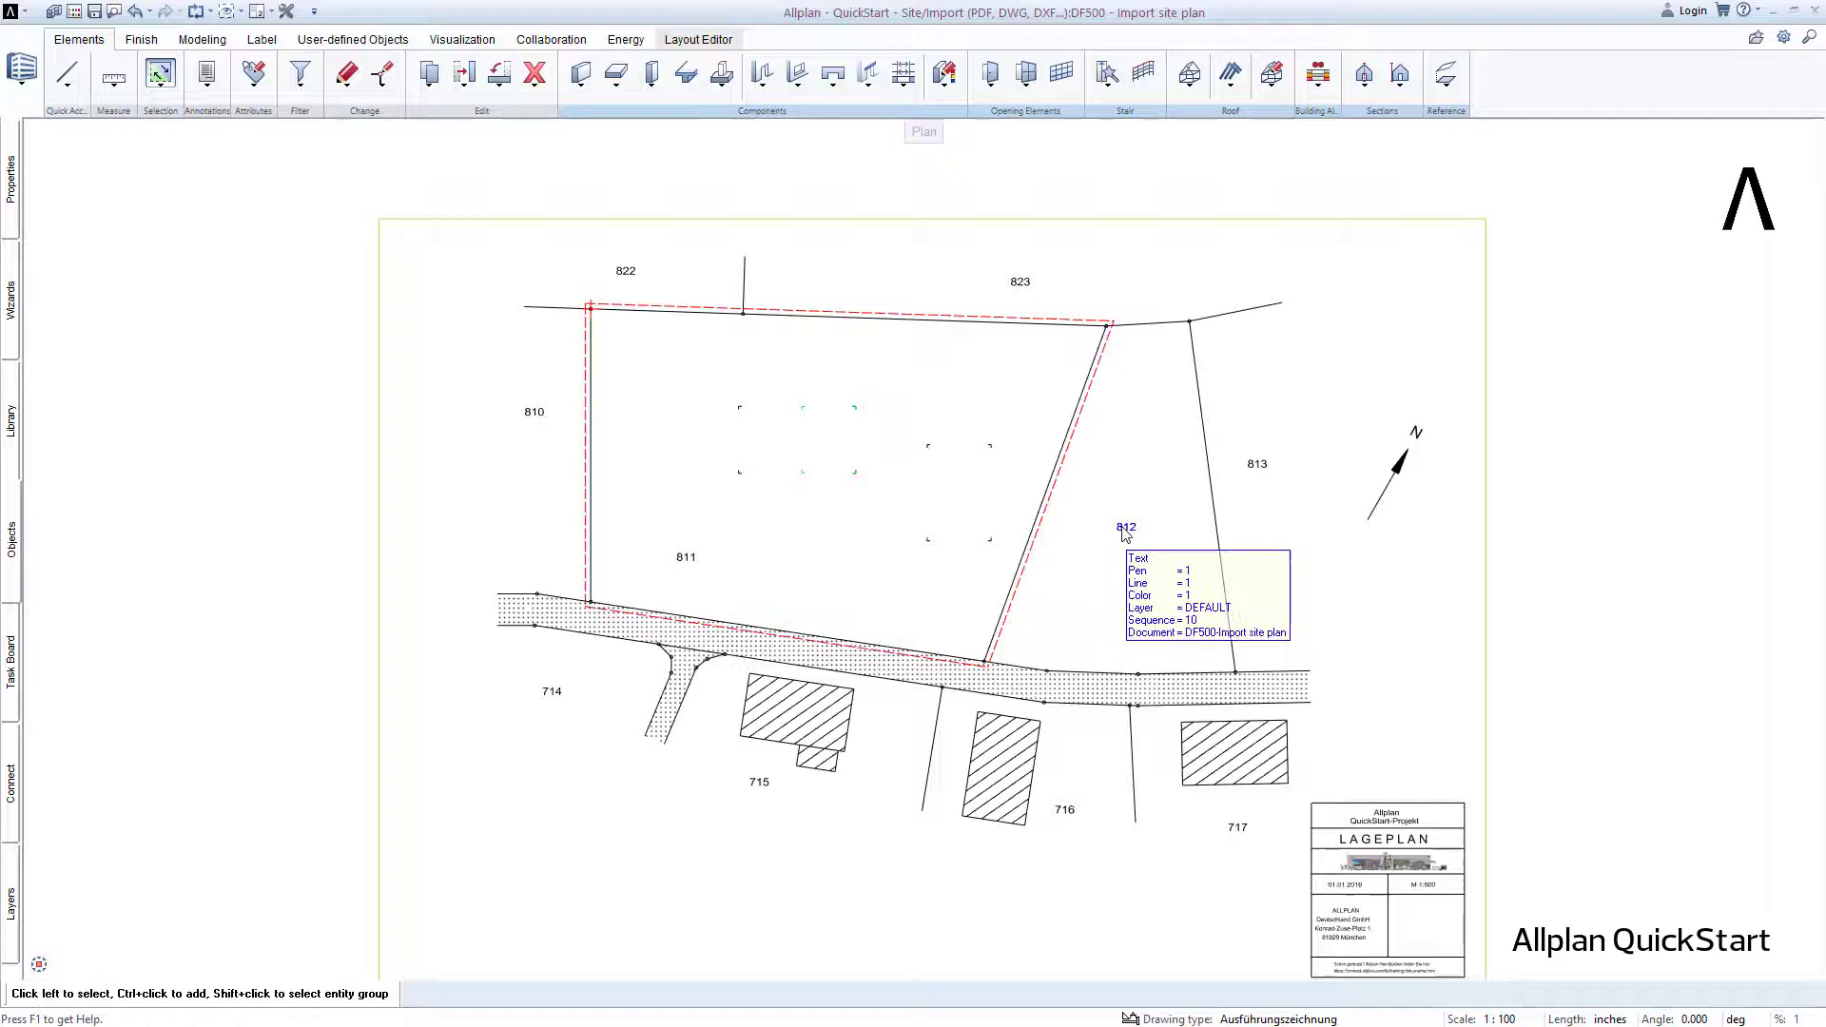
mouse_move(943, 702)
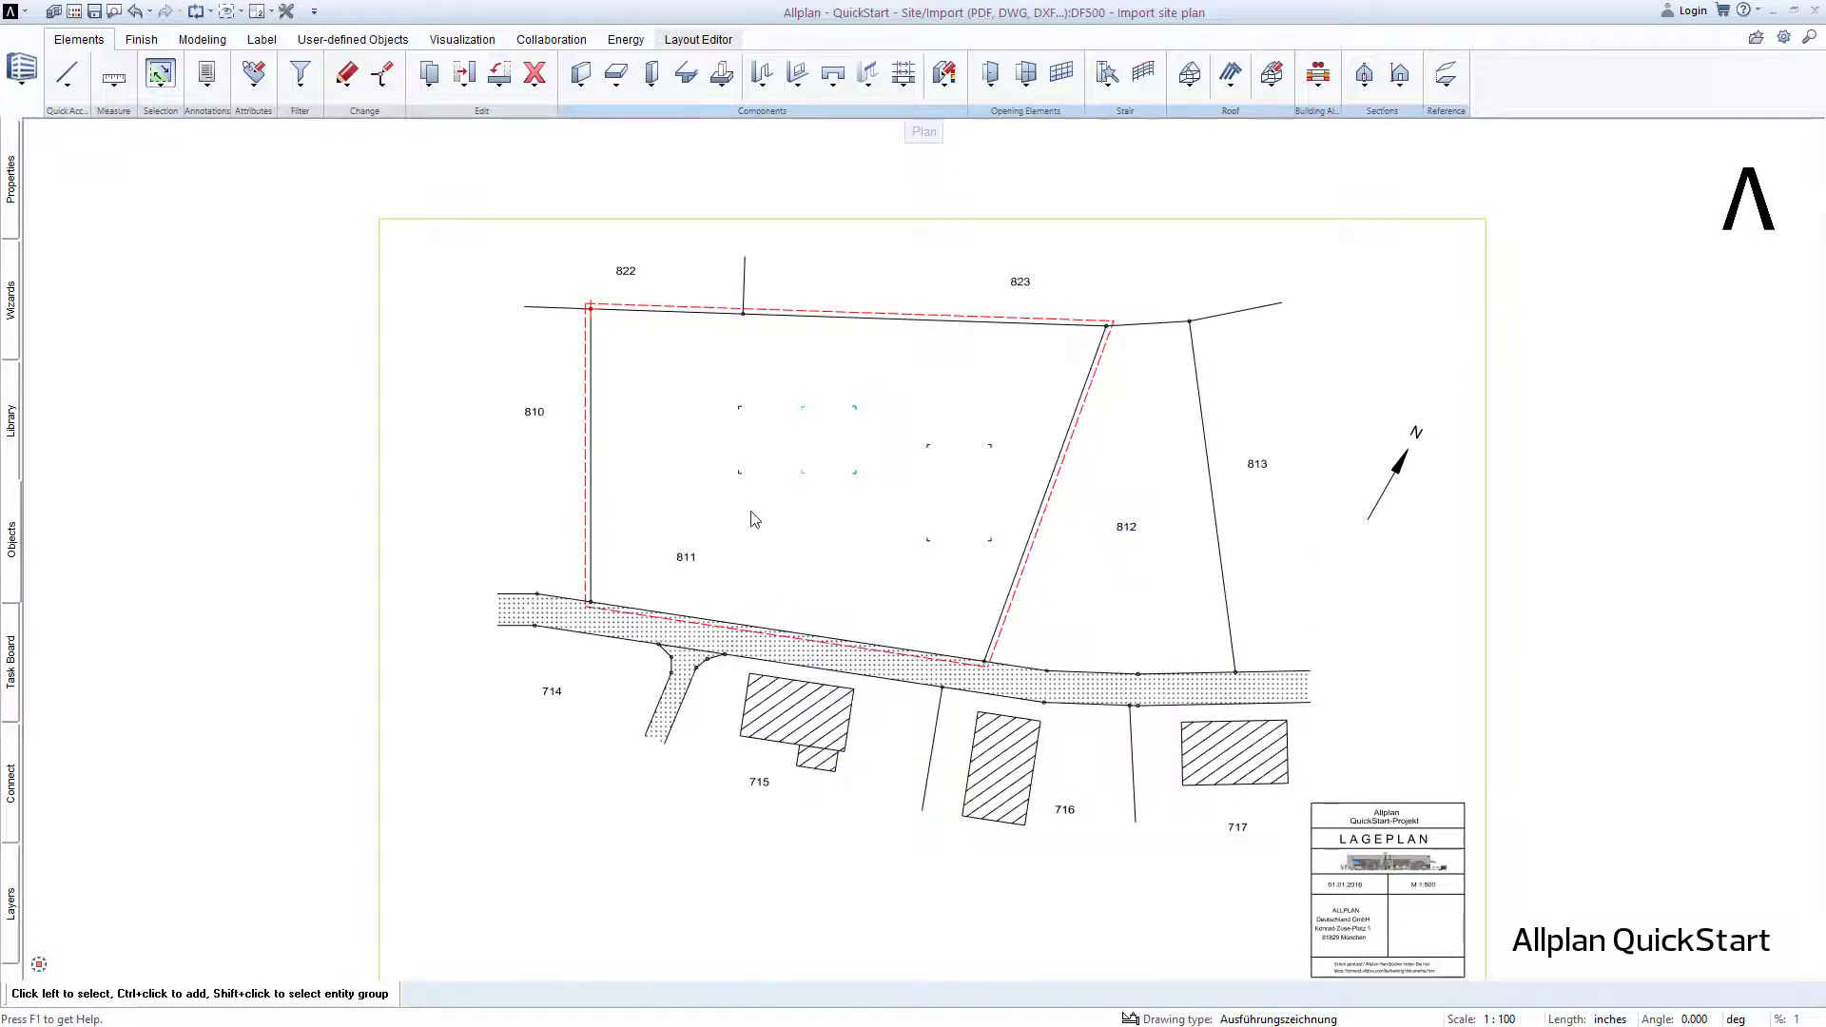
mouse_move(742, 482)
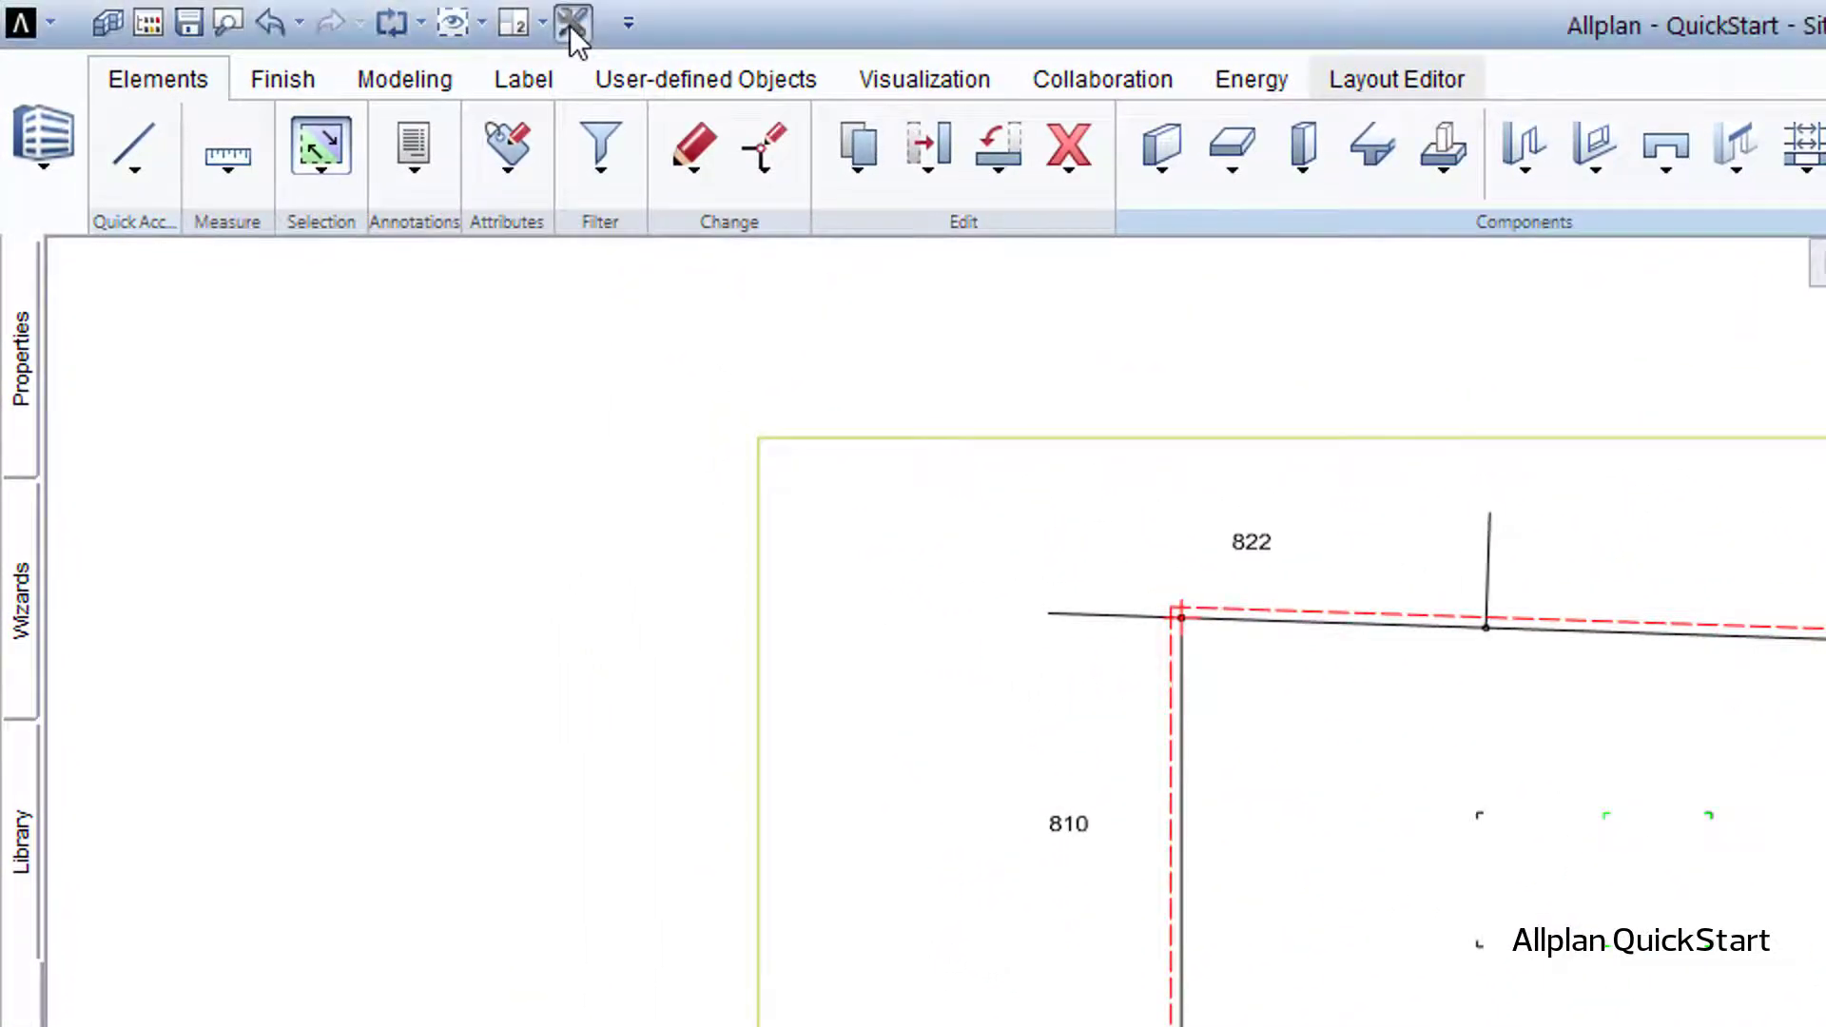
Uncheck Sequence under Desktop environment > Selection in Options and confirm
click(572, 23)
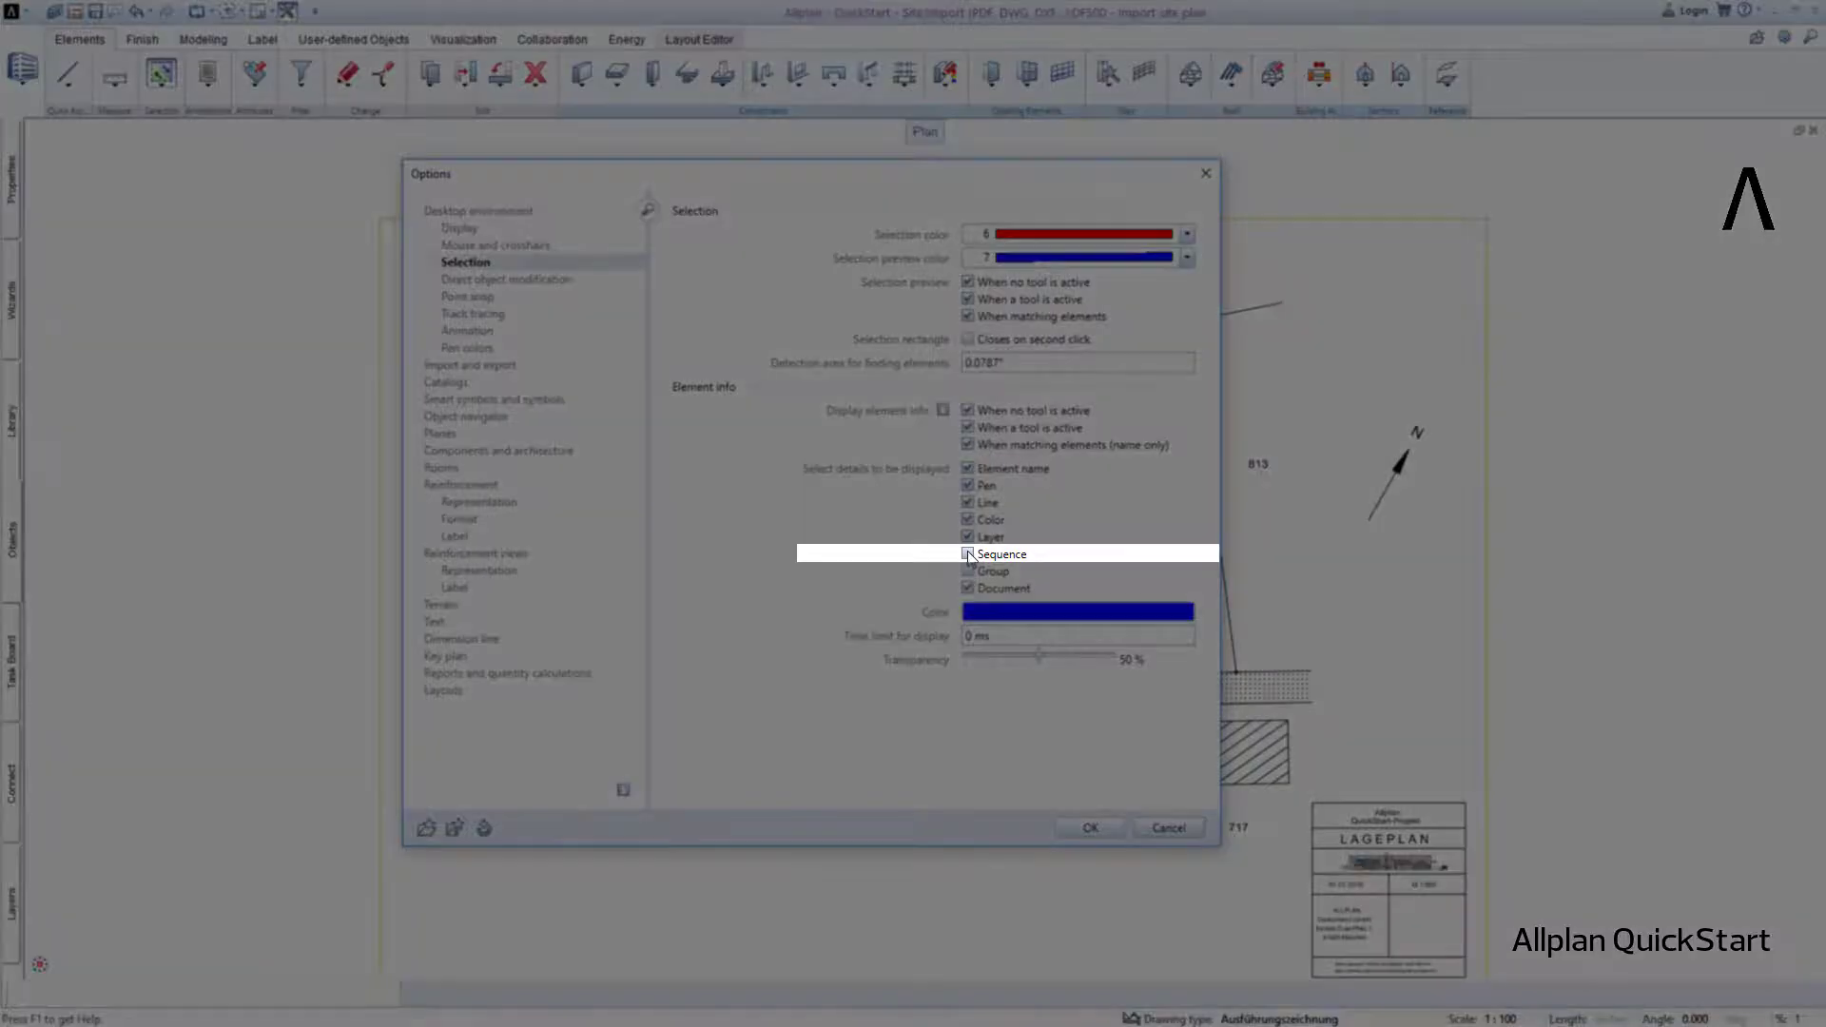
click(968, 553)
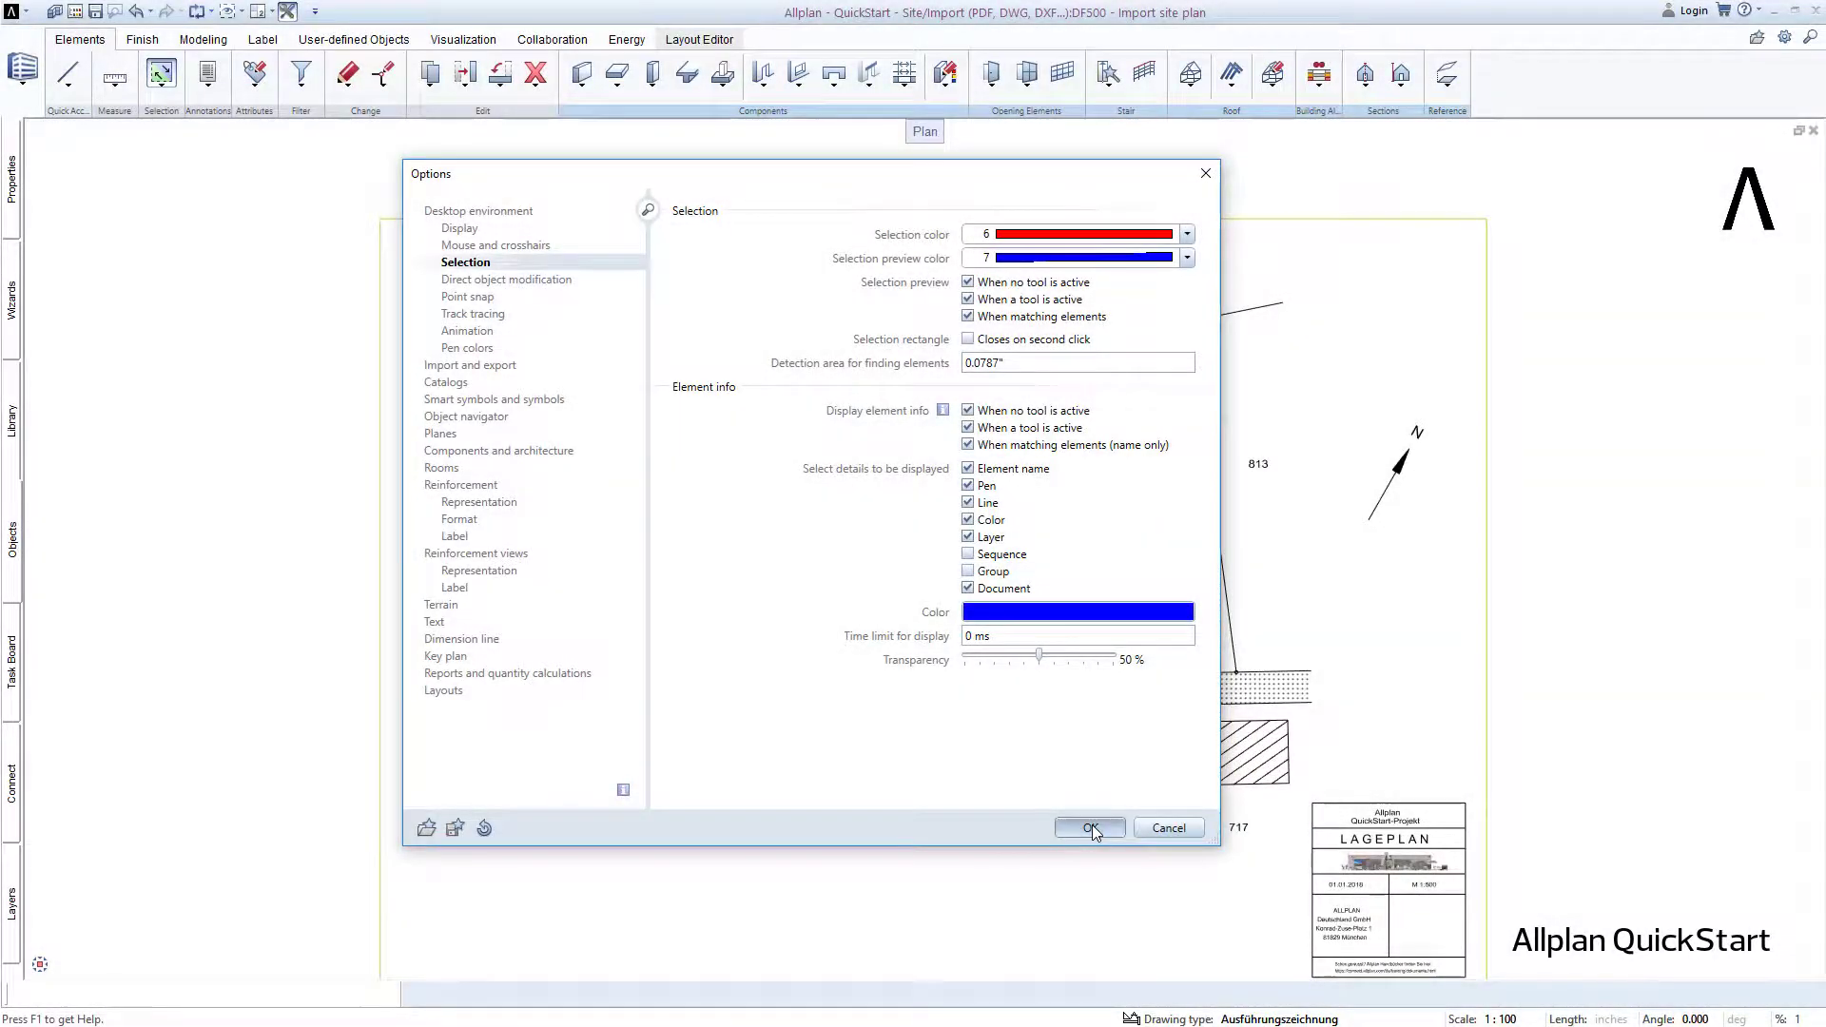
click(1086, 826)
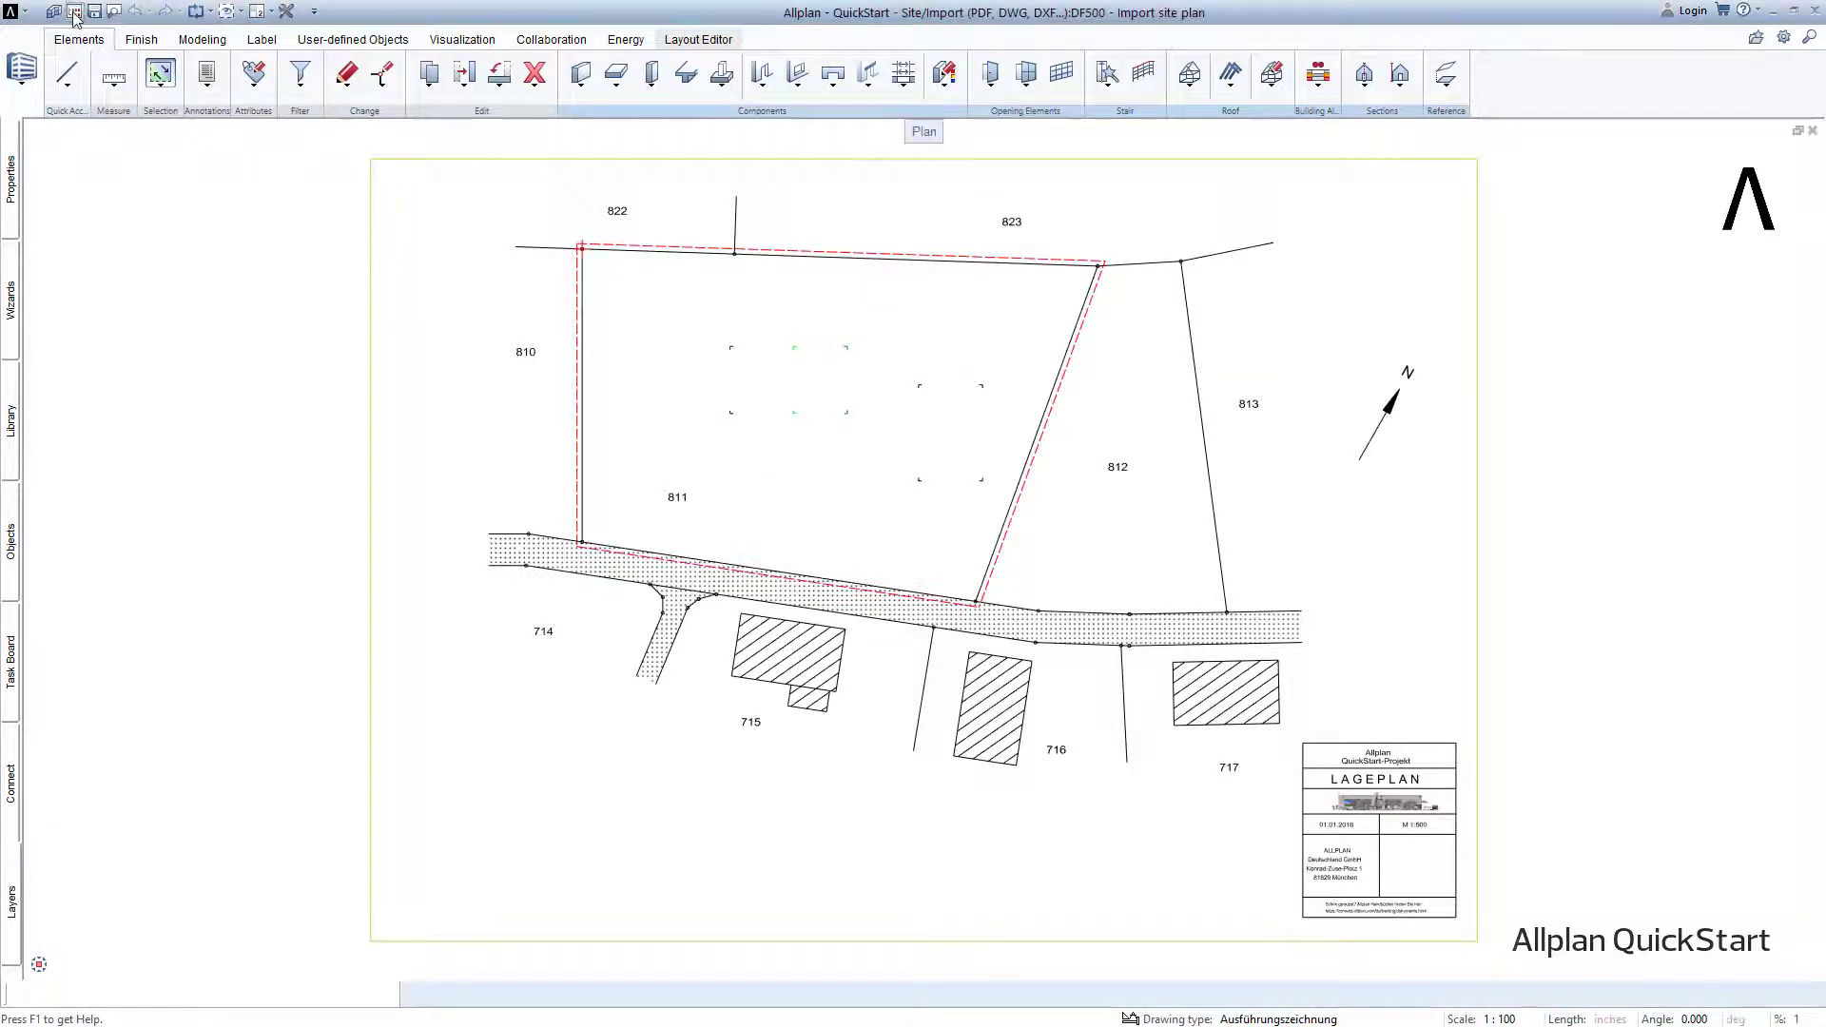
Set drawing file 500 to reference mode and expand building model > Basement
click(74, 11)
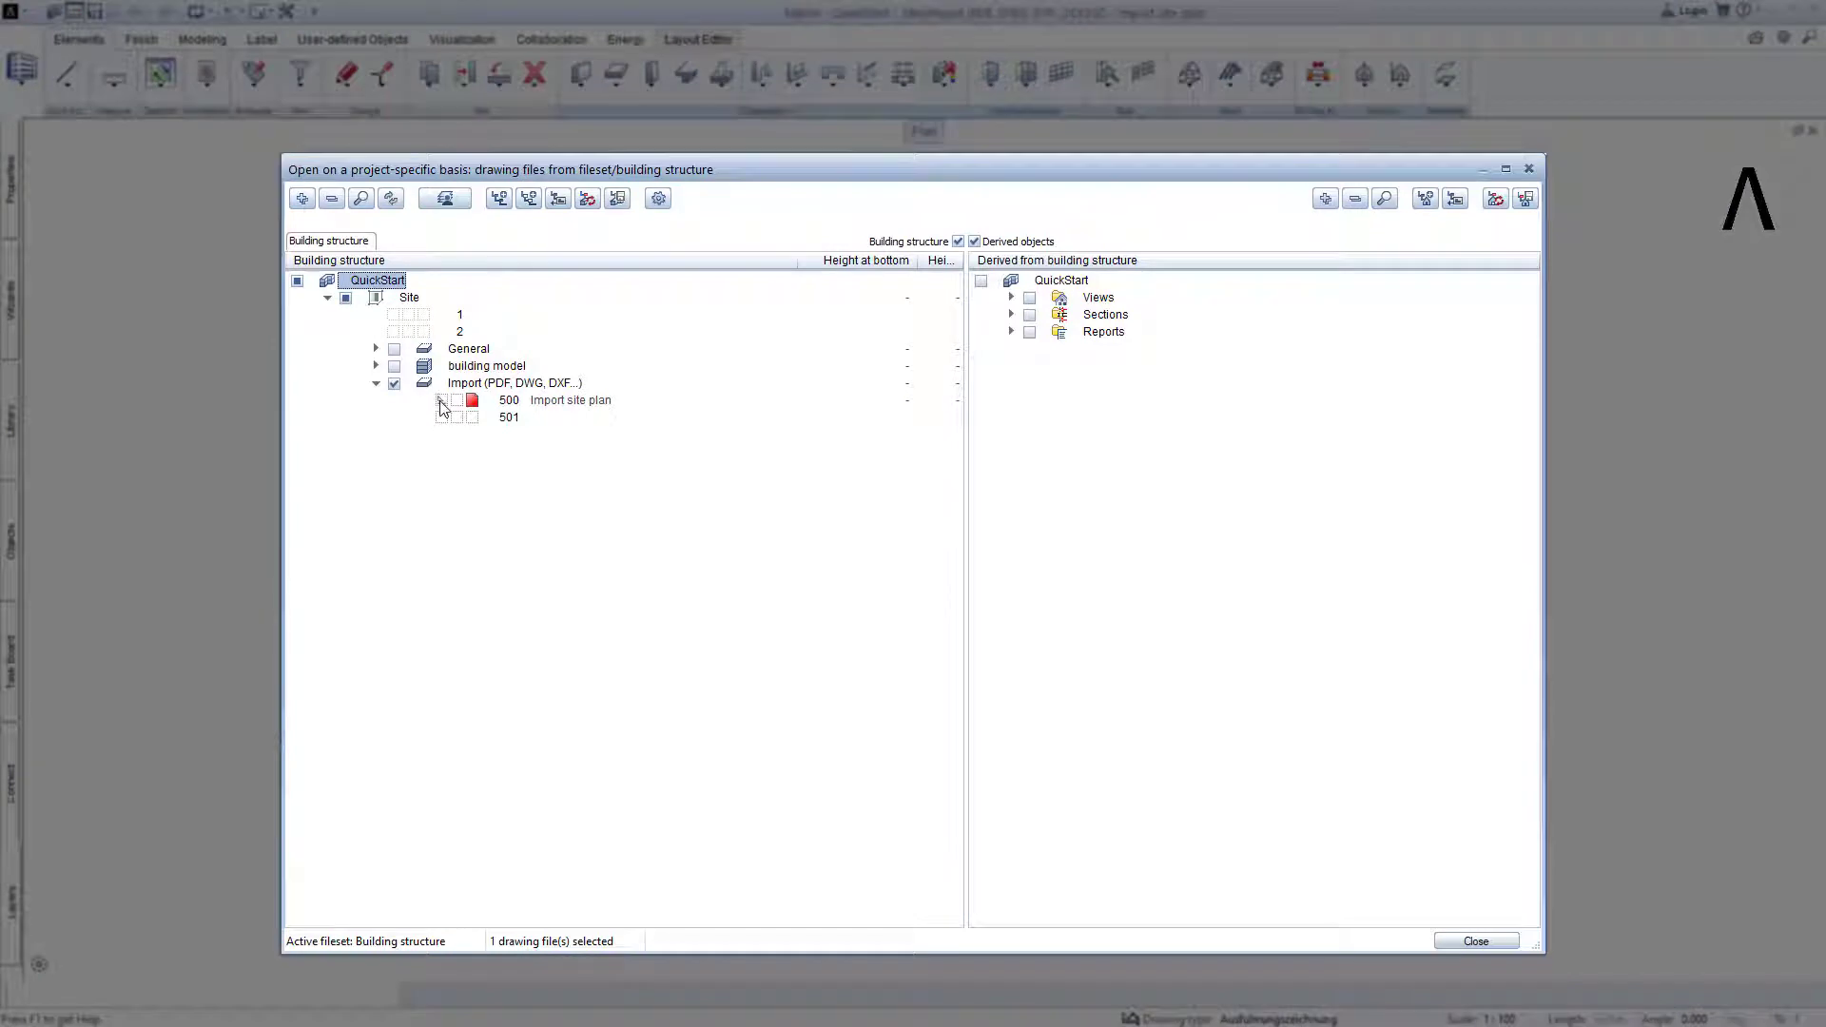
click(570, 399)
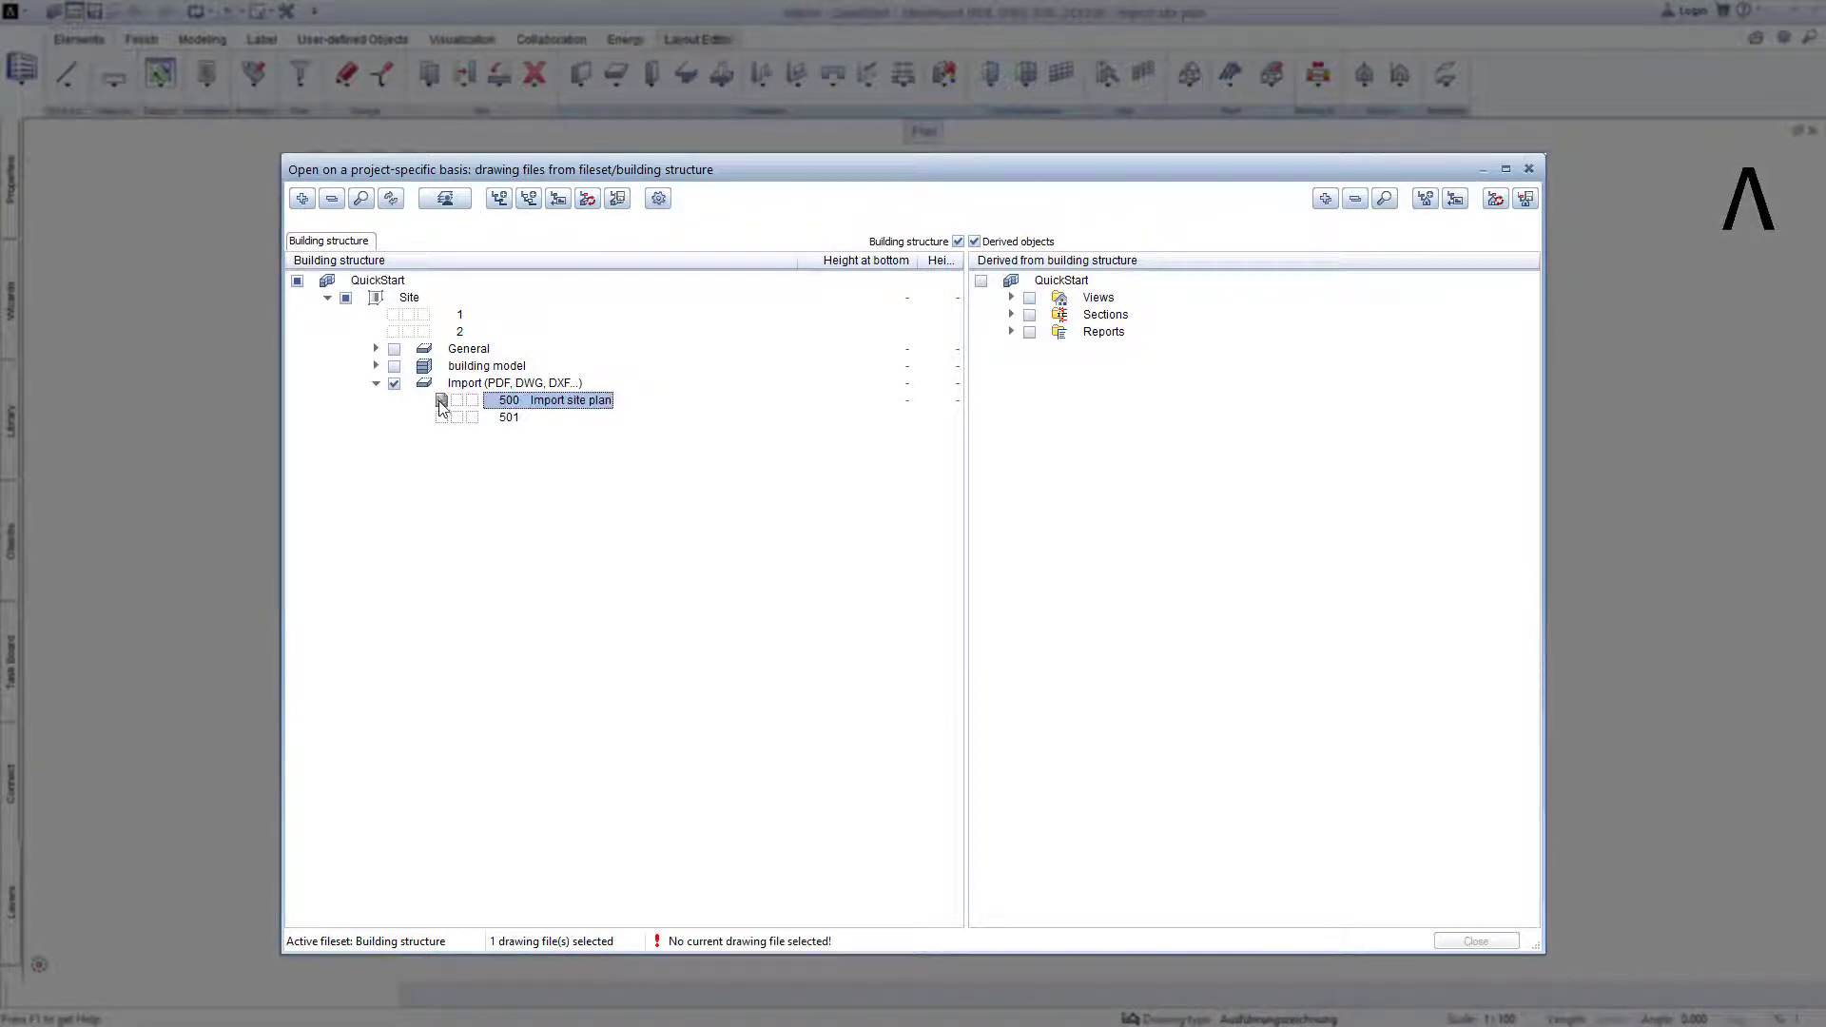
click(374, 365)
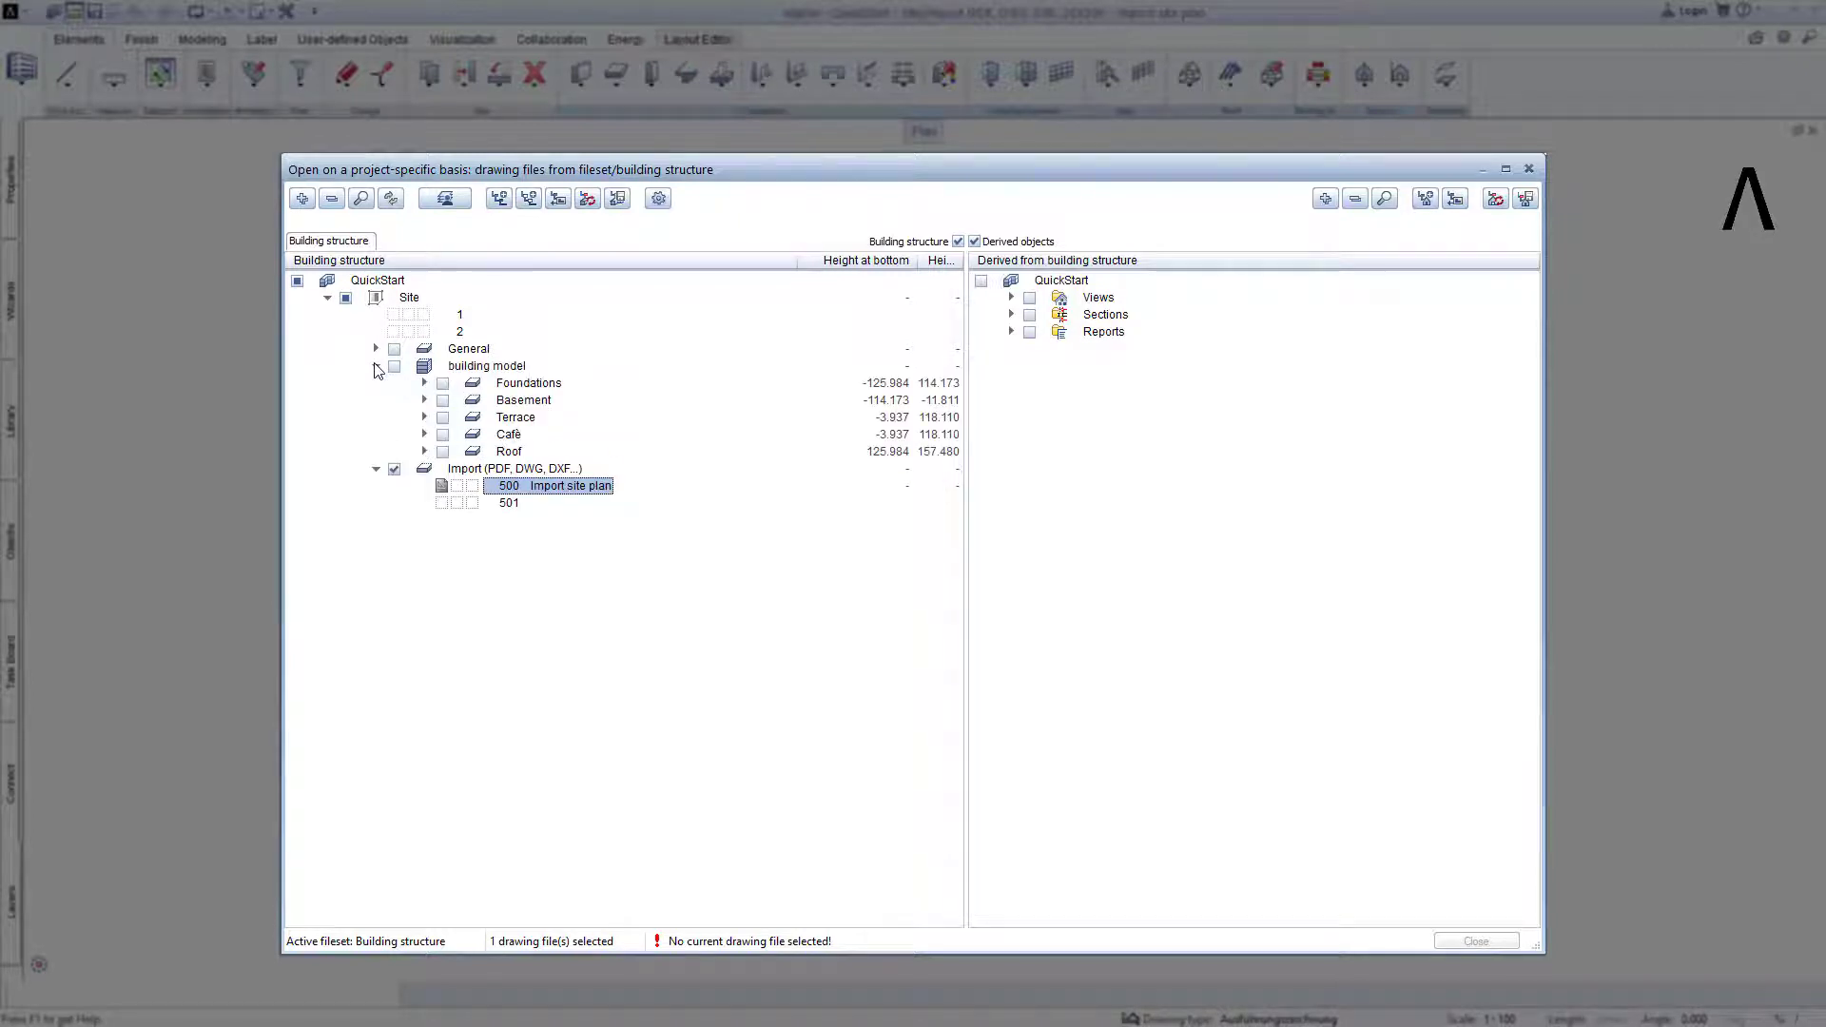
click(424, 399)
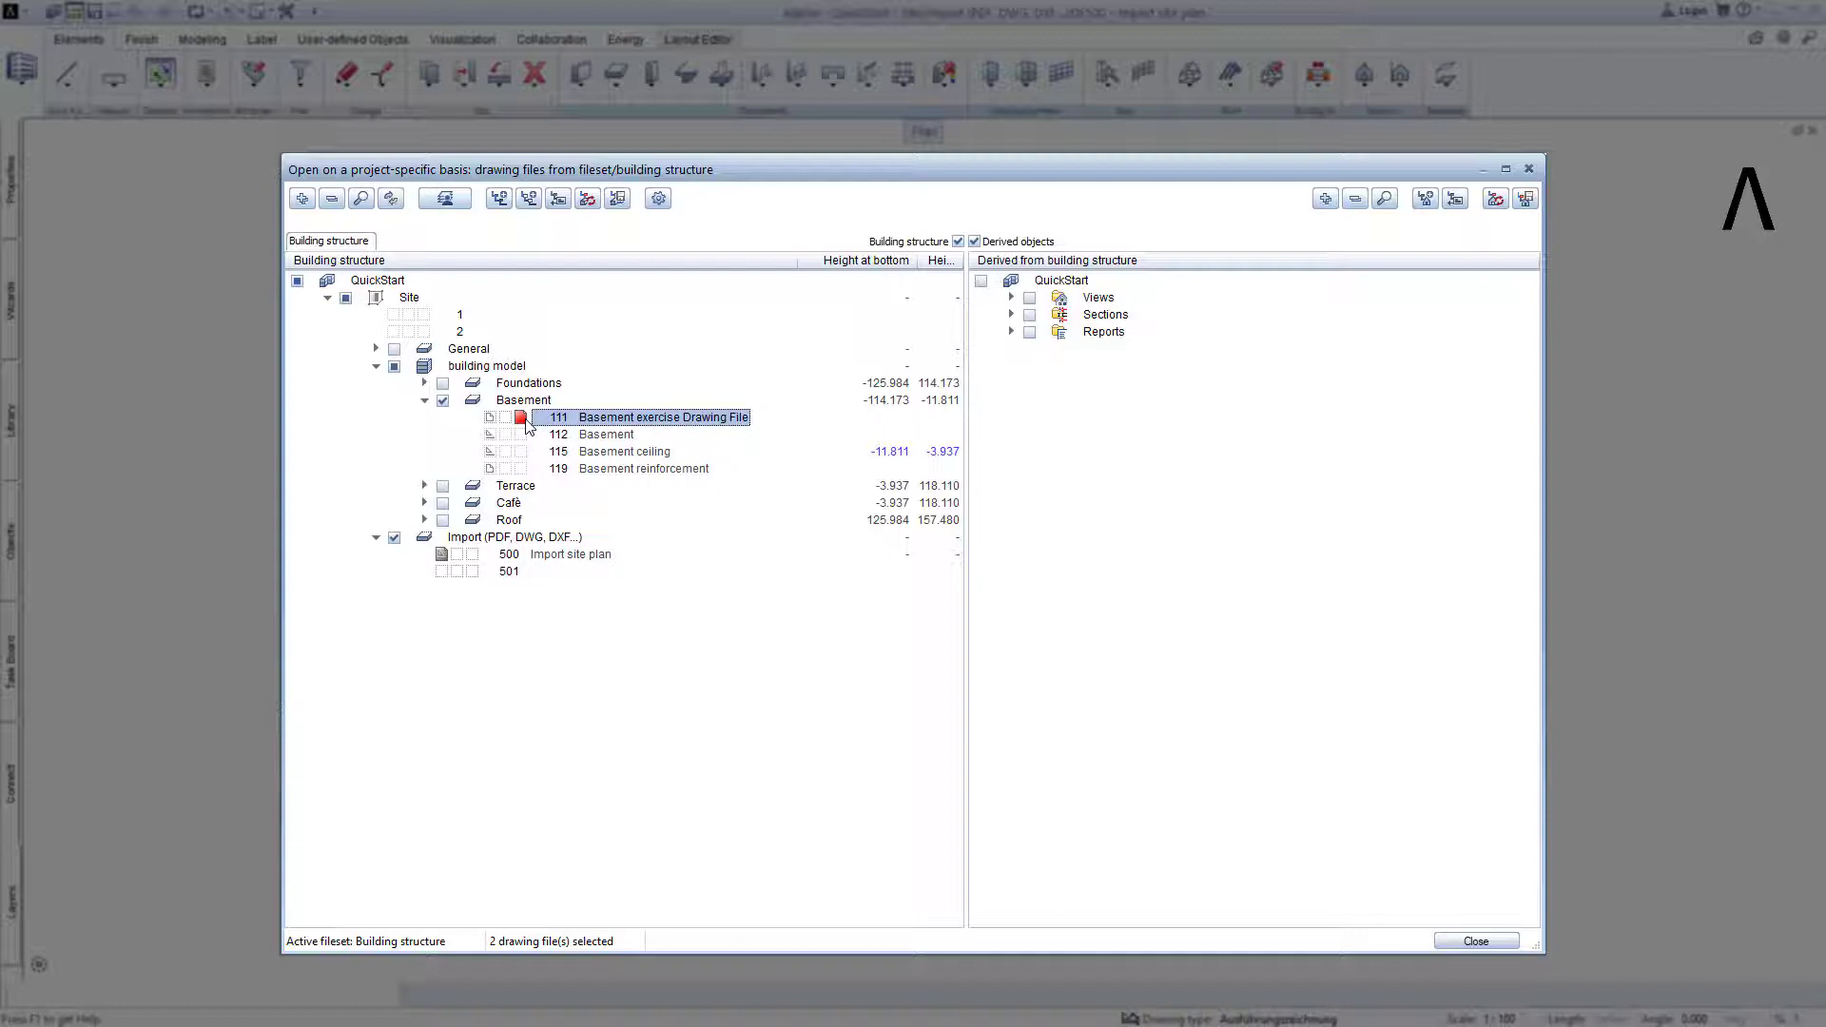
mouse_move(516, 442)
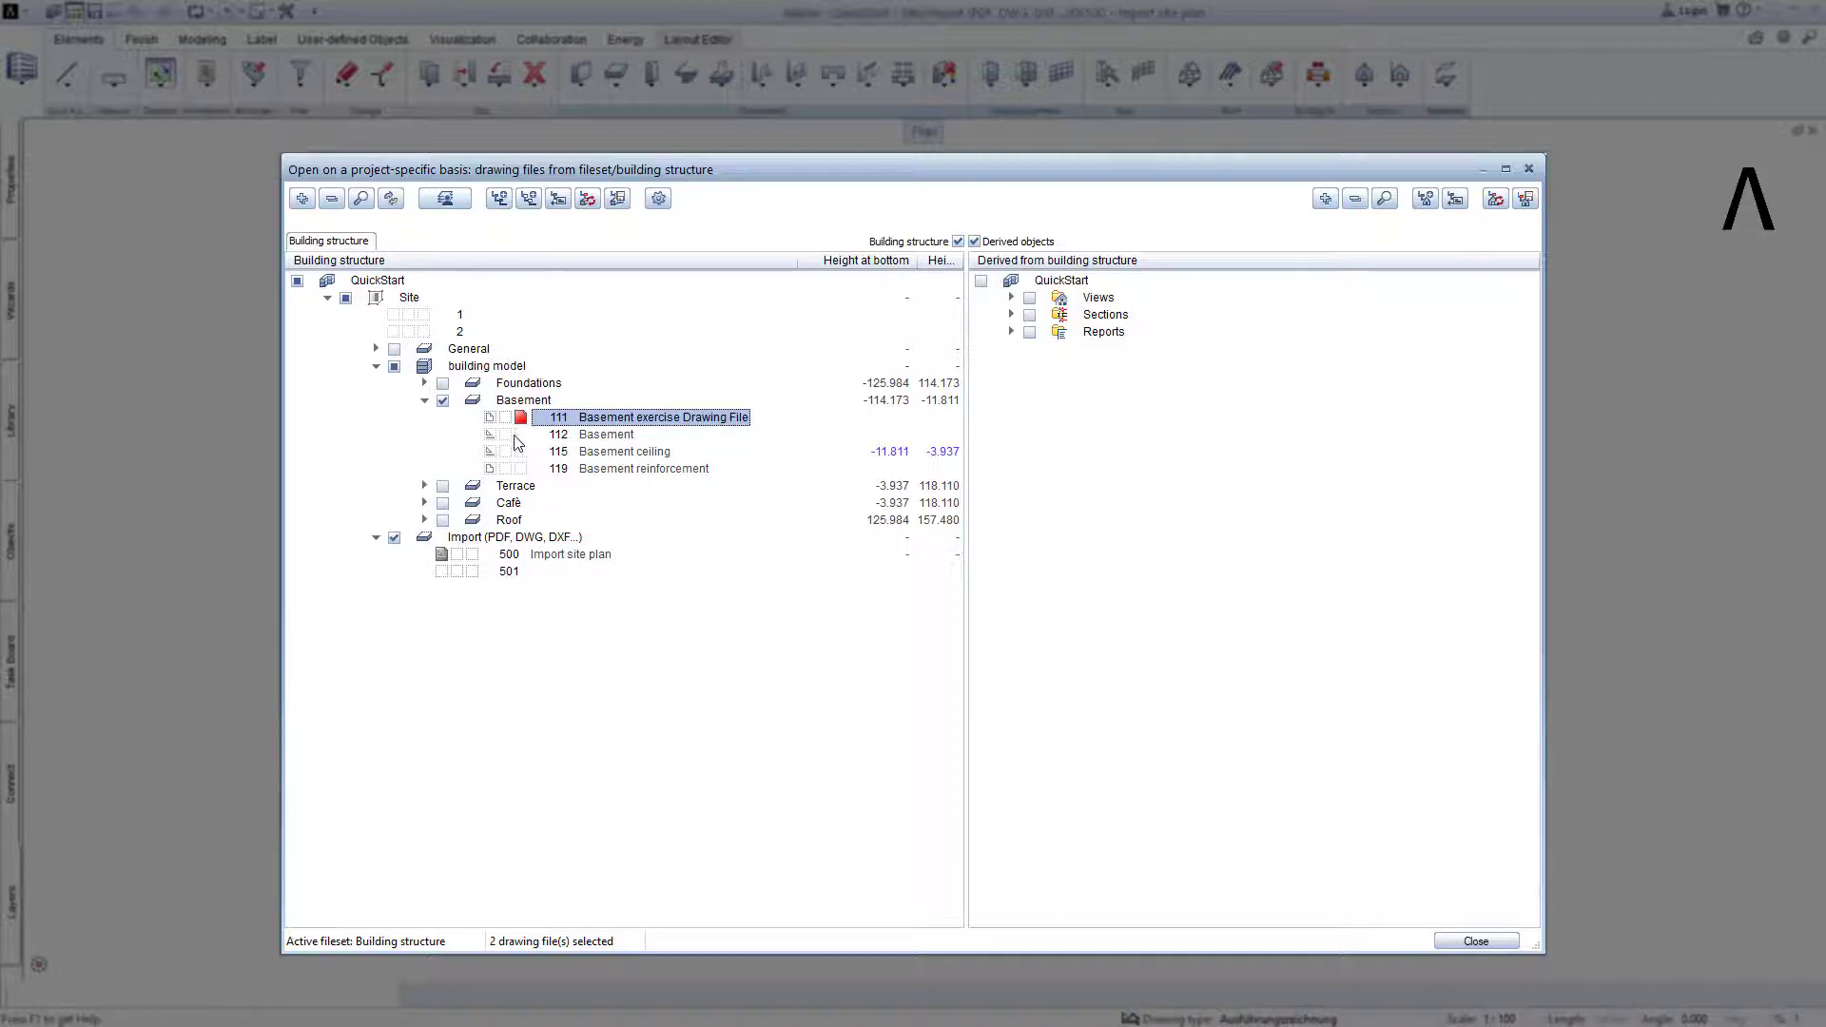
mouse_move(452, 571)
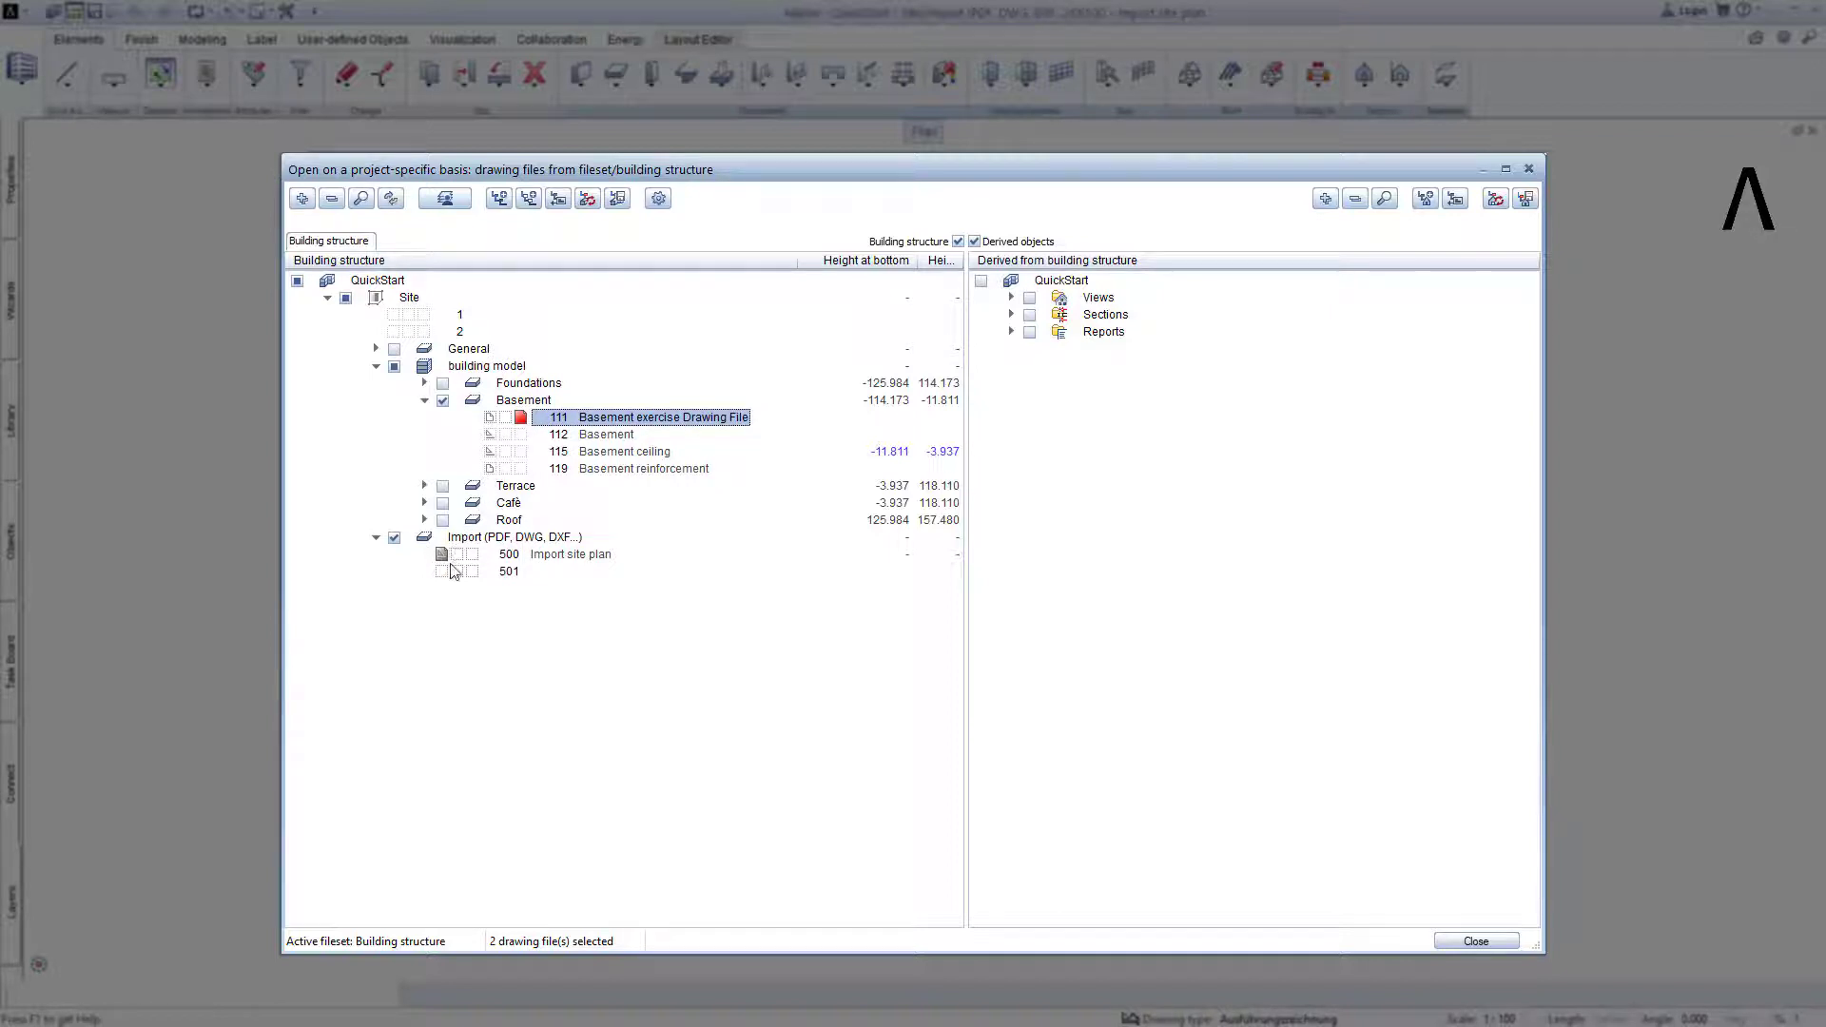
mouse_move(526, 428)
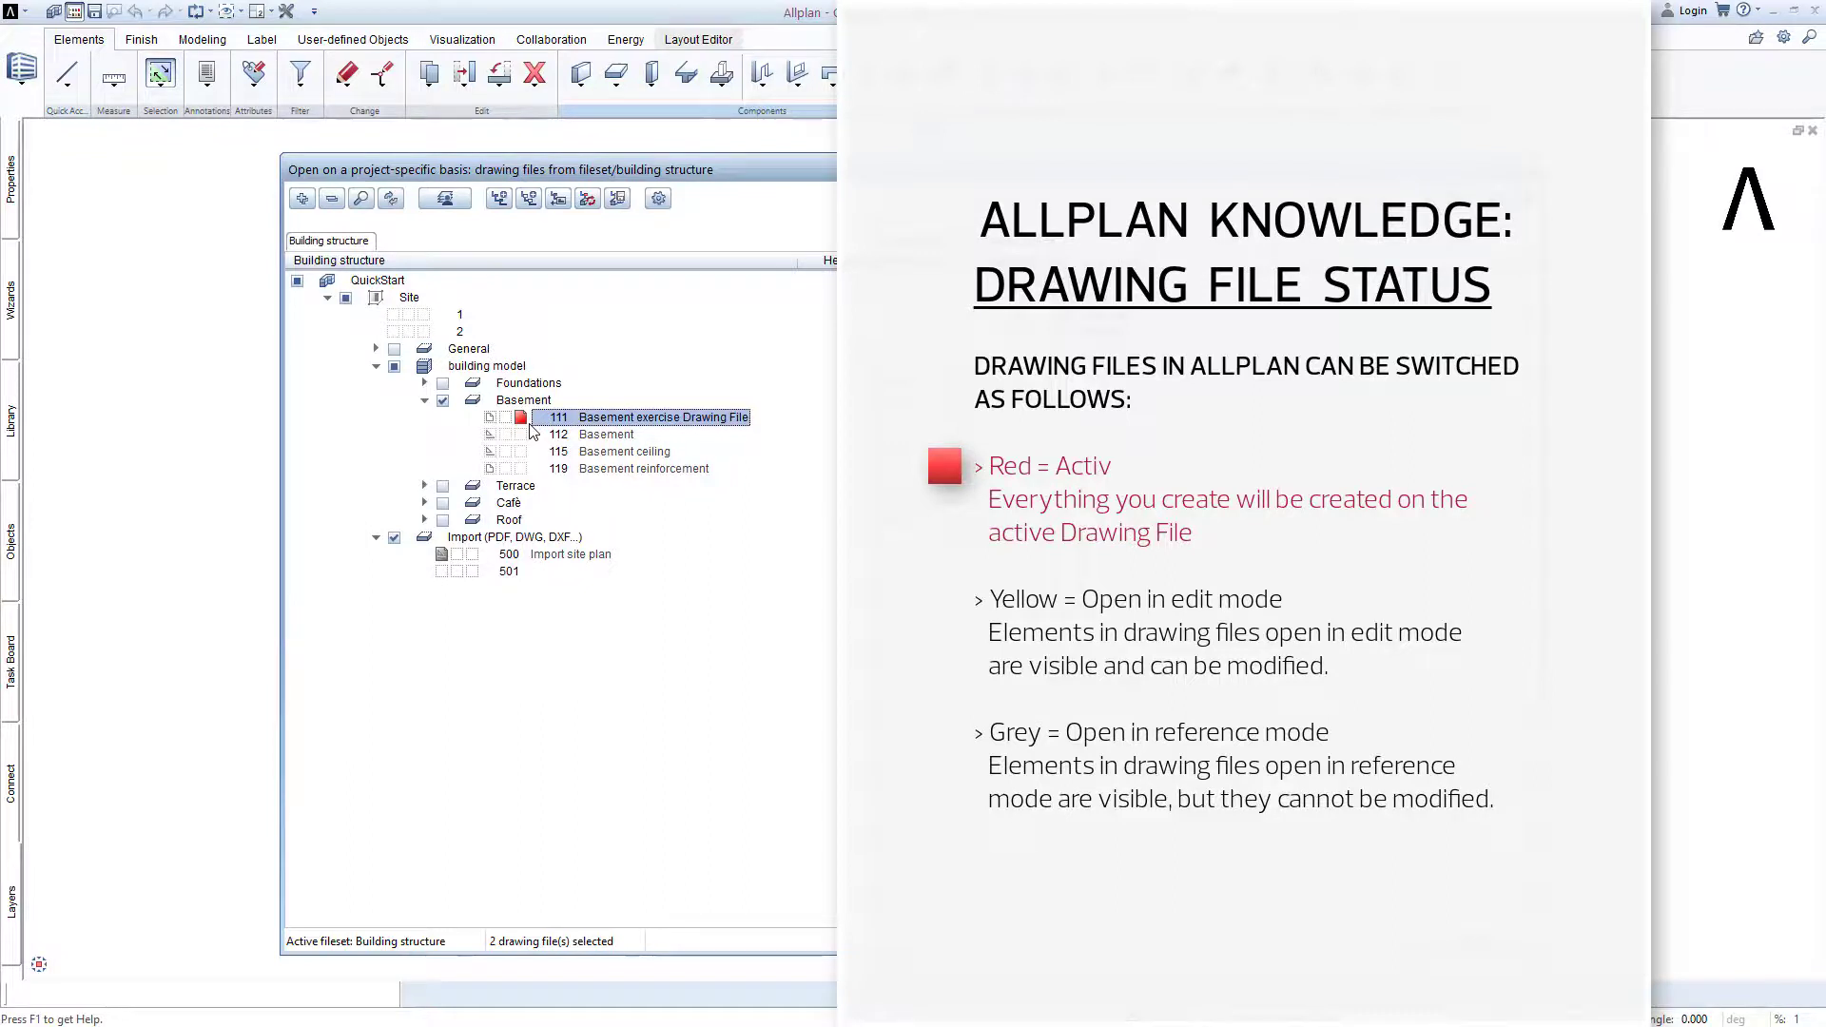
mouse_move(590, 413)
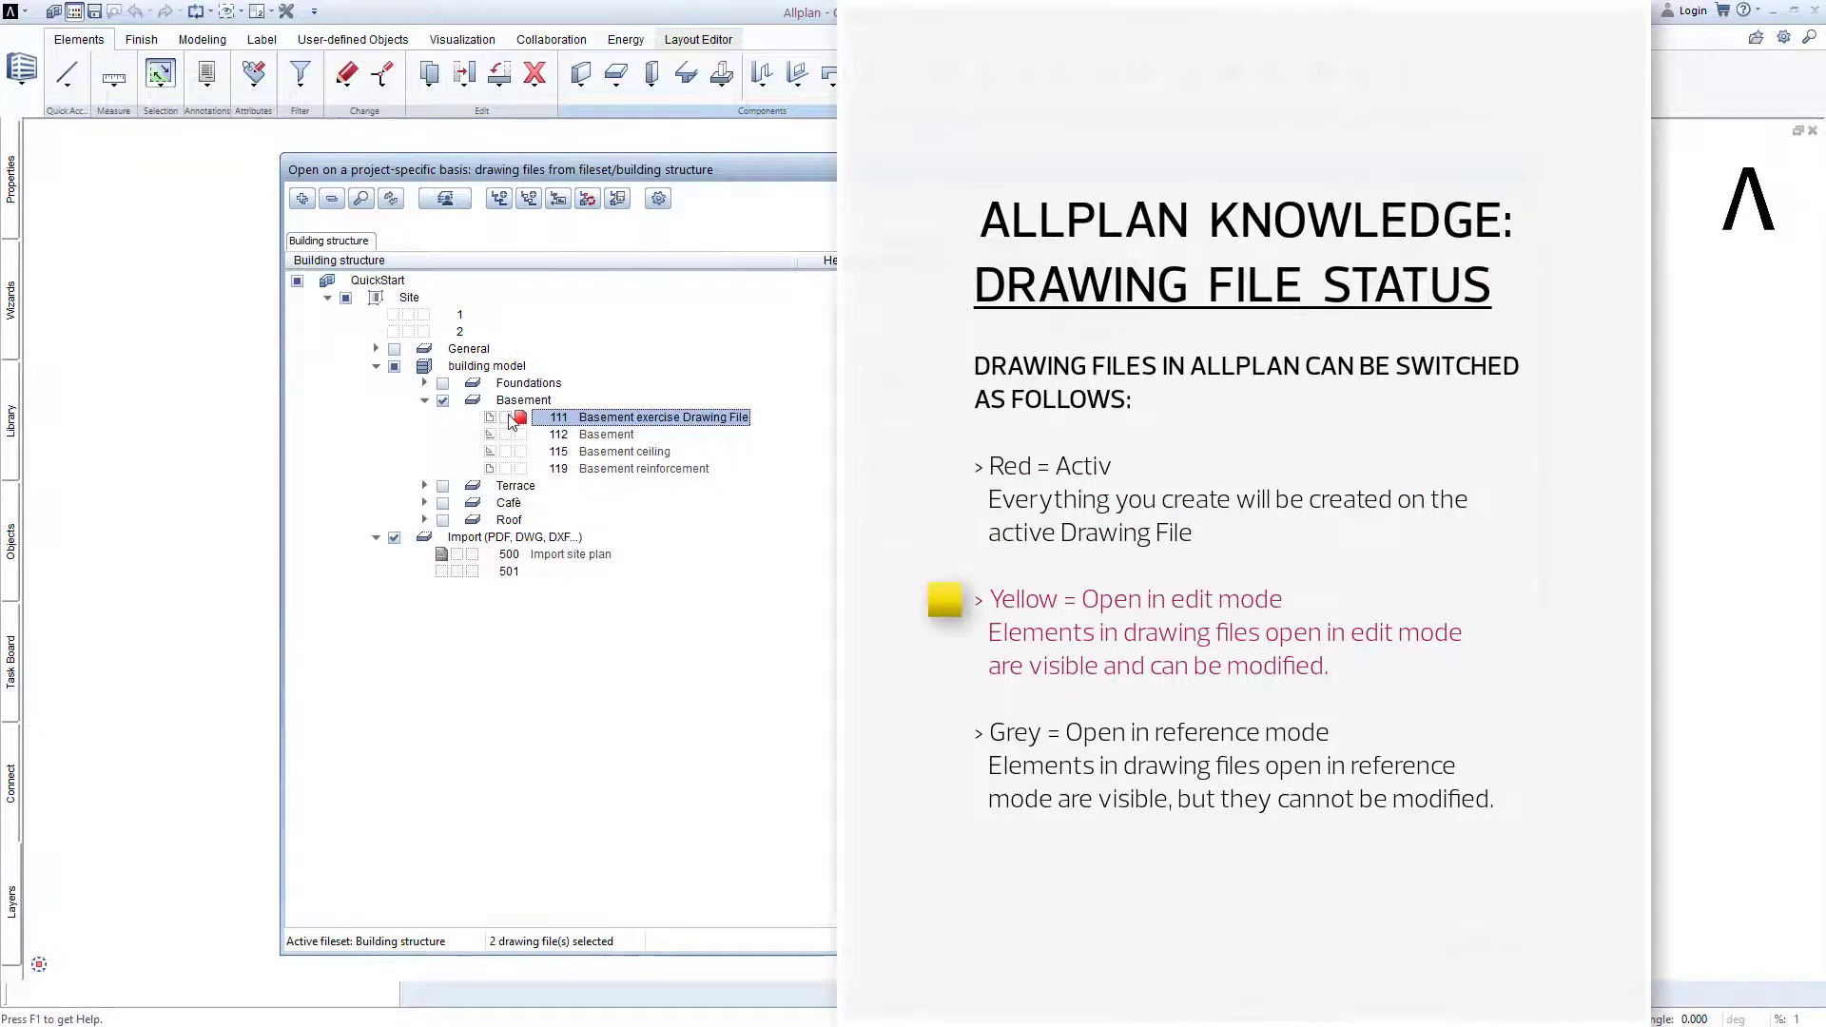
Toggle edit mode on basement files 111, 115 and 119, then set 111 to reference
click(518, 416)
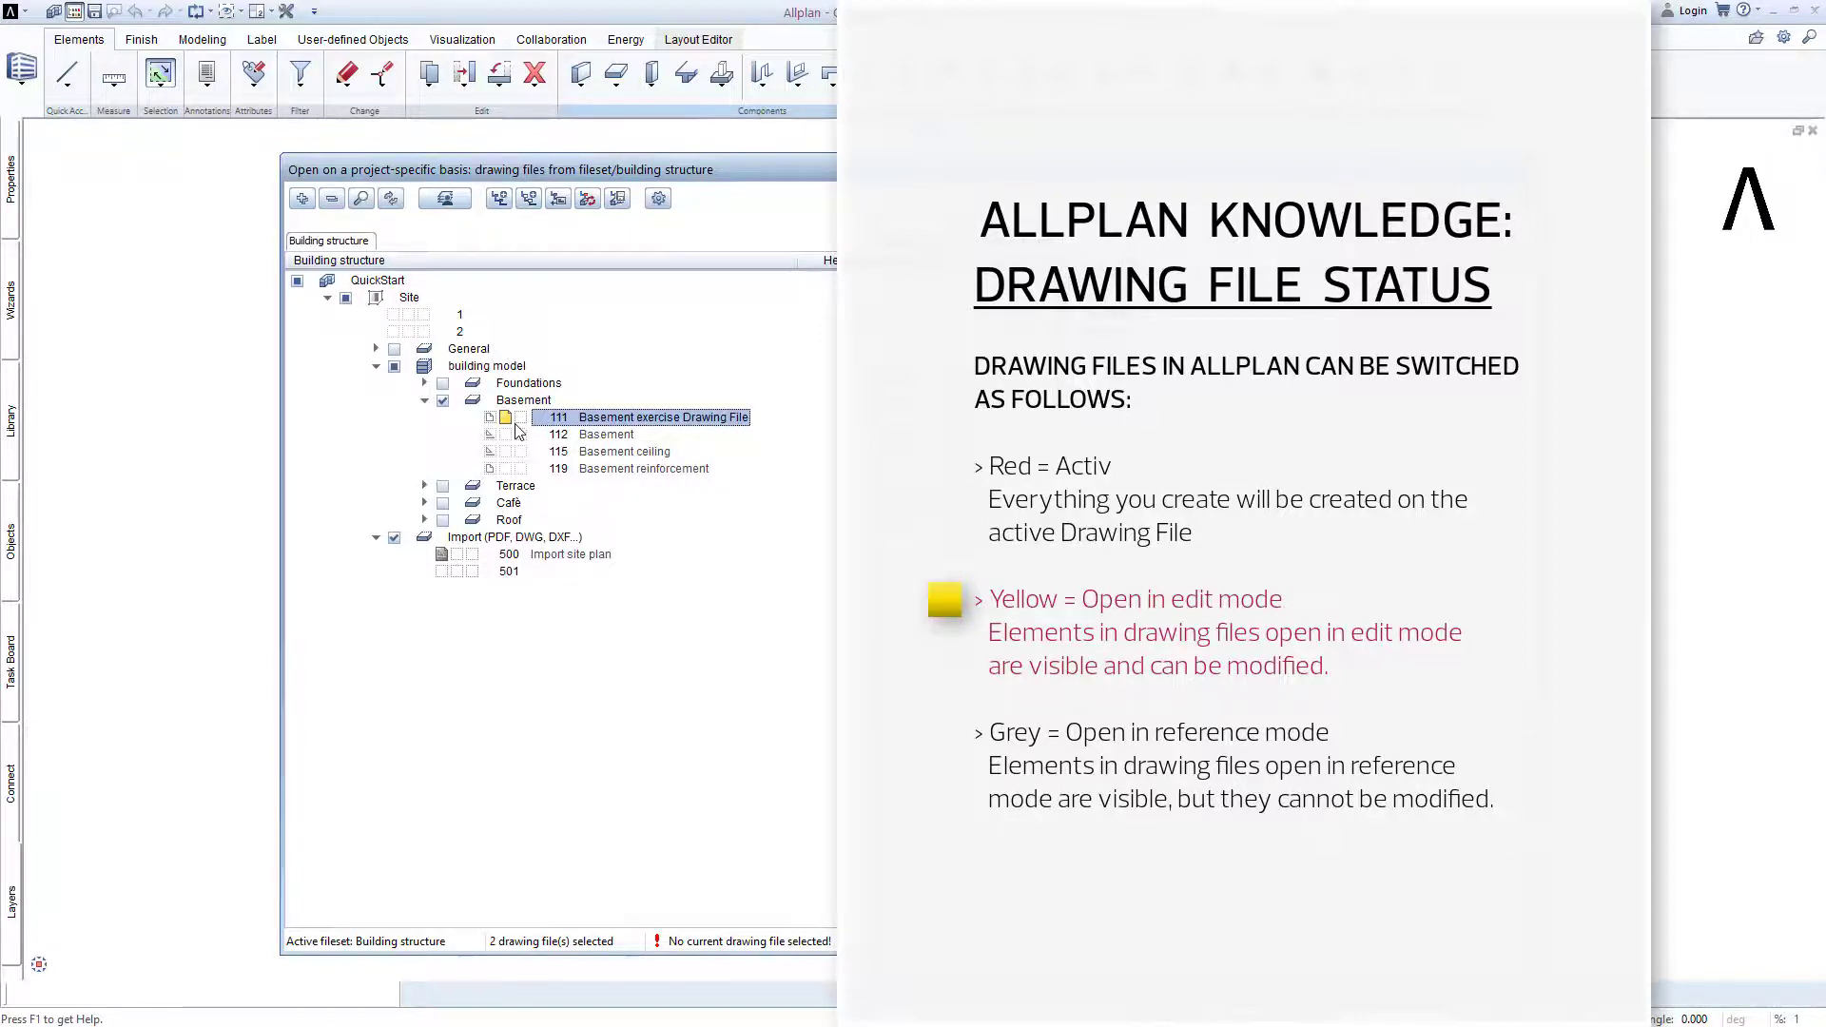
click(611, 451)
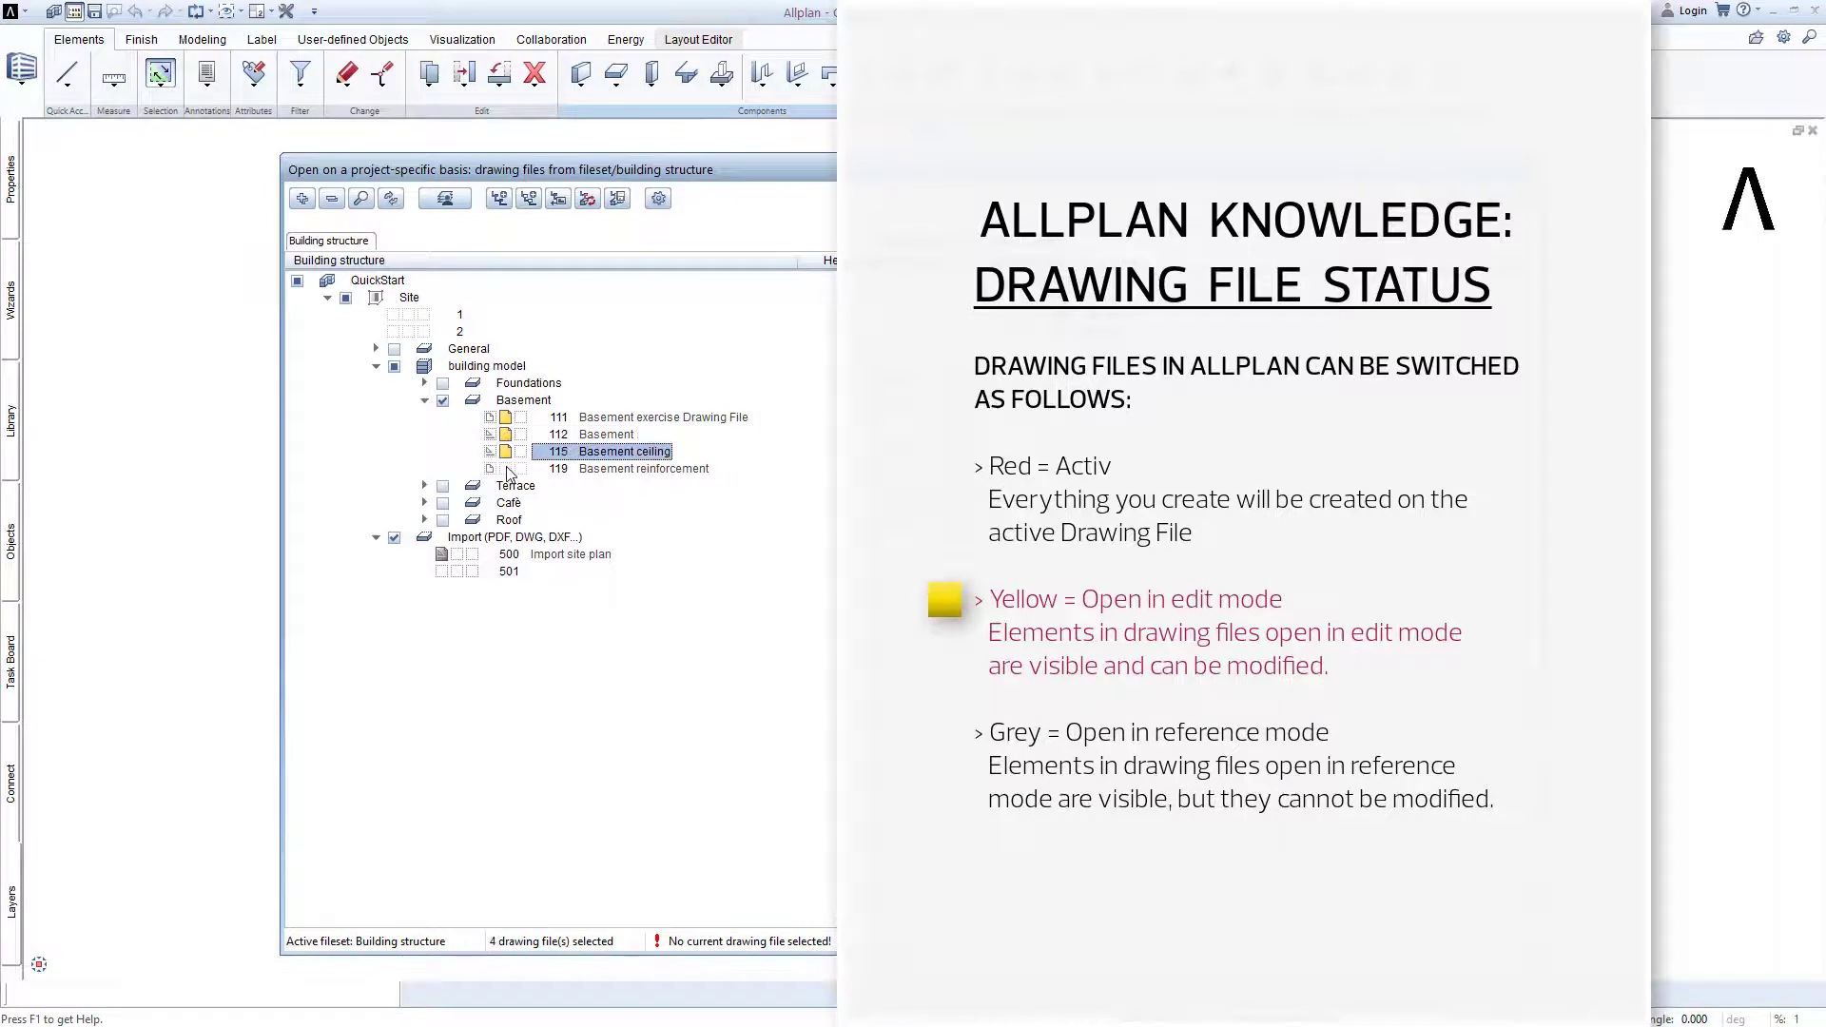
click(505, 471)
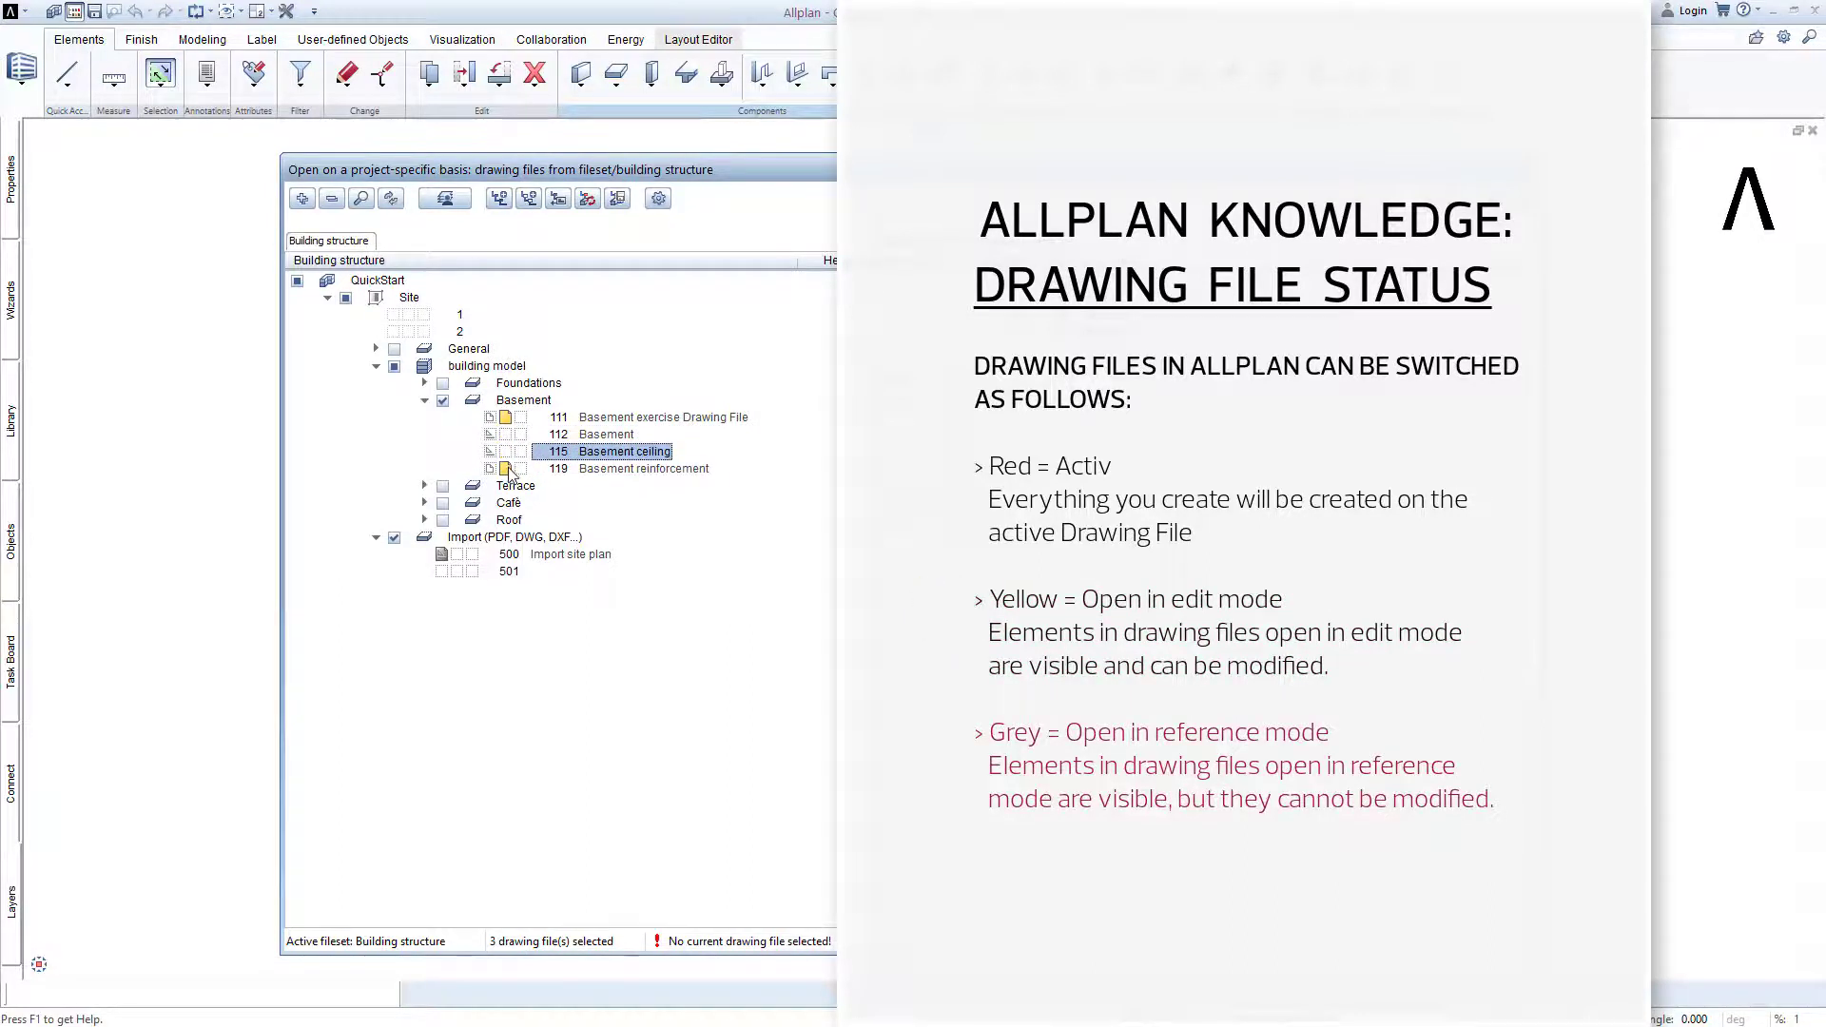
click(623, 467)
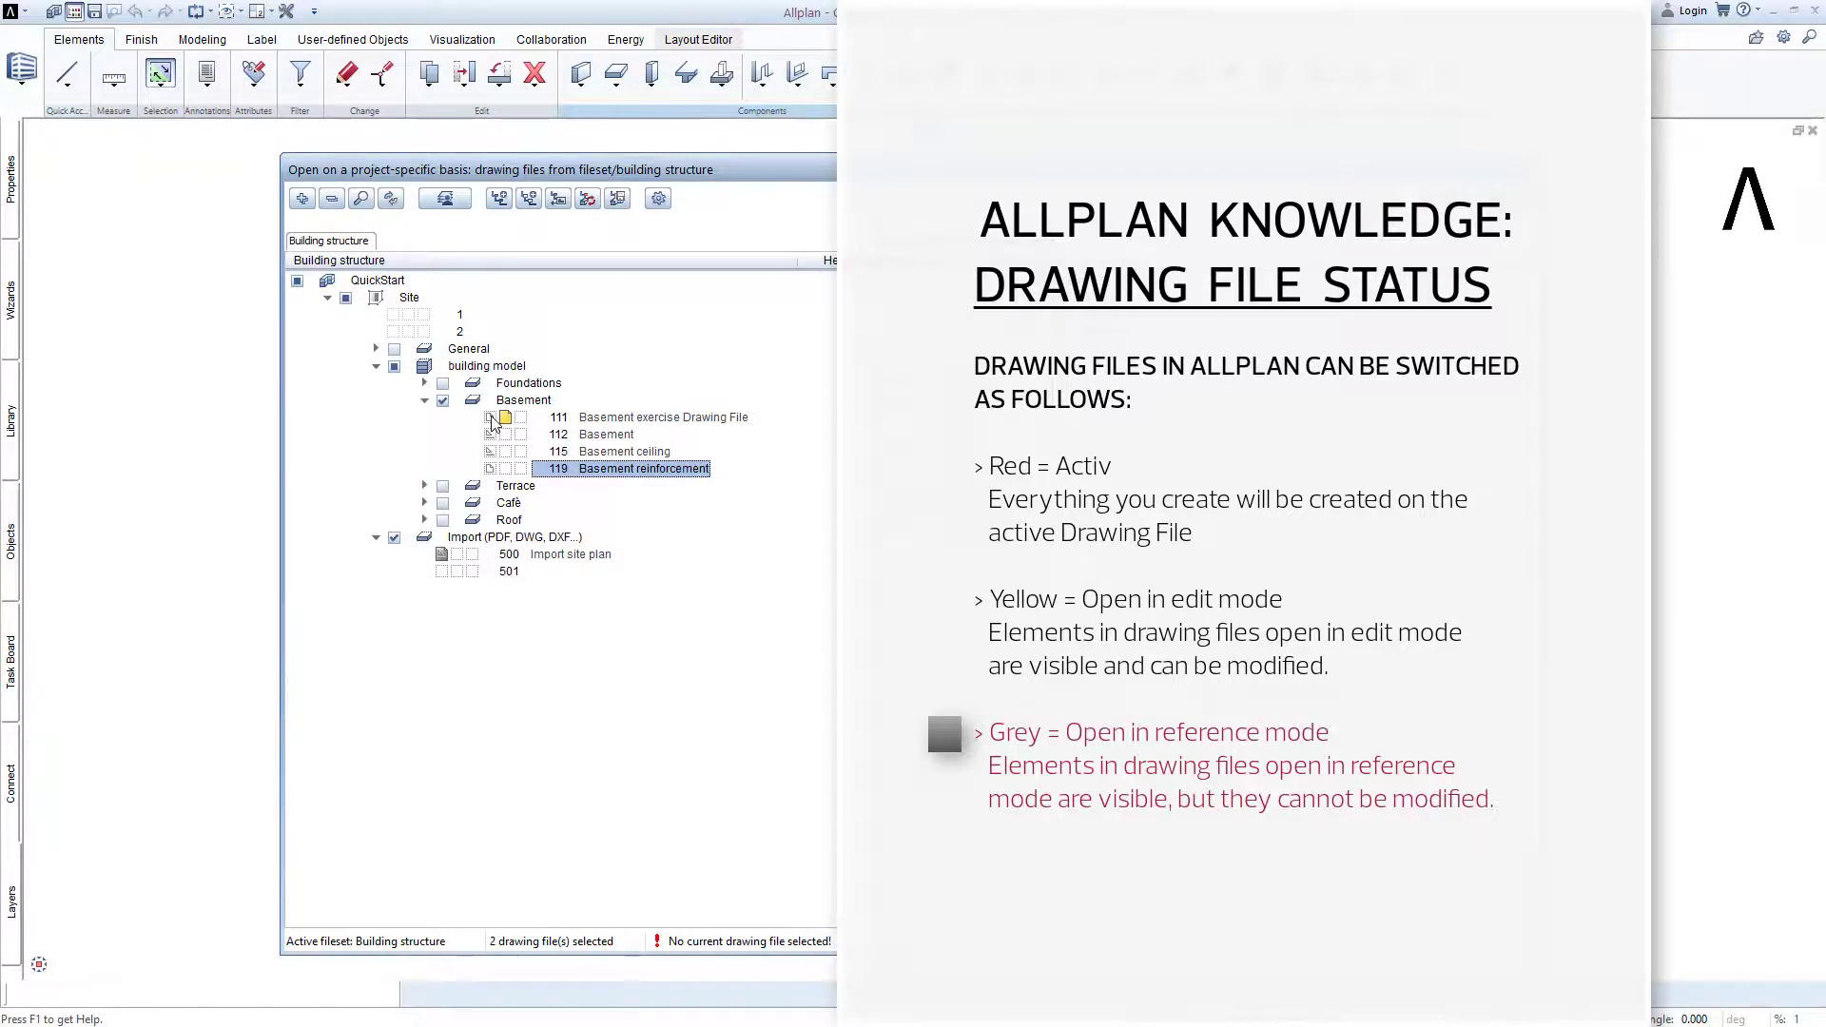
click(661, 417)
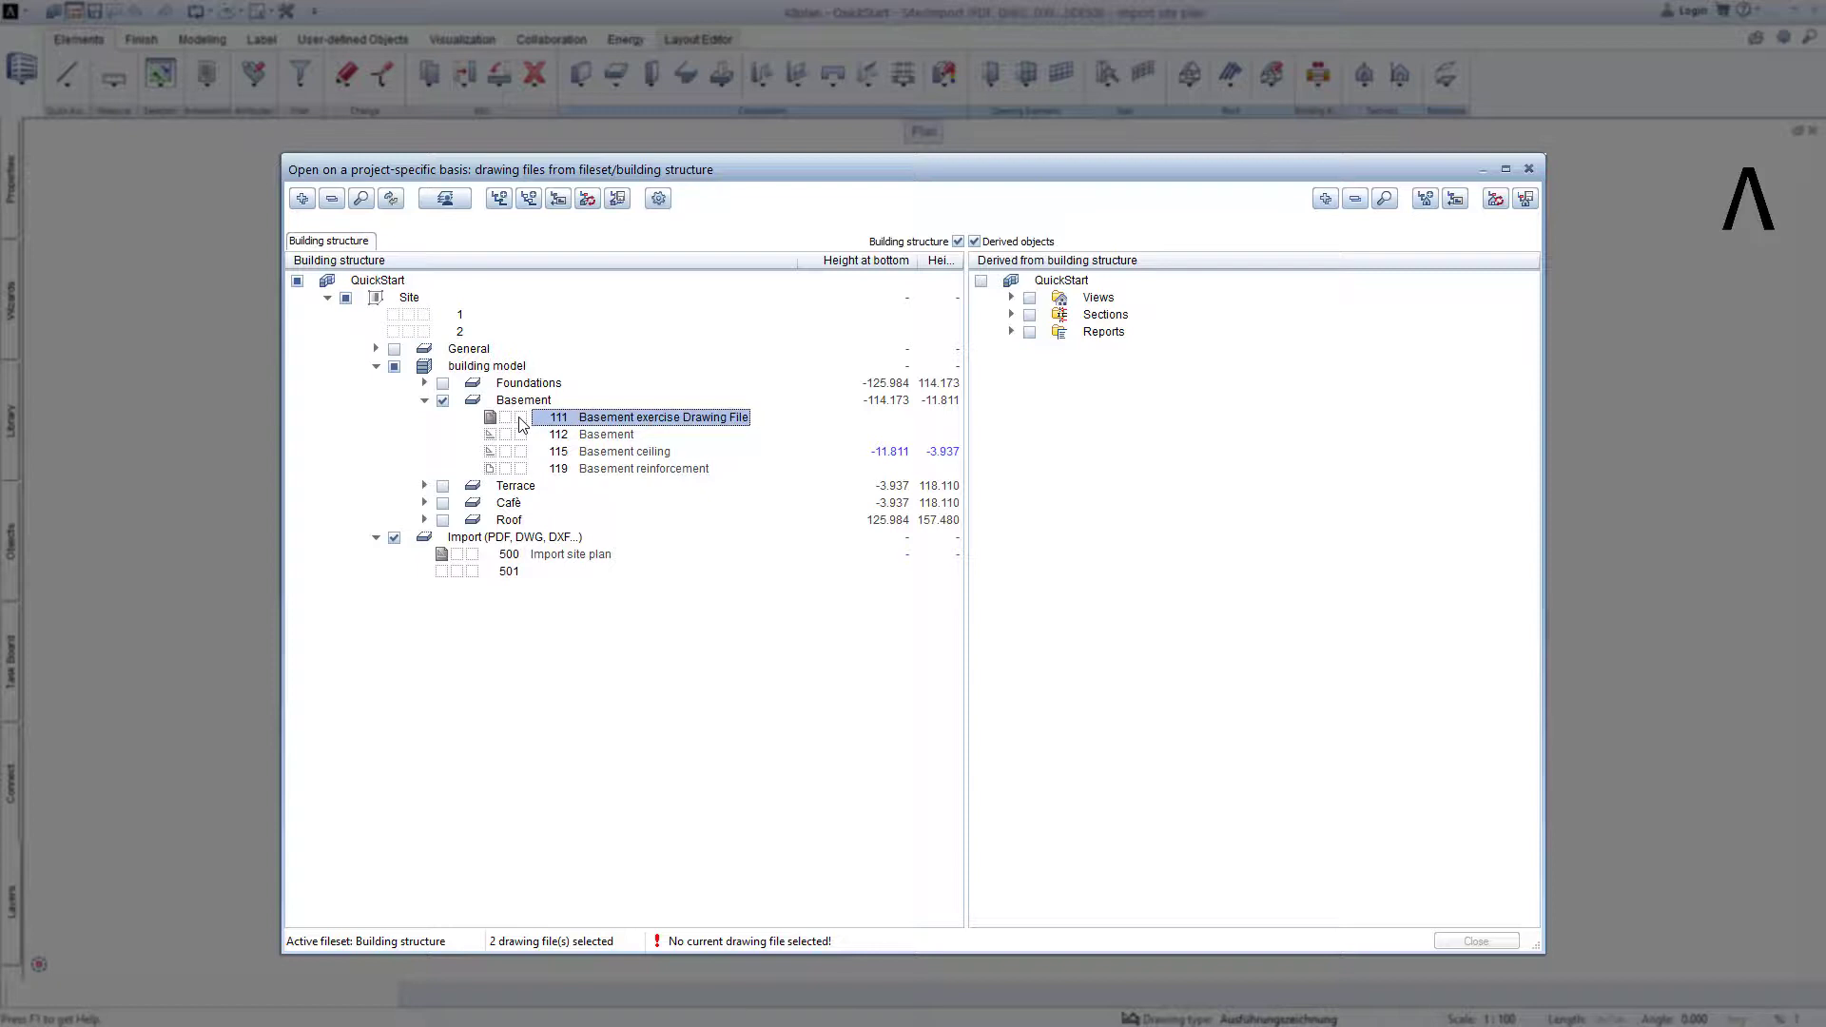
mouse_move(602, 428)
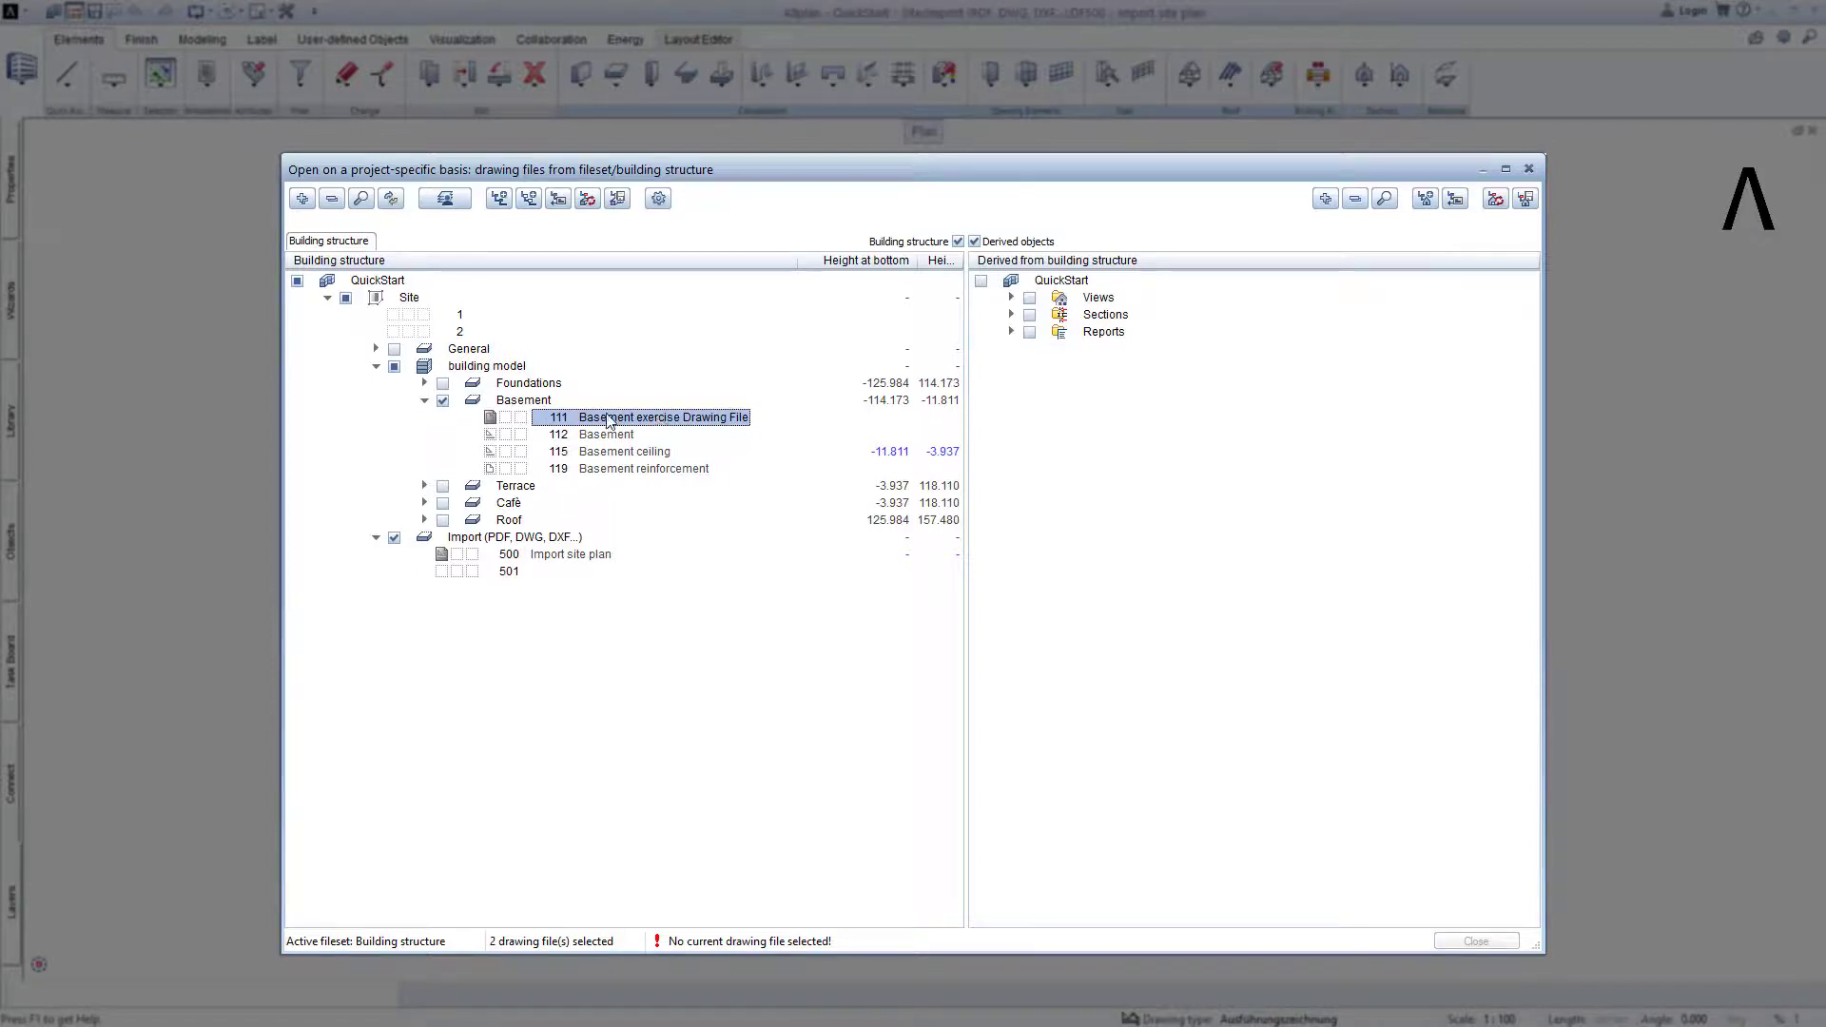
Make basement drawing file 111 current, leaving the site plan file 500 in reference
click(519, 416)
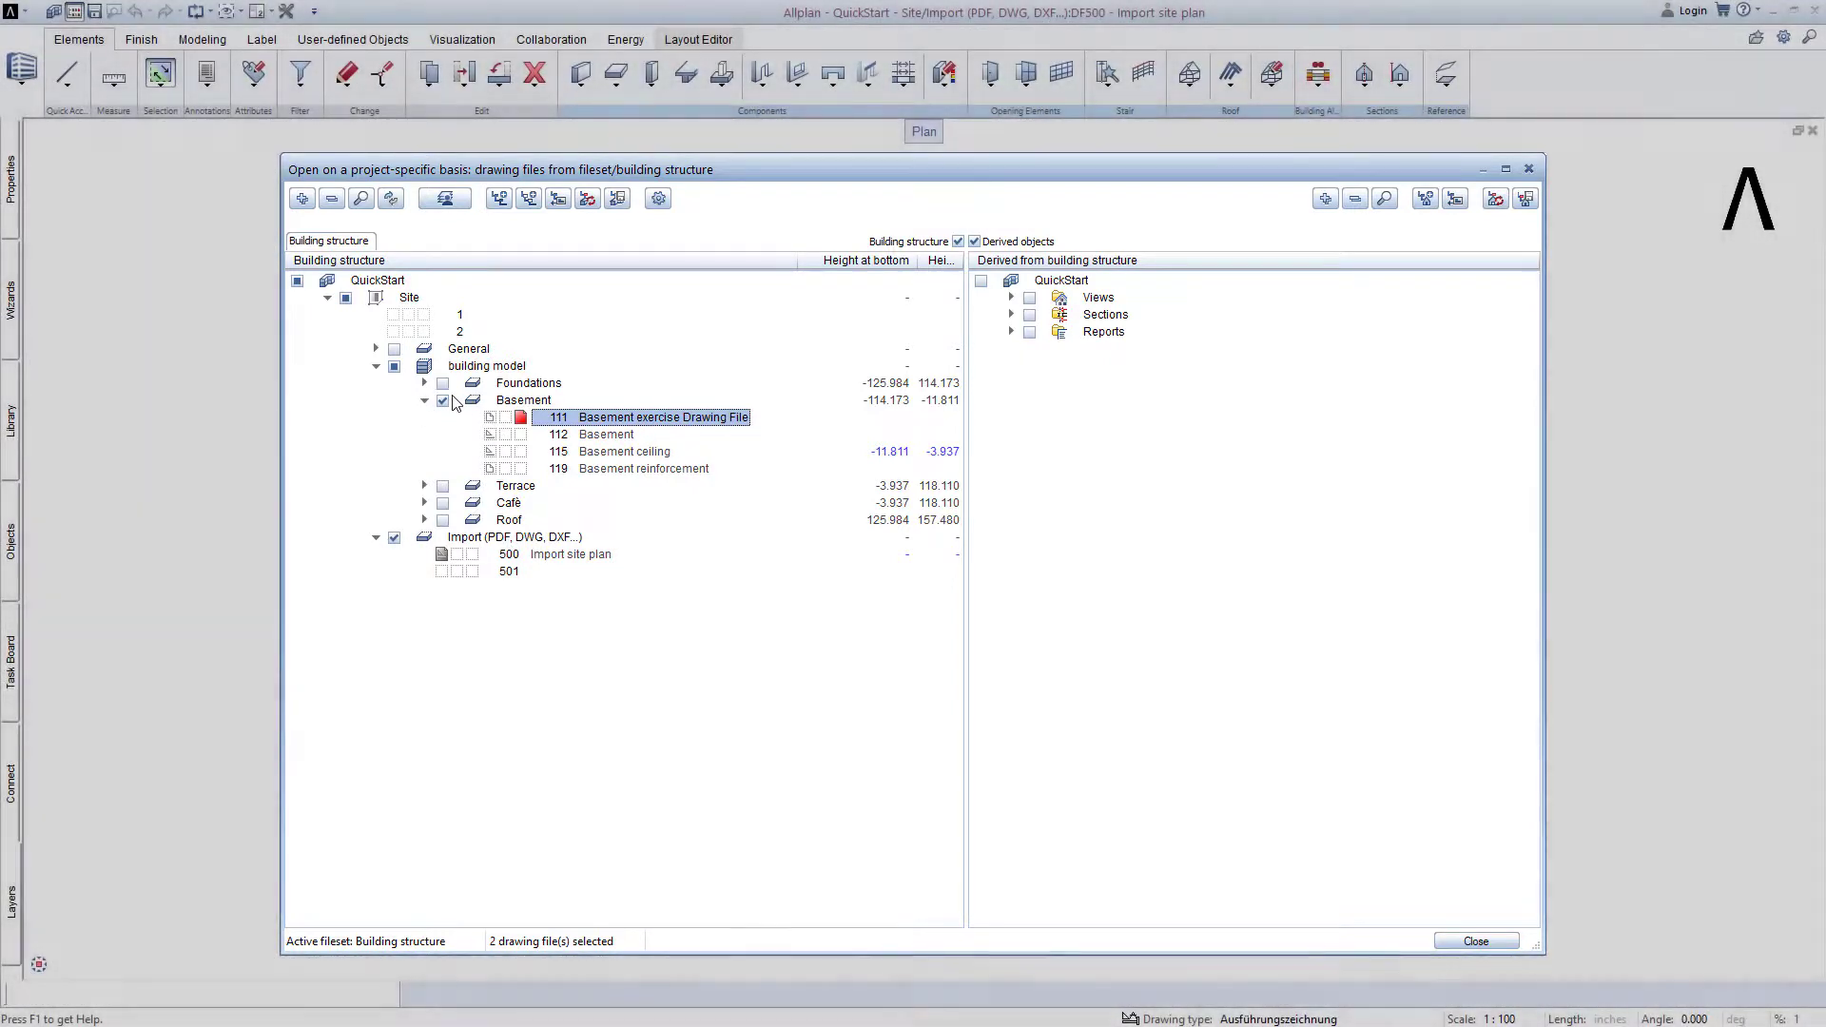
mouse_move(1405, 899)
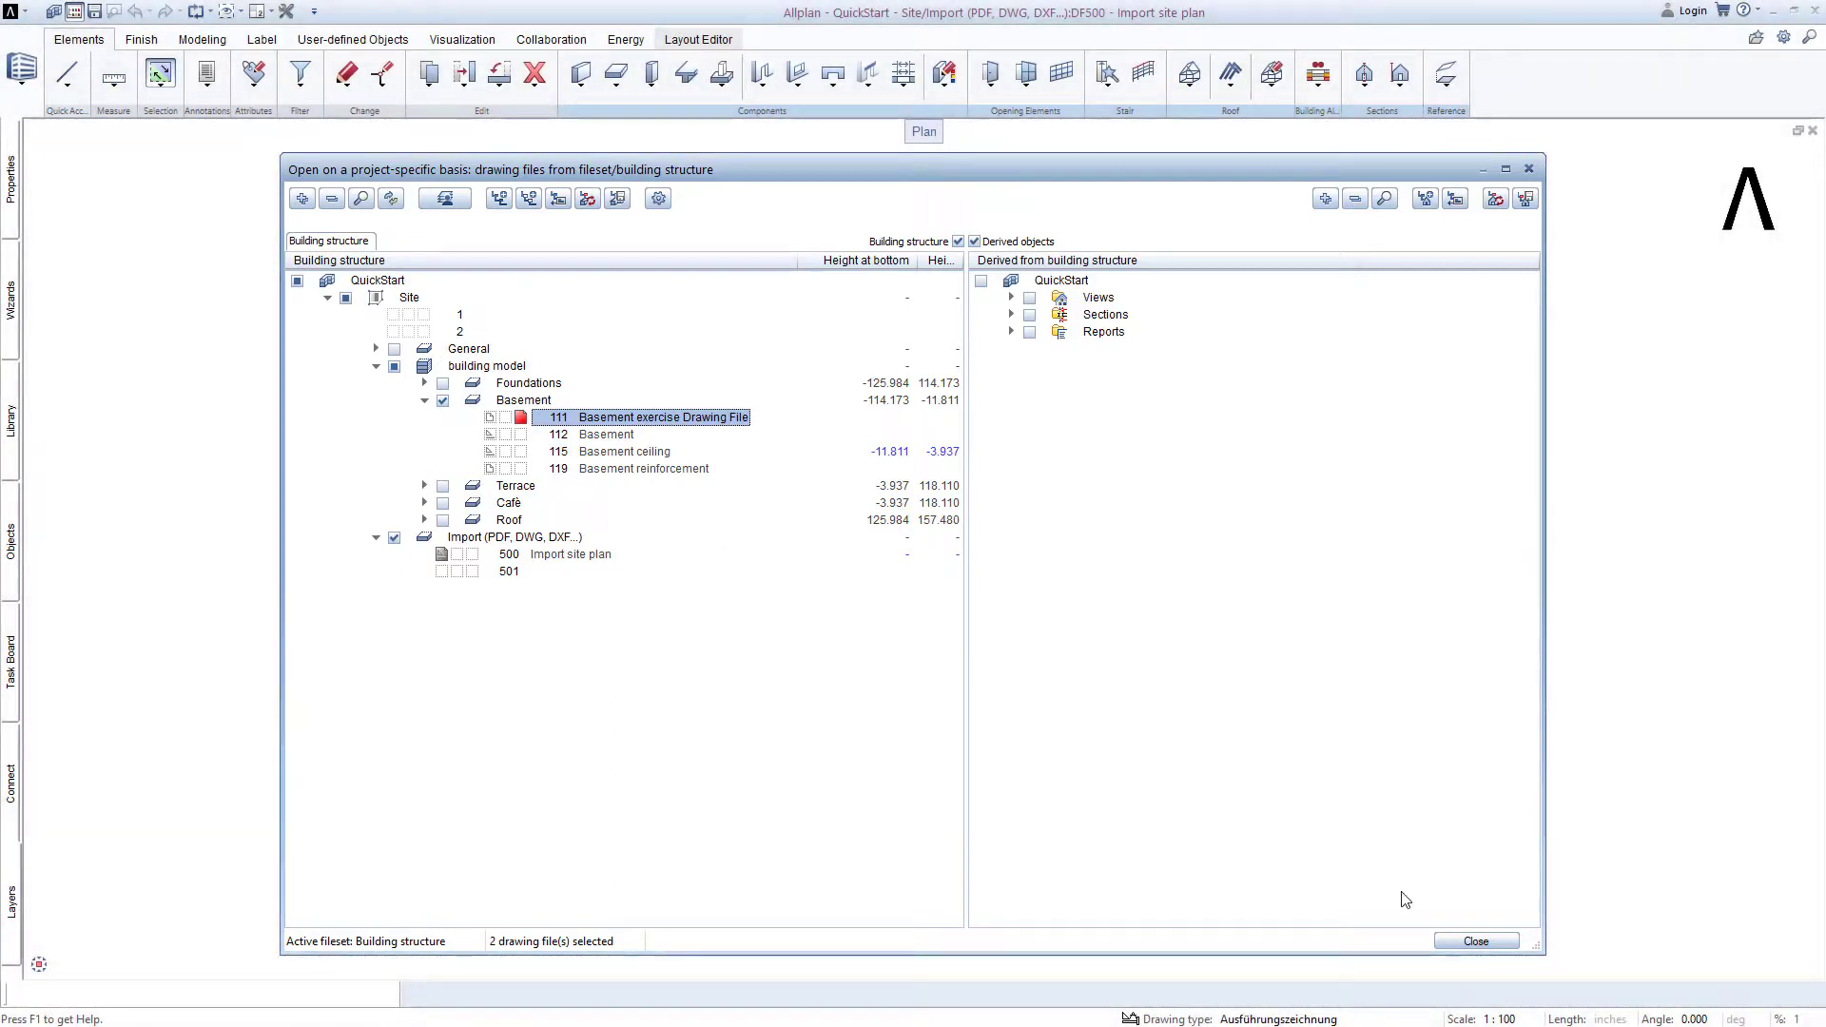
click(1474, 940)
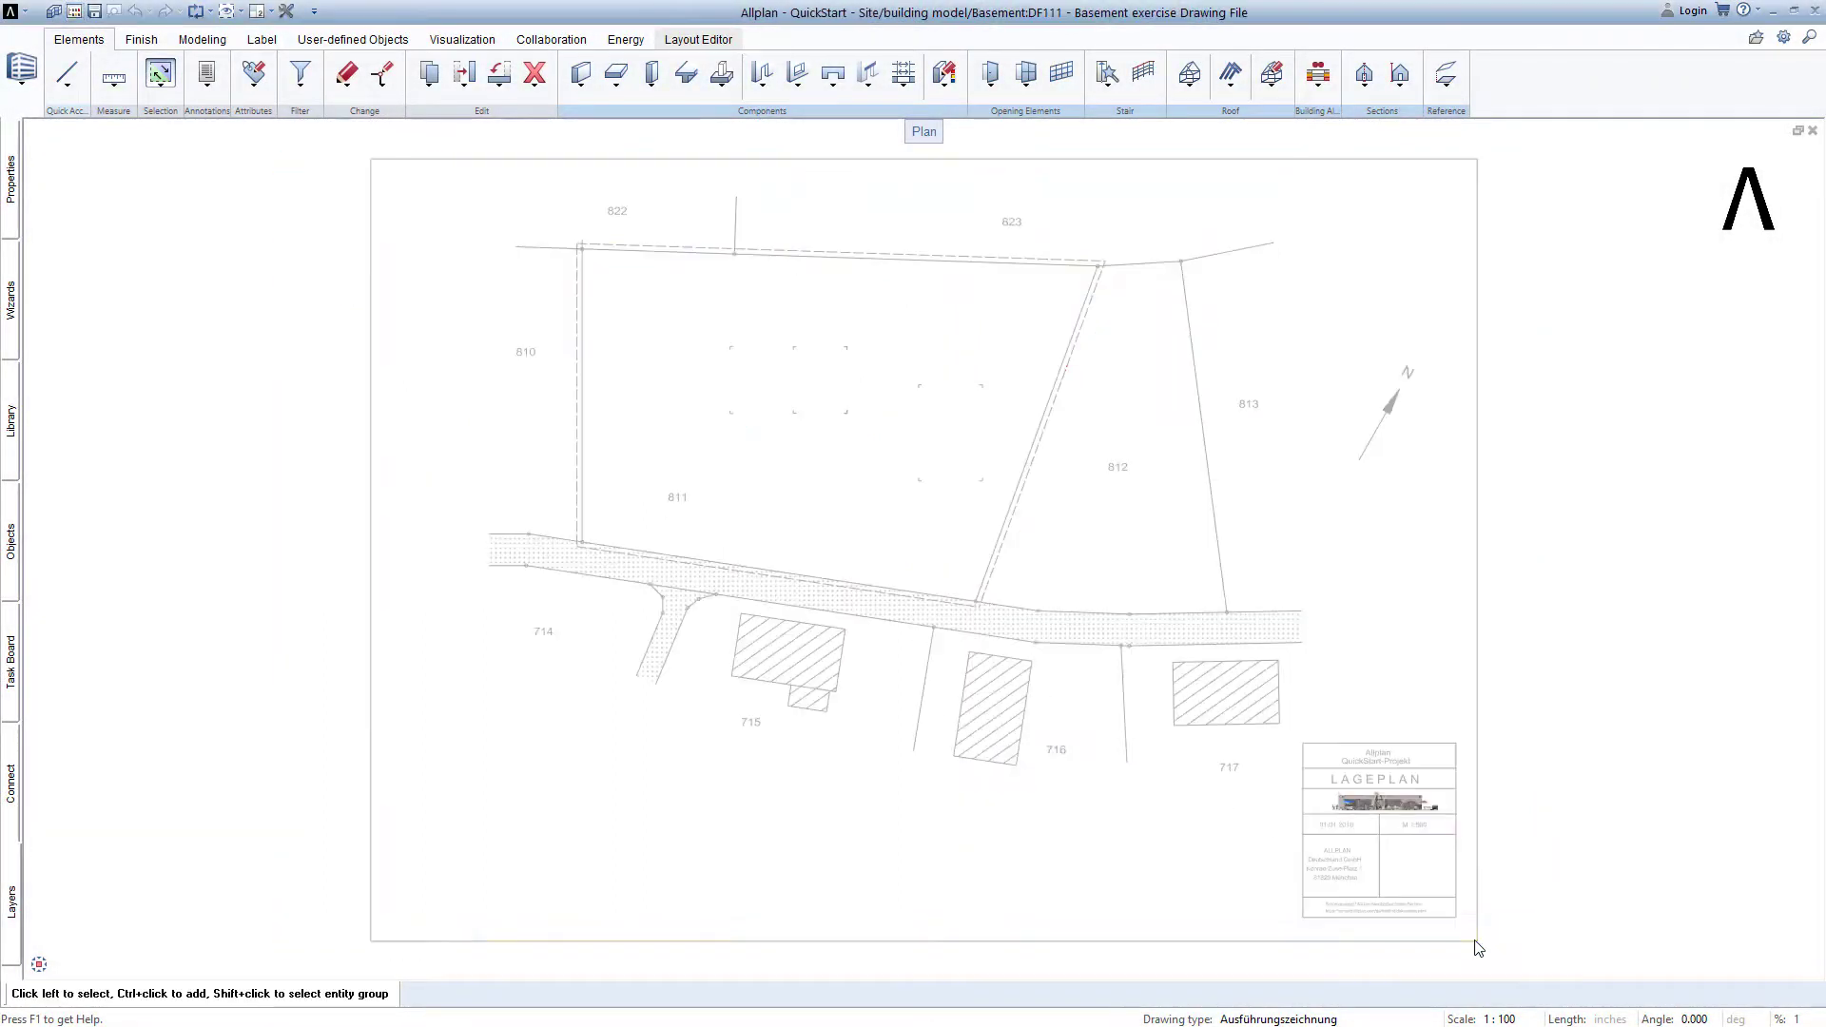